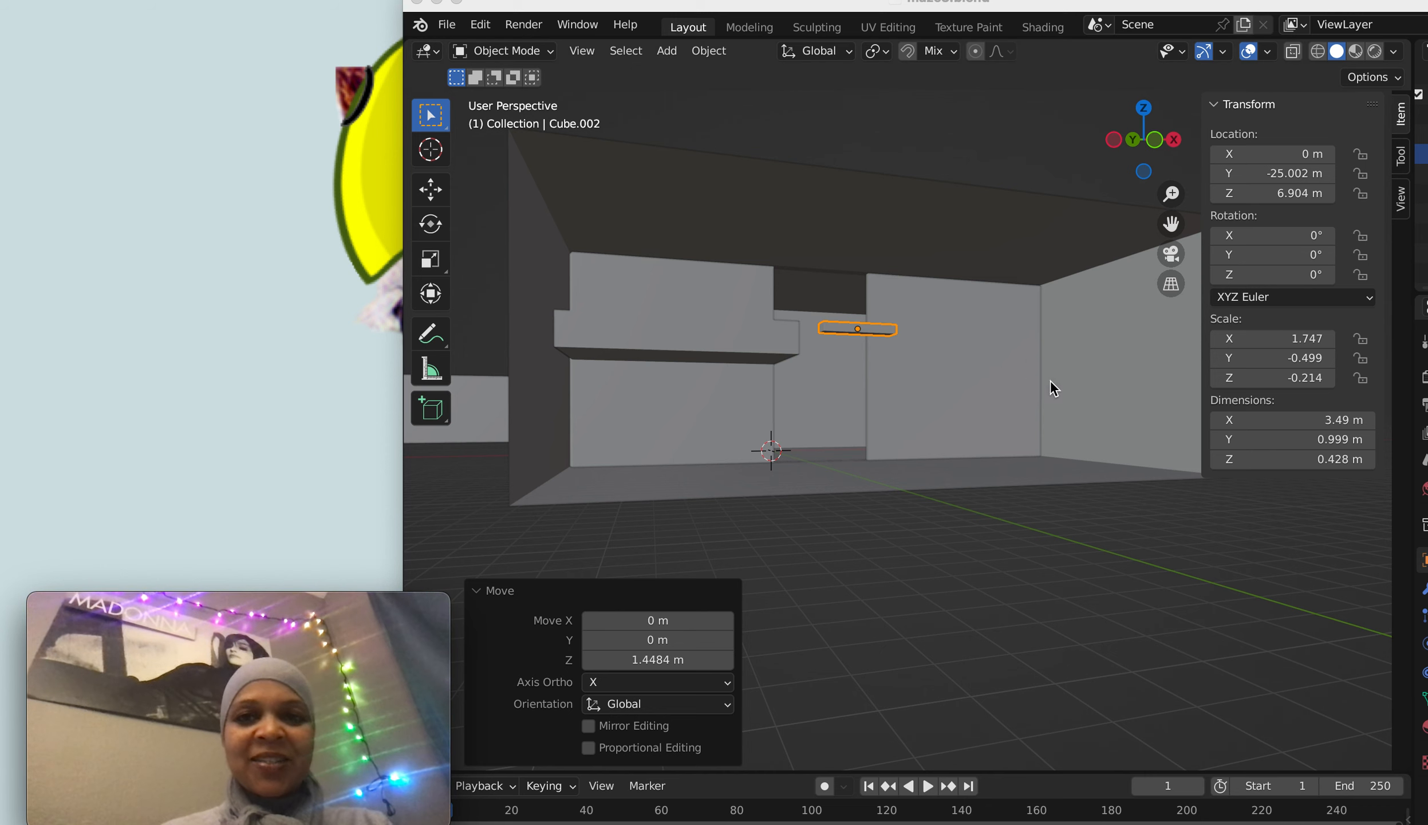
pyautogui.moveTo(1105, 387)
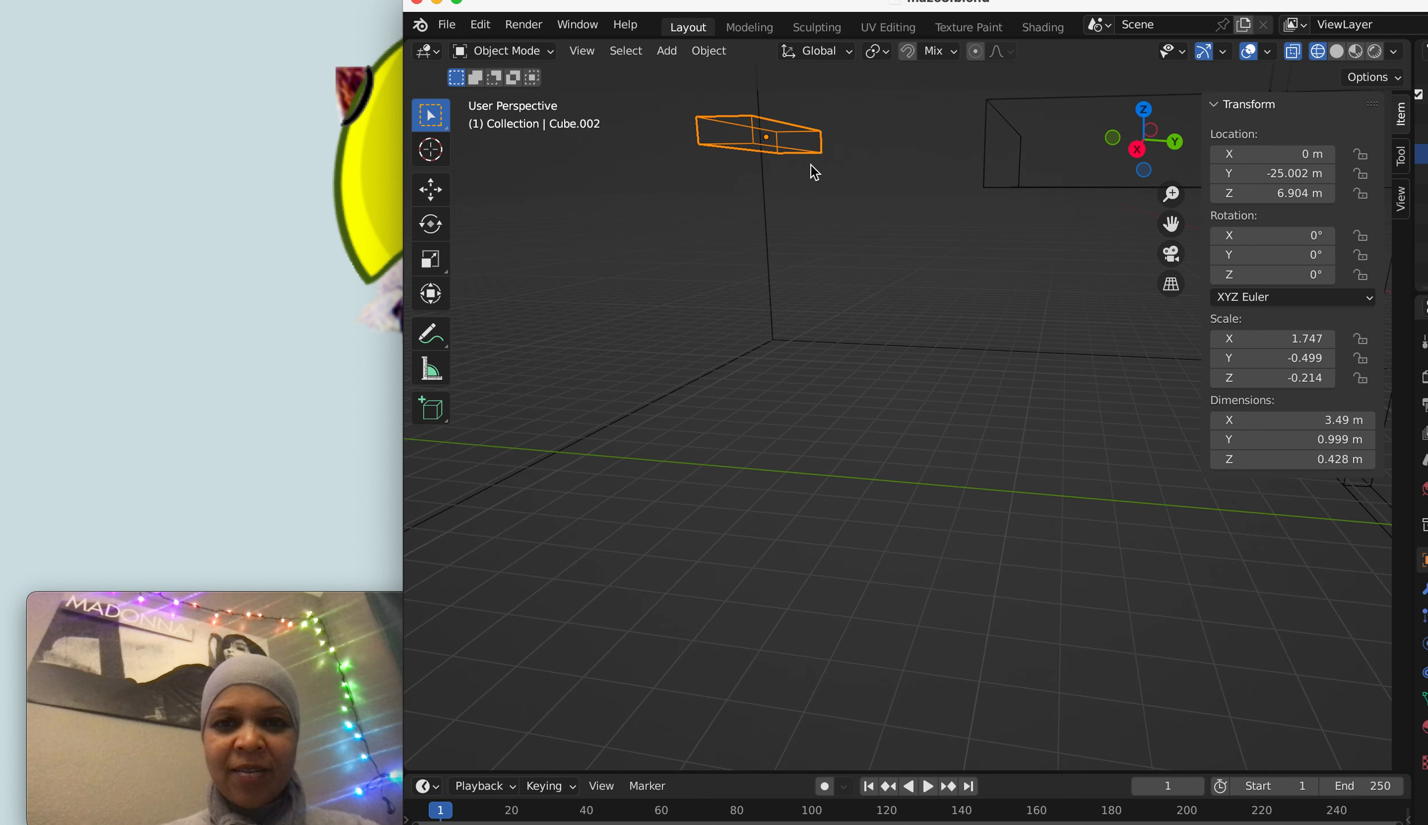
pyautogui.moveTo(870, 180)
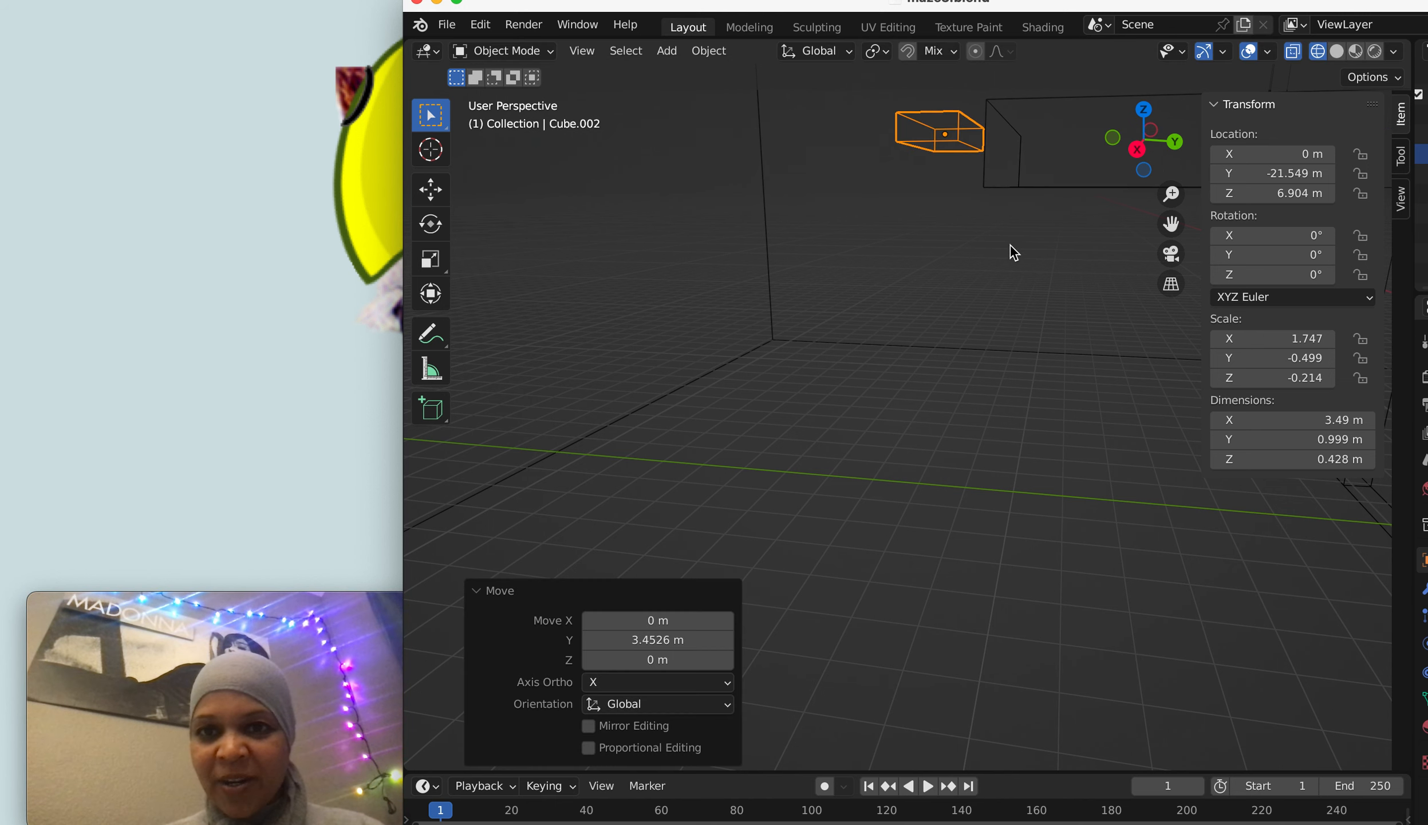
# - Orbit the view around the structure to check the slab's placement near the upper ledge
pyautogui.moveTo(1013, 252); pyautogui.dragTo(1091, 252)
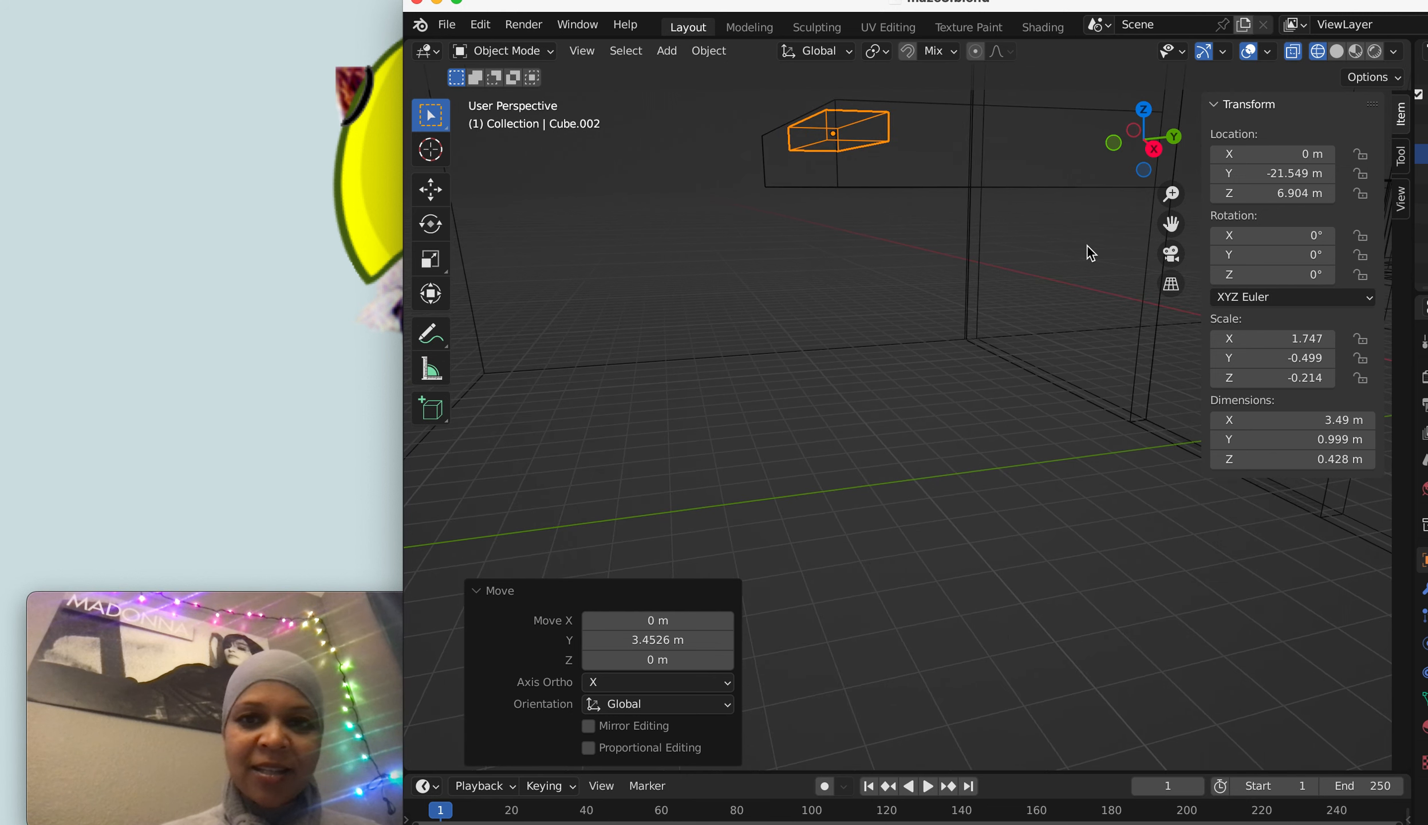
pyautogui.moveTo(1086, 246)
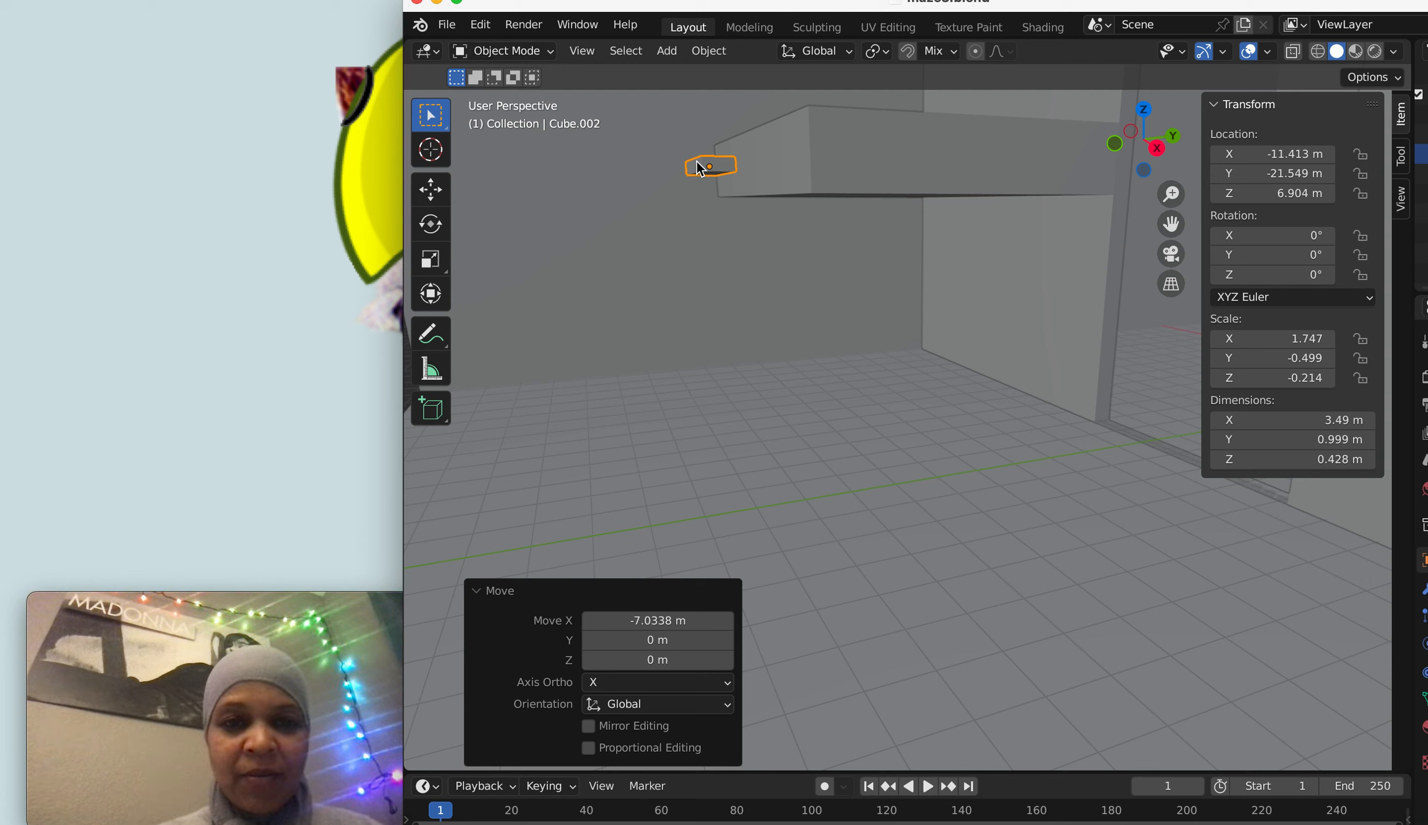
pyautogui.moveTo(707, 172)
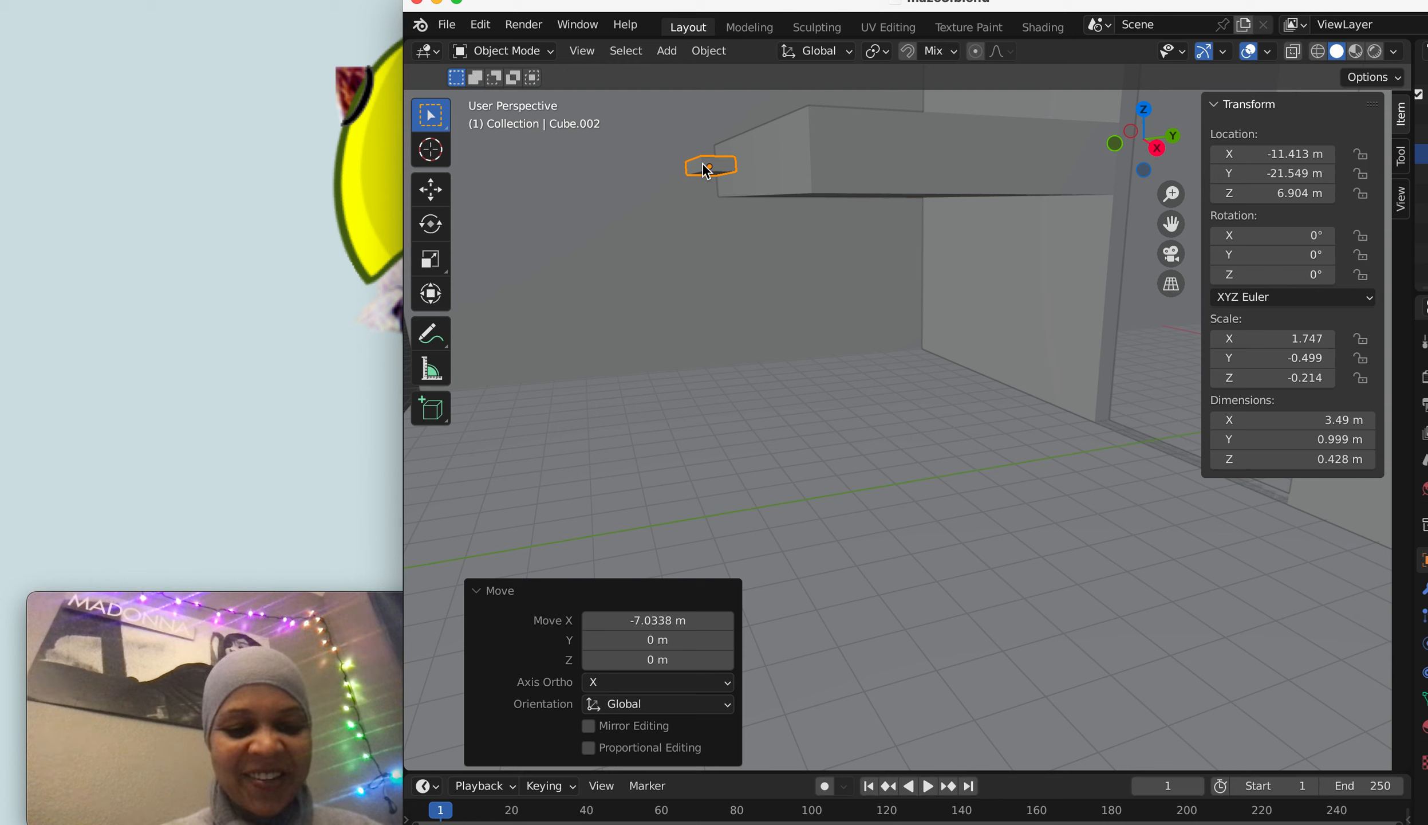
# - Flatten the slab on Z to about 0.31 m tall and apply its scale to 1, 1, 1
pyautogui.press('s')
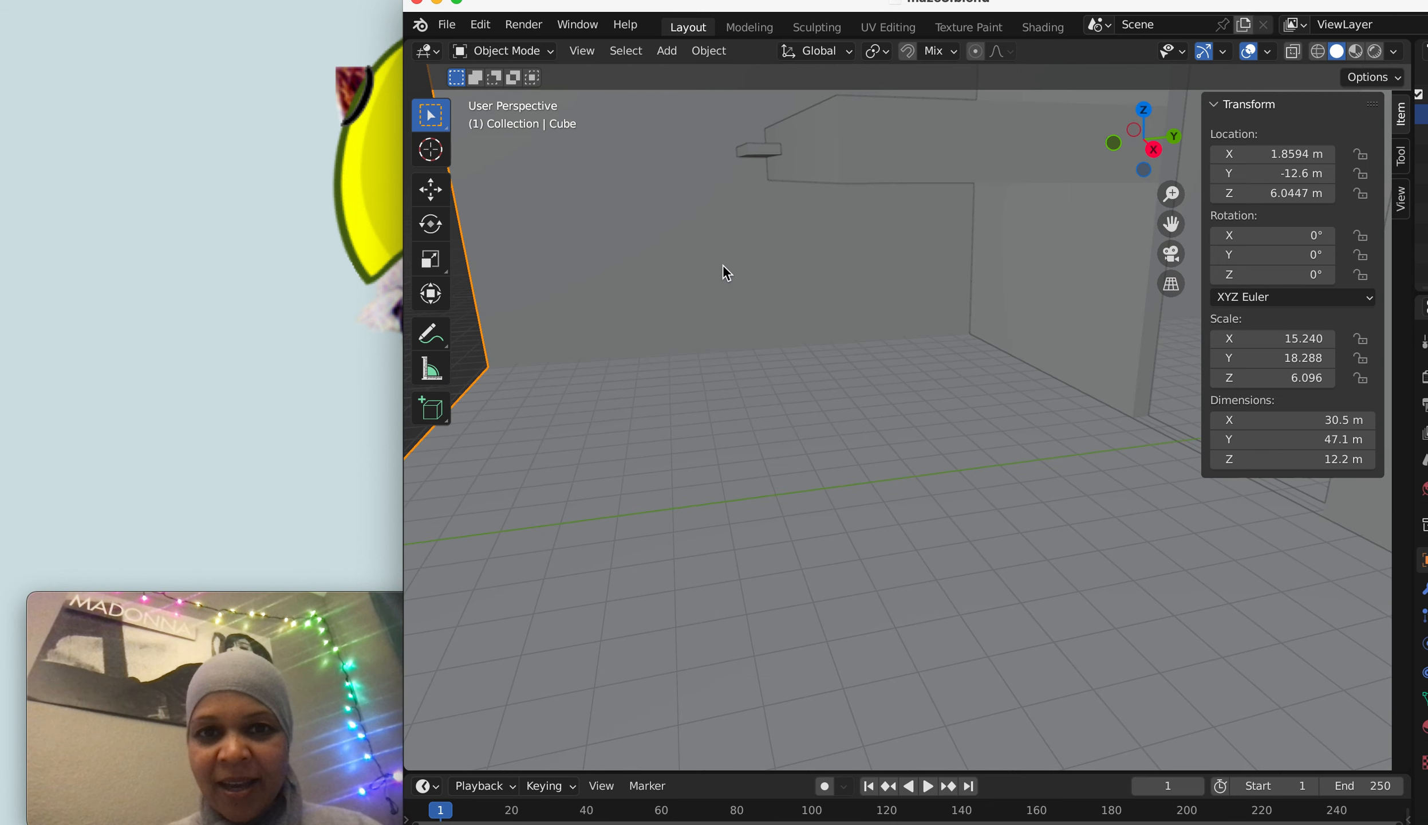
pyautogui.click(800, 142)
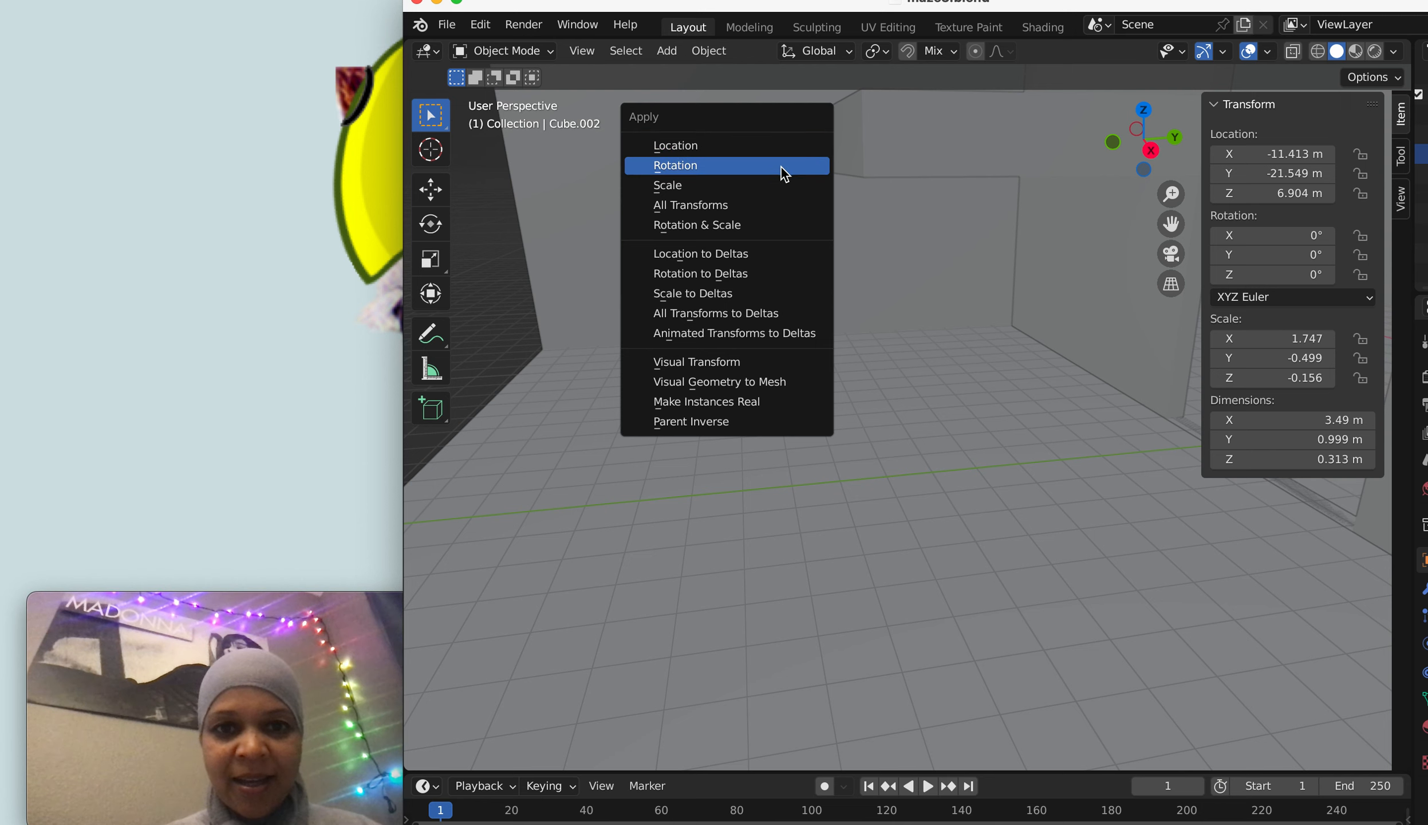
pyautogui.moveTo(783, 186)
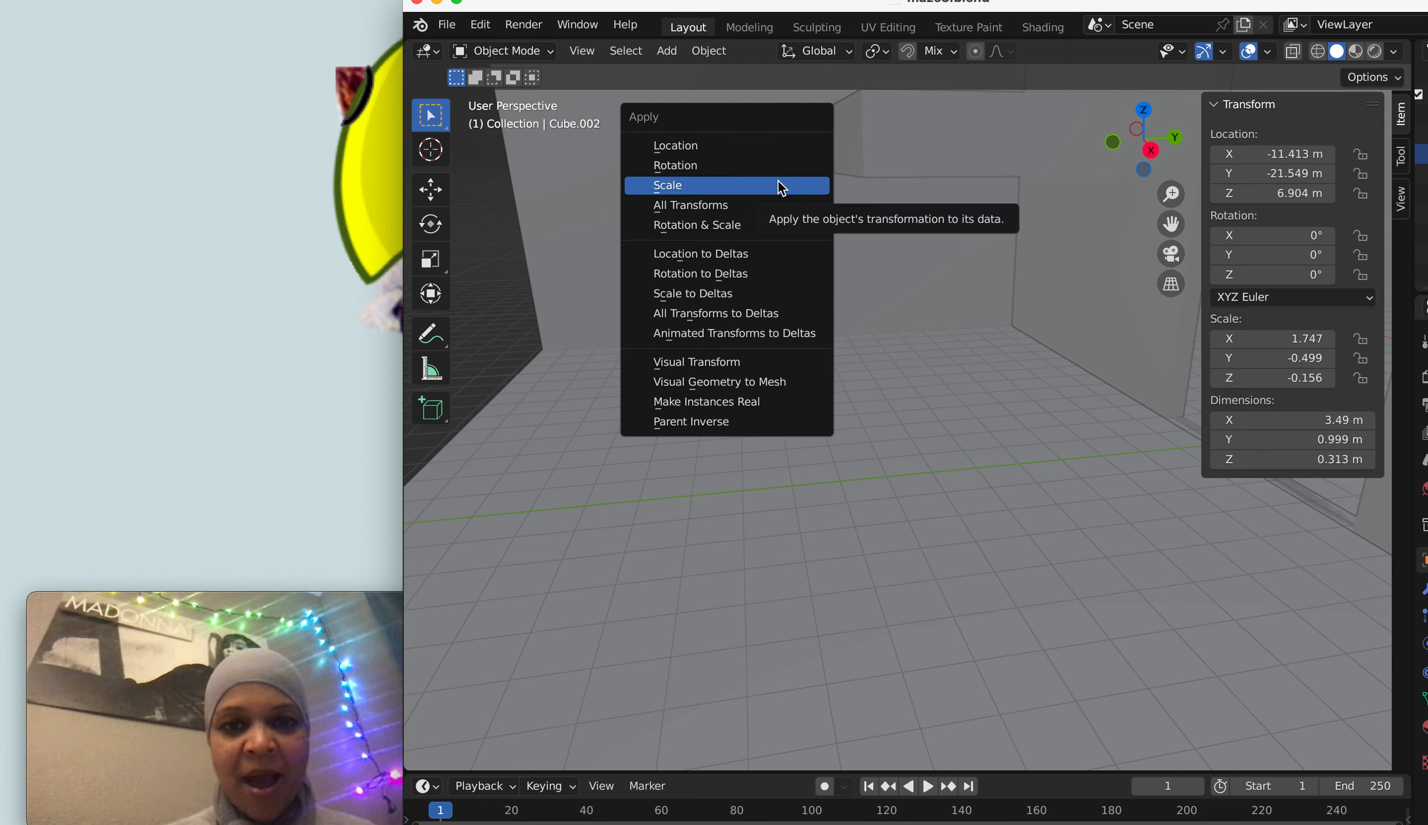
pyautogui.click(667, 186)
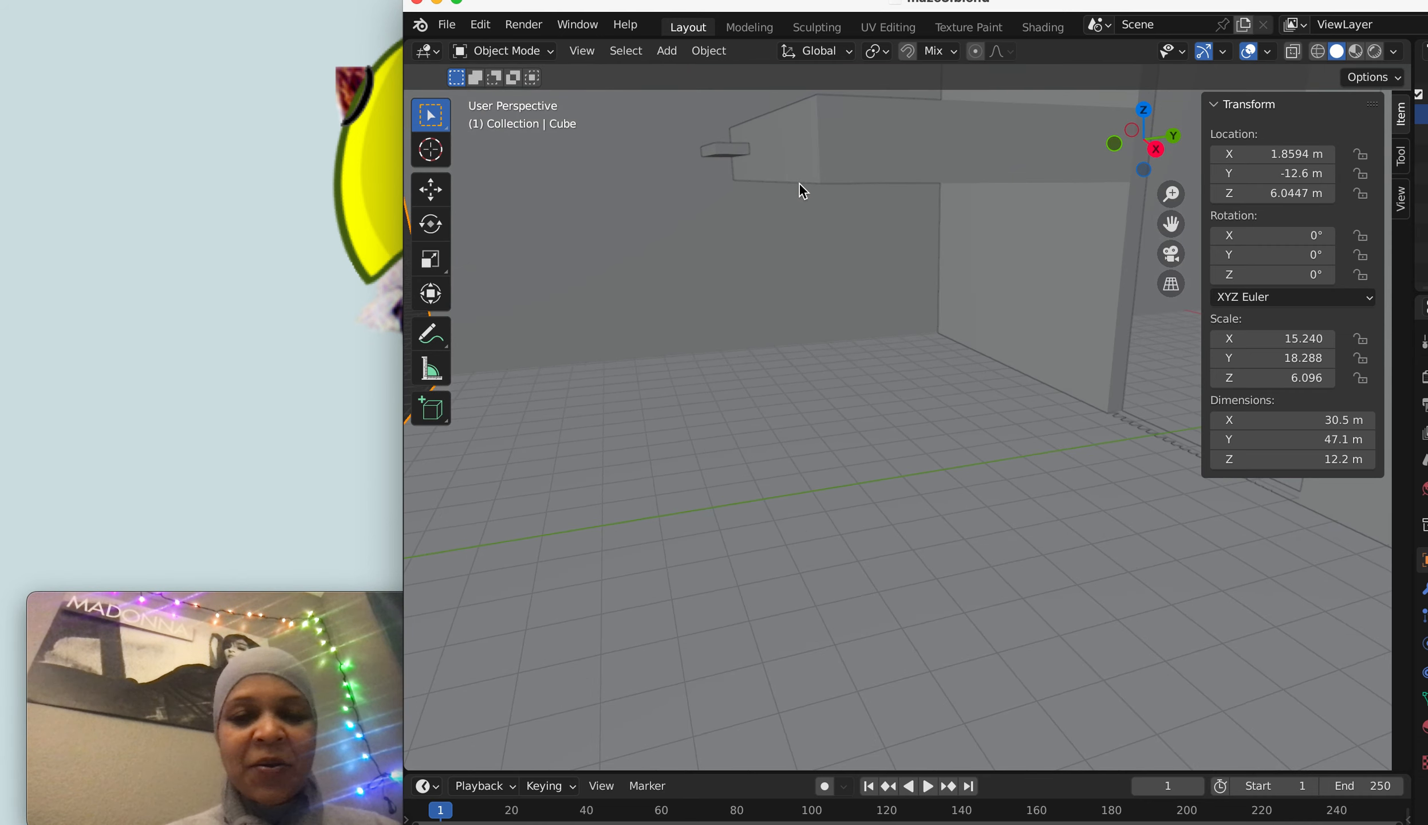
pyautogui.click(723, 150)
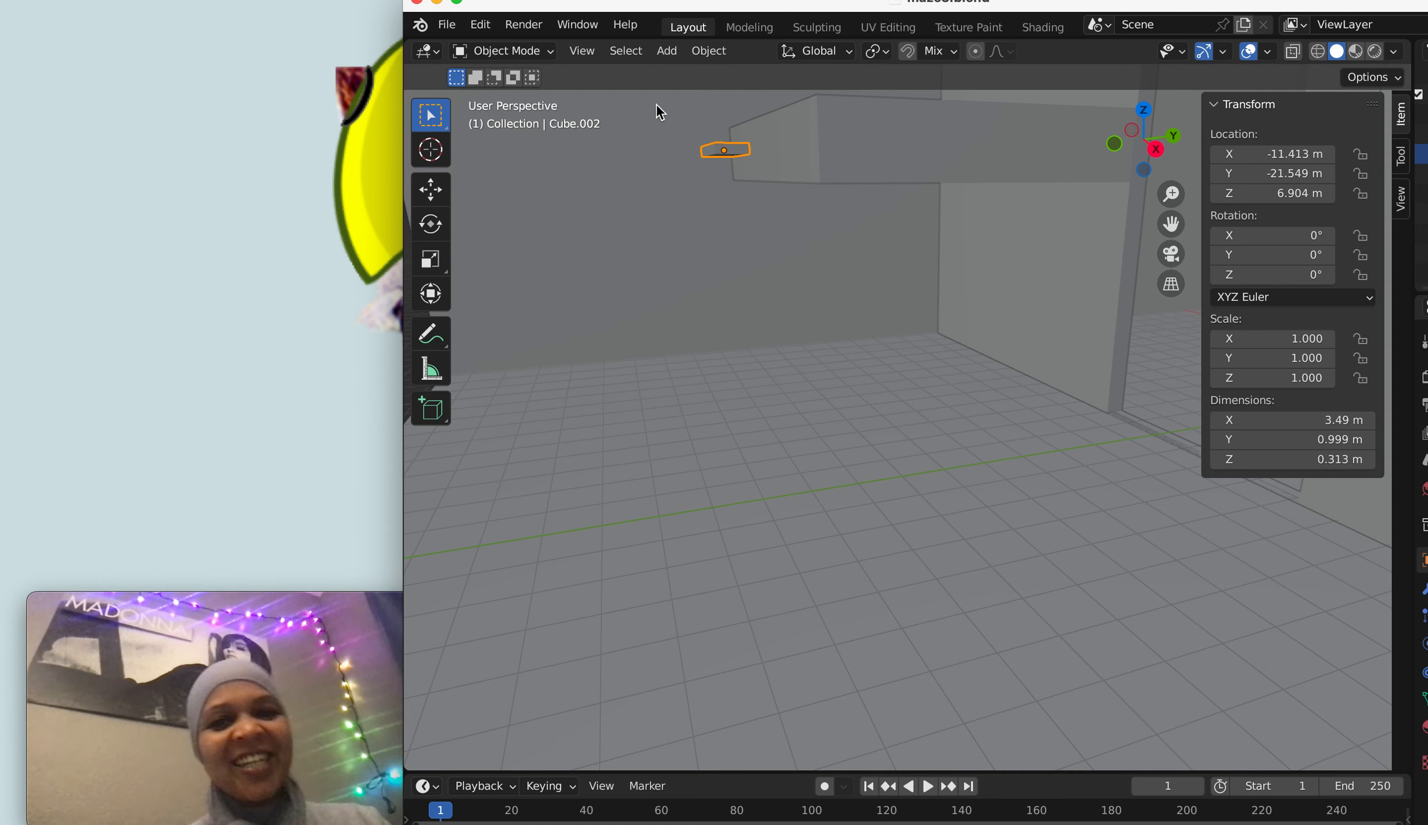
pyautogui.moveTo(613, 128)
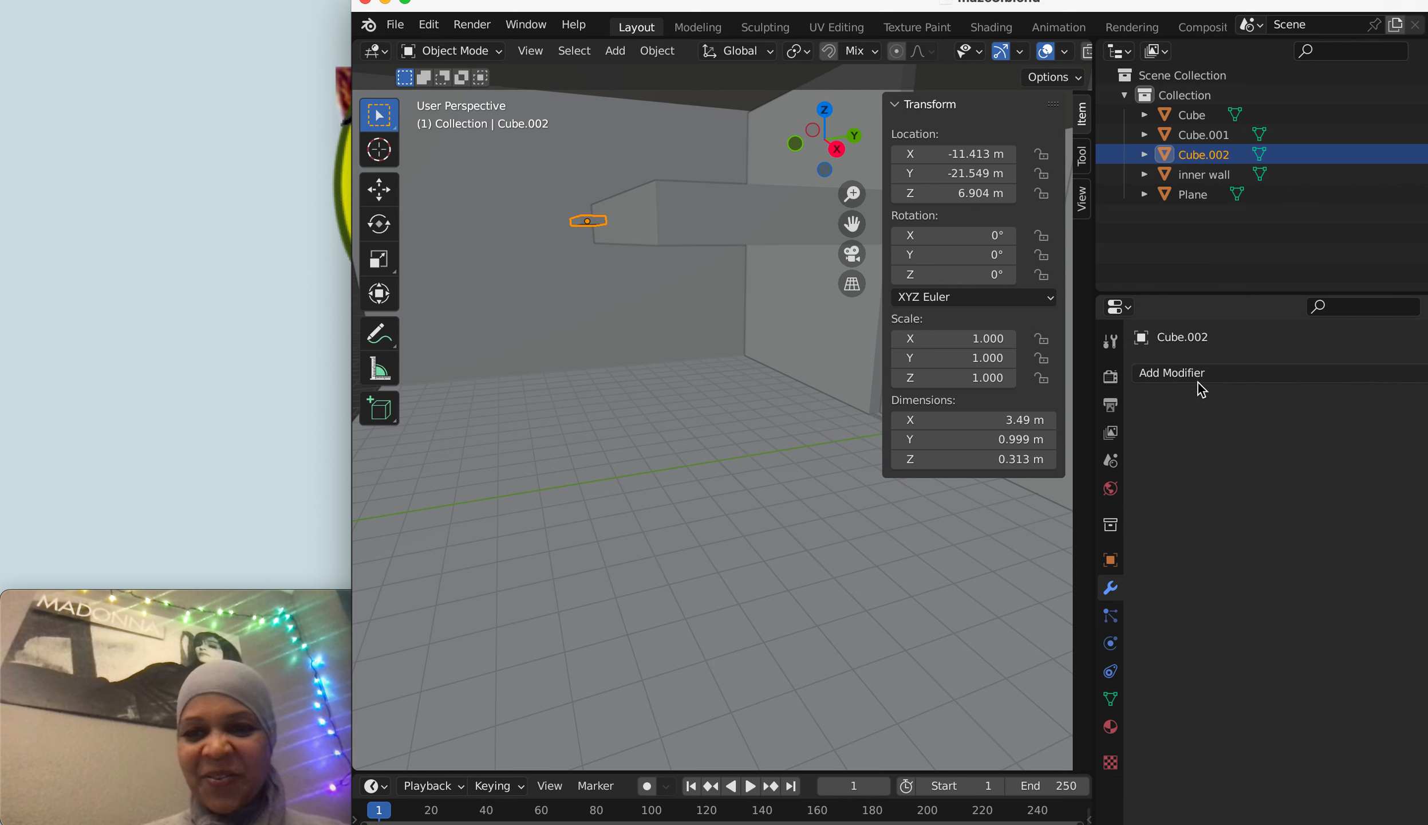
# - Add an Array modifier with Relative Offset X 0 and Z 1.0, then expand Constant Offset
pyautogui.click(1171, 374)
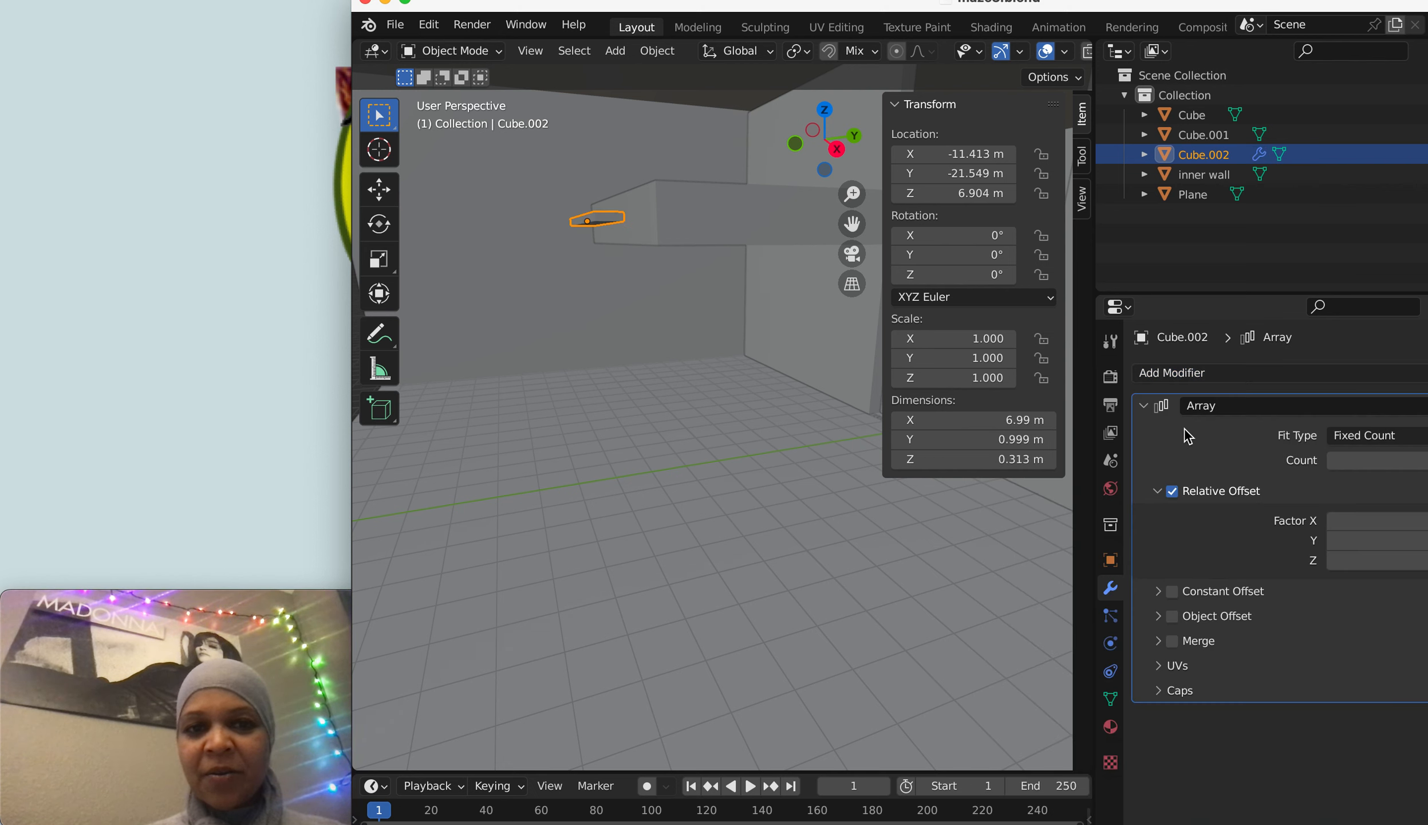
pyautogui.moveTo(1319, 479)
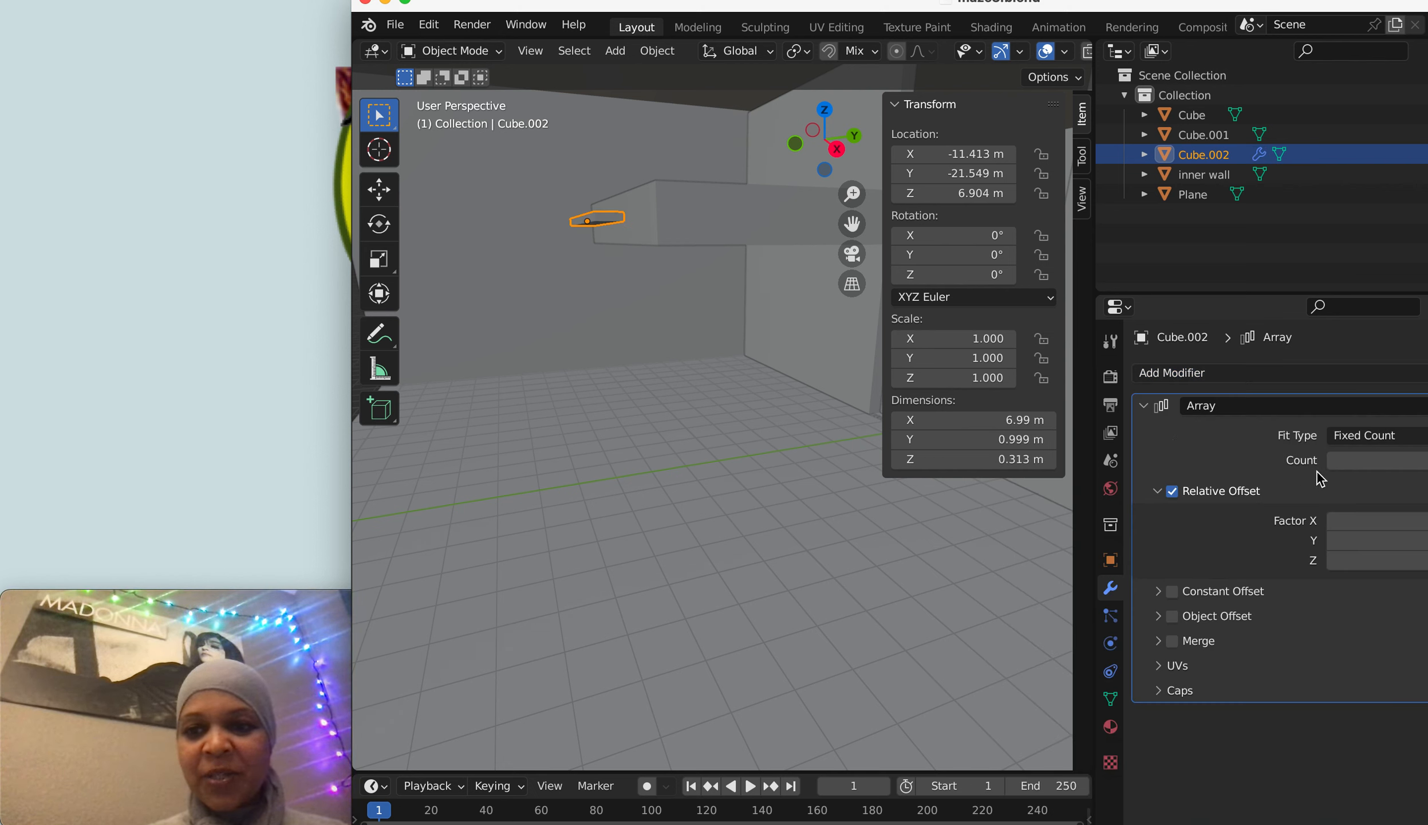
pyautogui.moveTo(1092, 276)
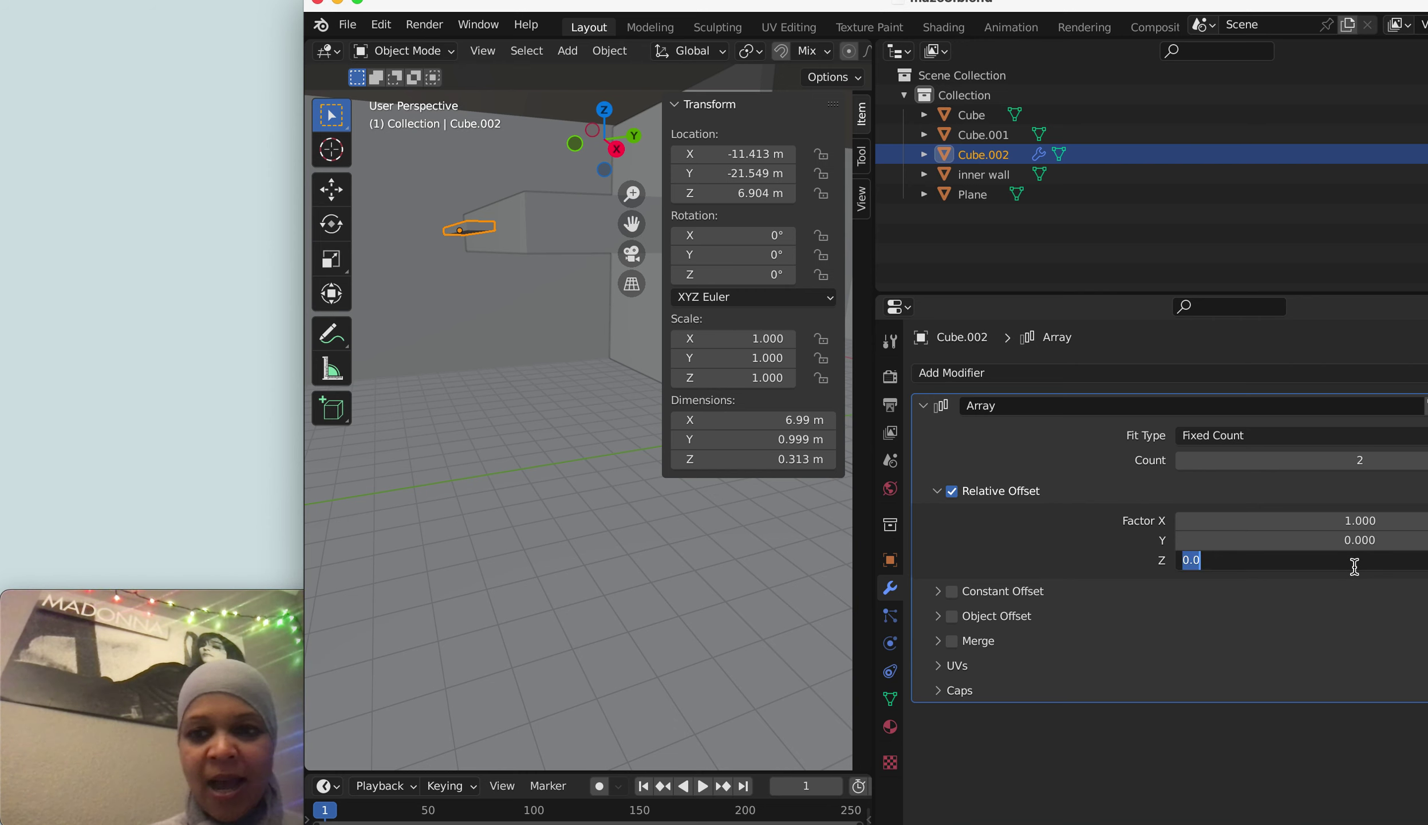
pyautogui.write('1.0')
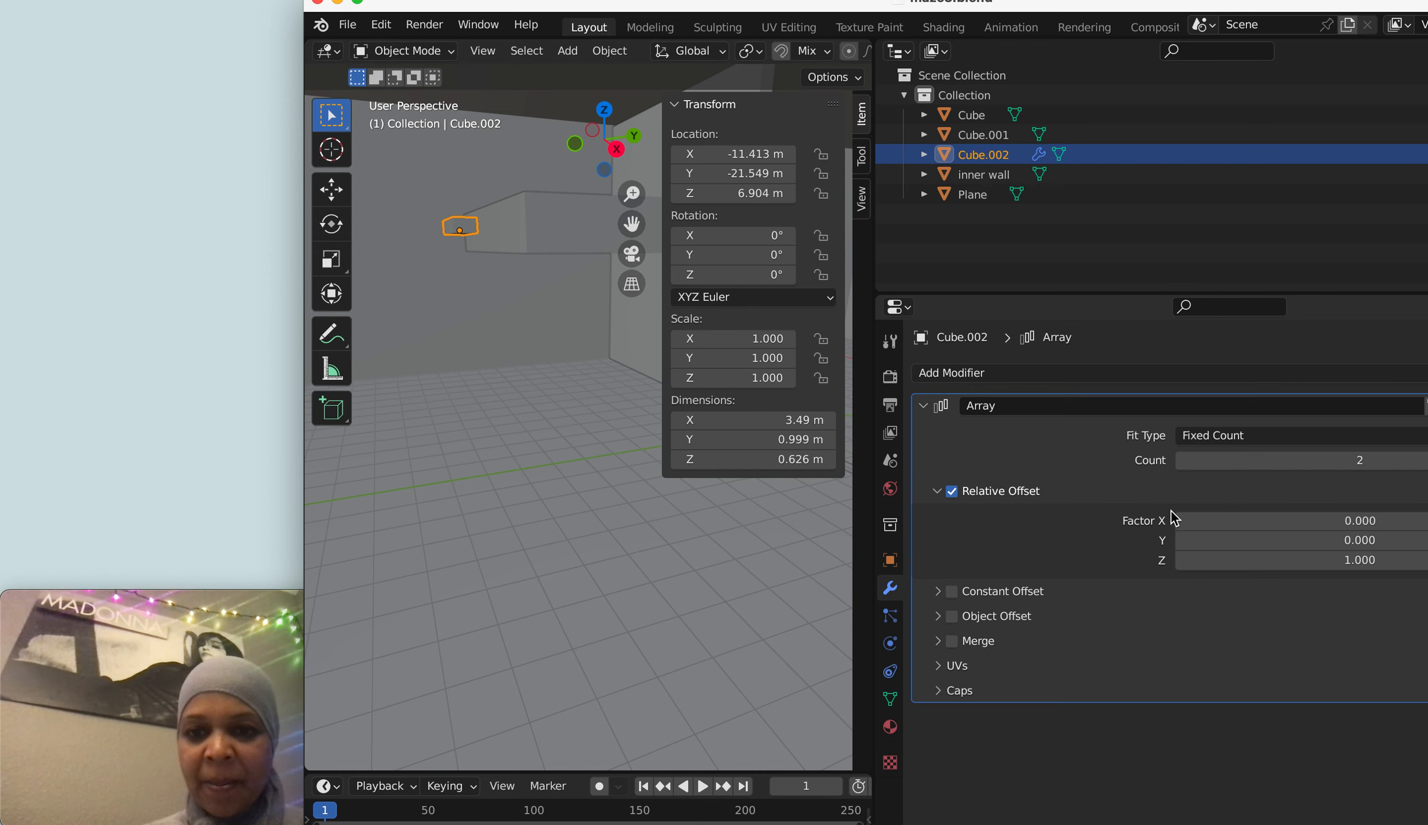
pyautogui.moveTo(1051, 581)
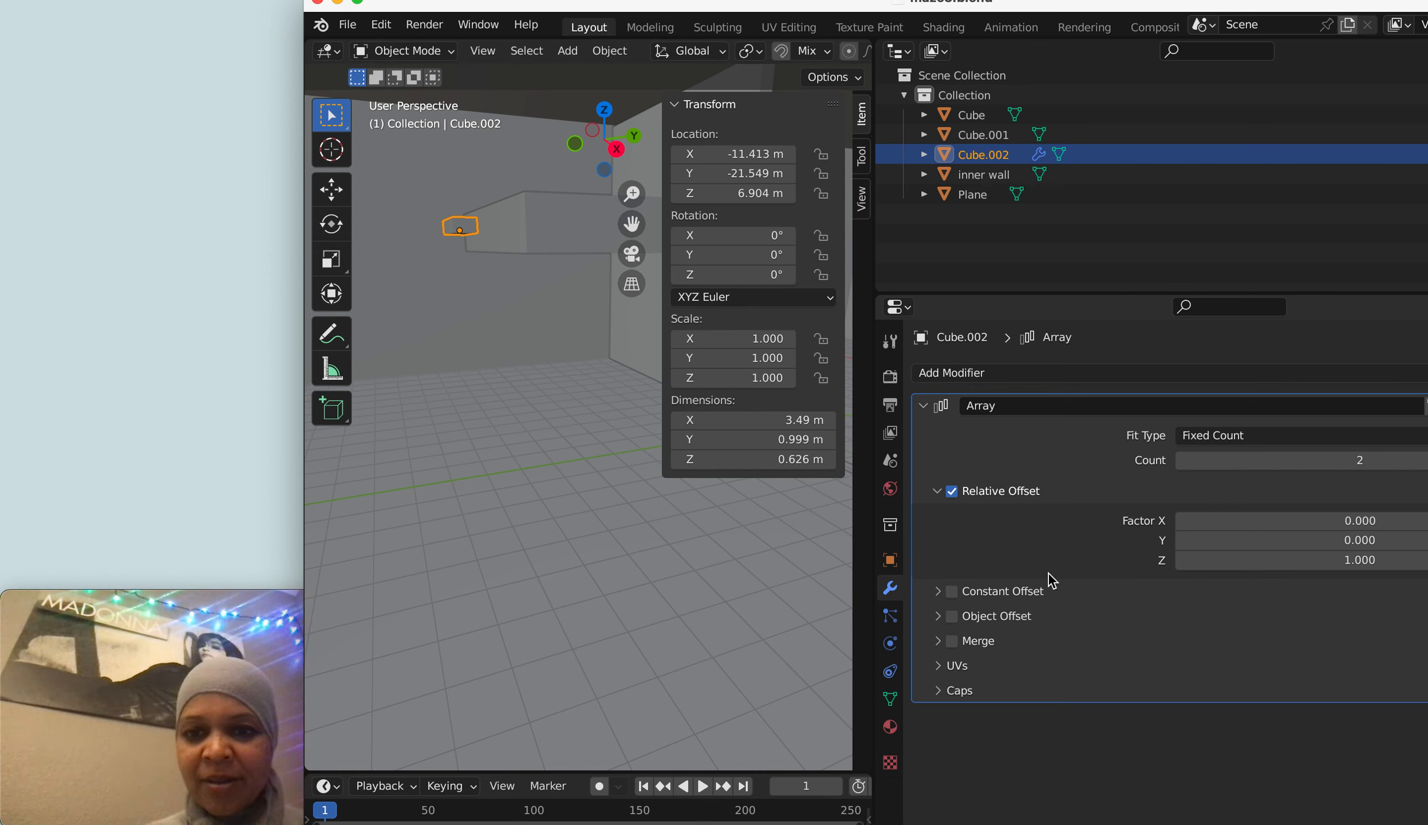
pyautogui.click(937, 591)
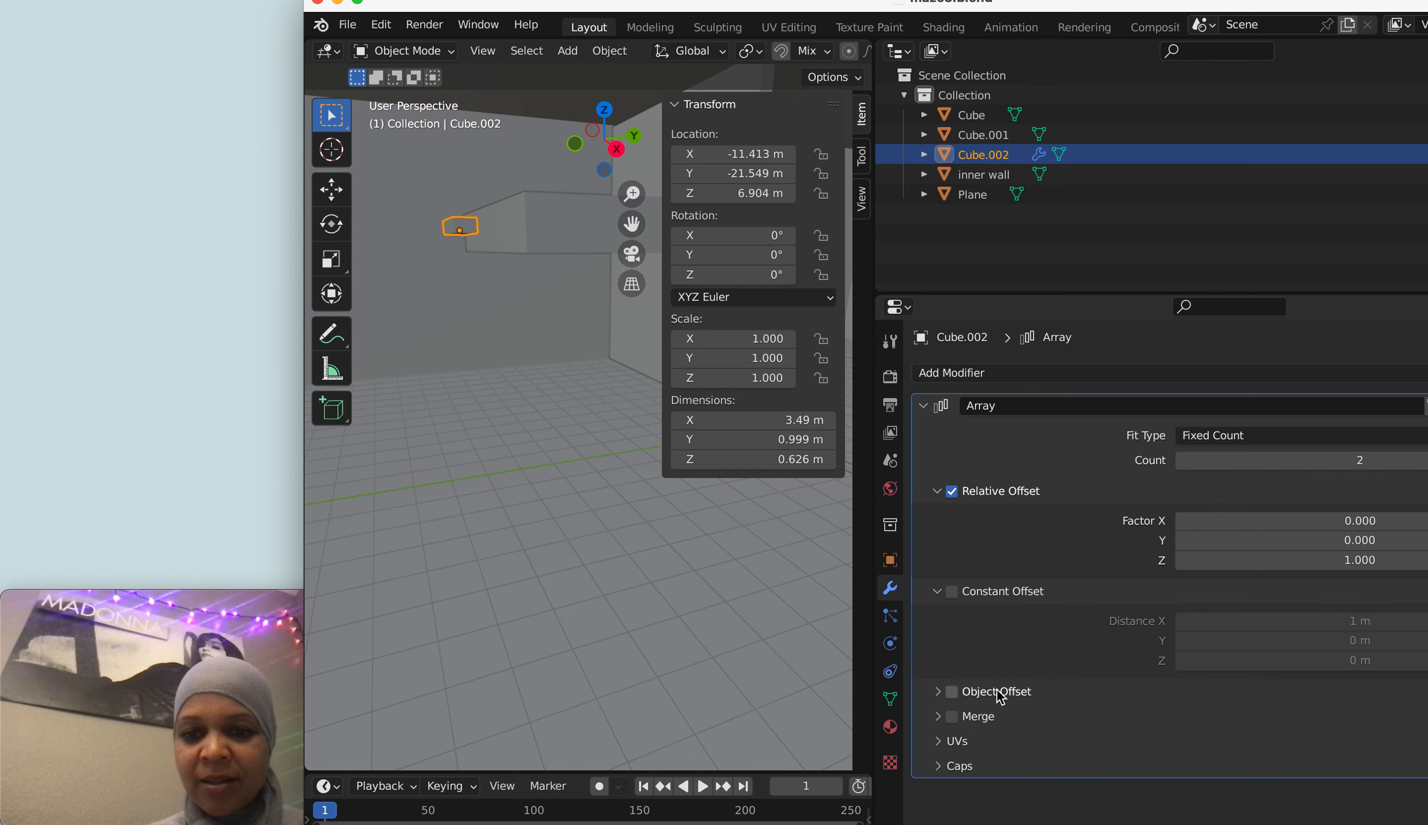
# - Expand the Array modifier's Object Offset settings
pyautogui.click(939, 692)
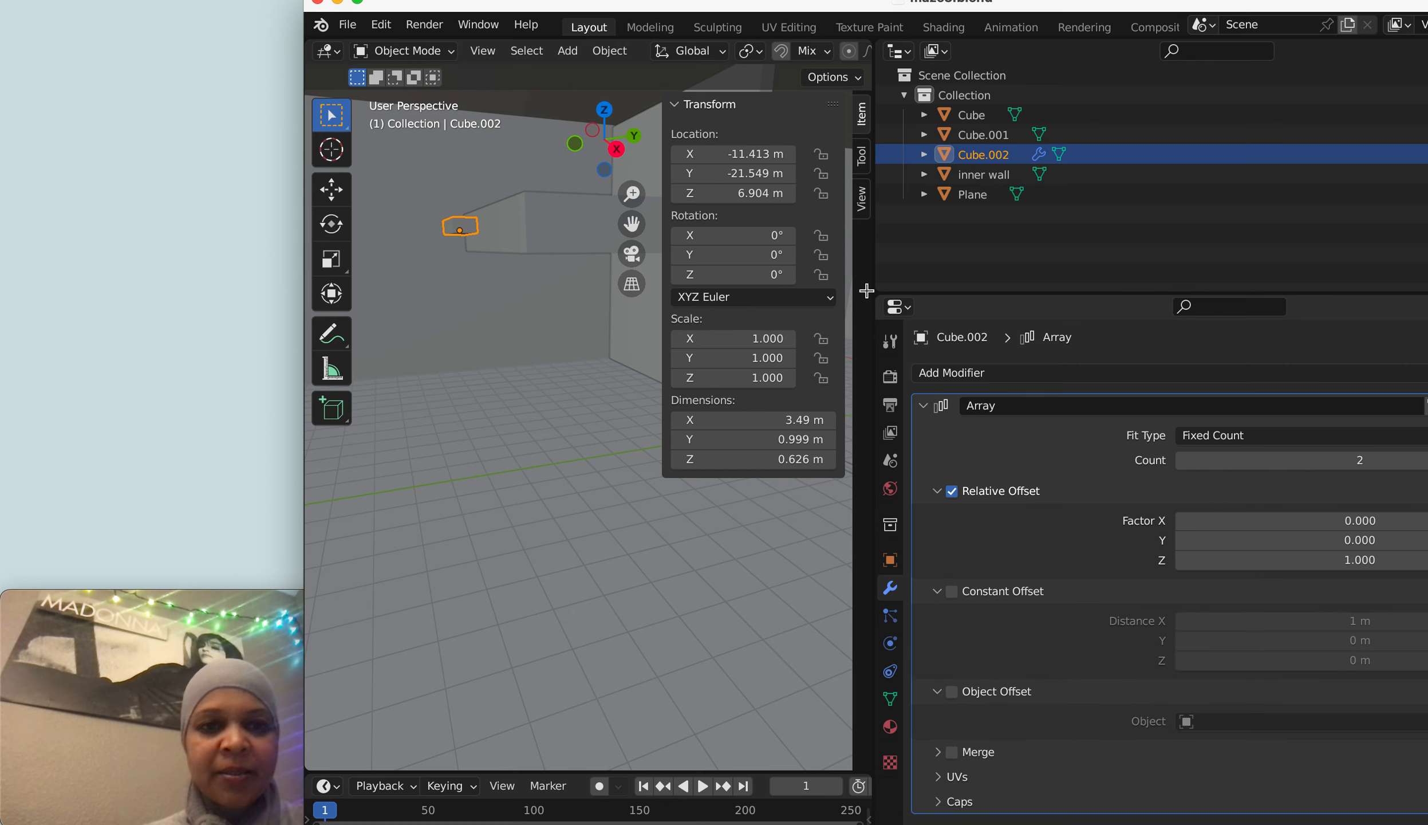
pyautogui.moveTo(891, 465)
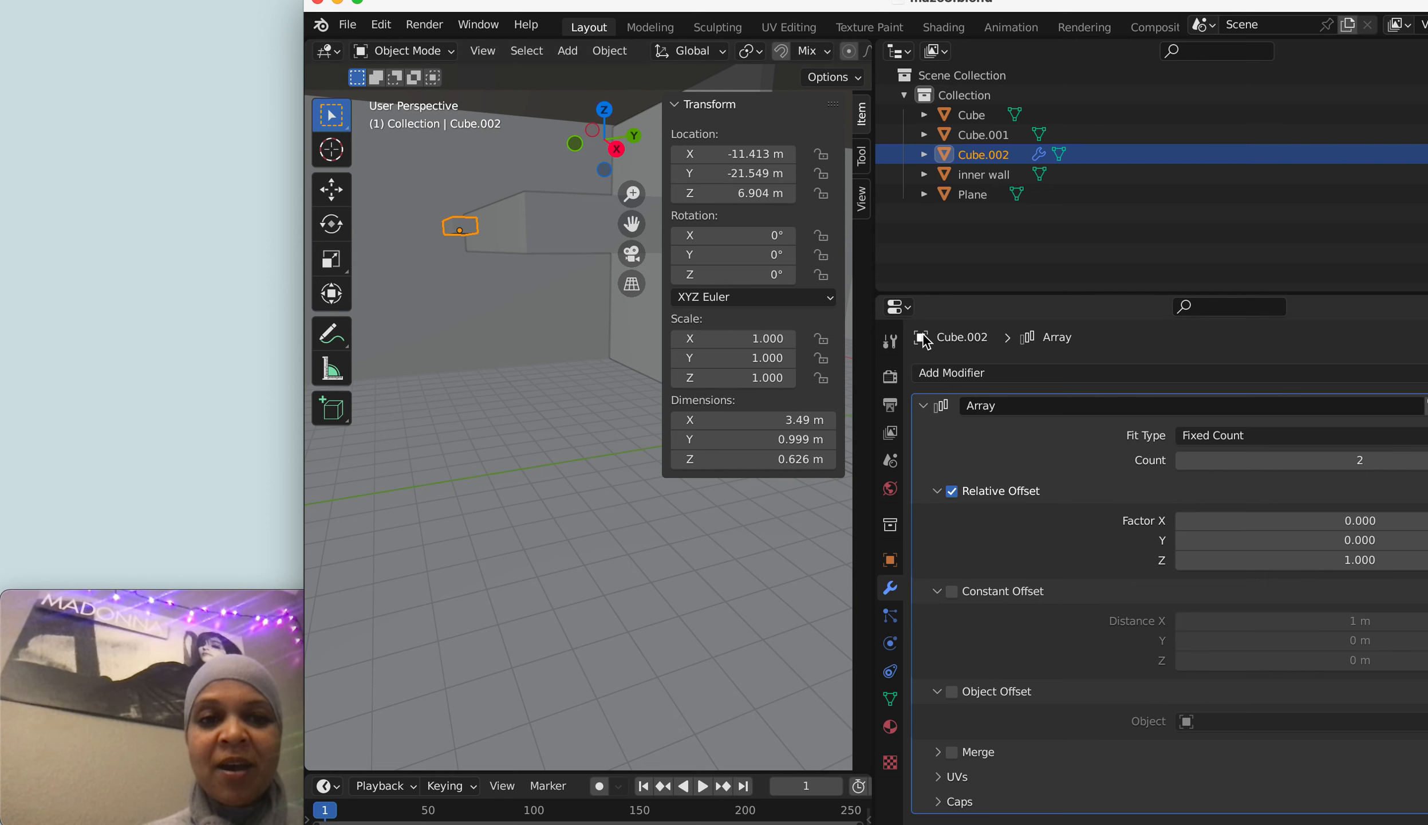
pyautogui.moveTo(1249, 521)
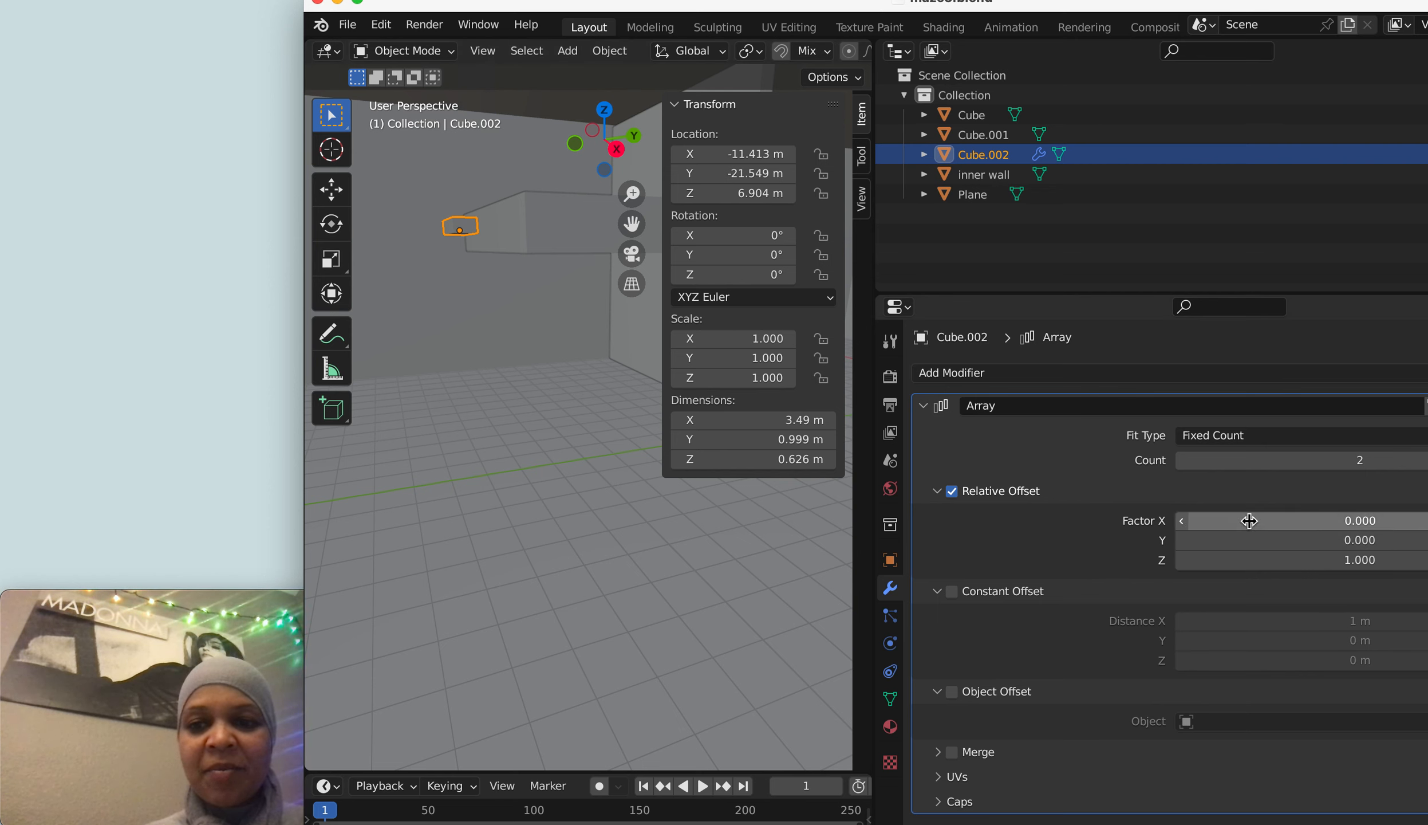
pyautogui.moveTo(1301, 561)
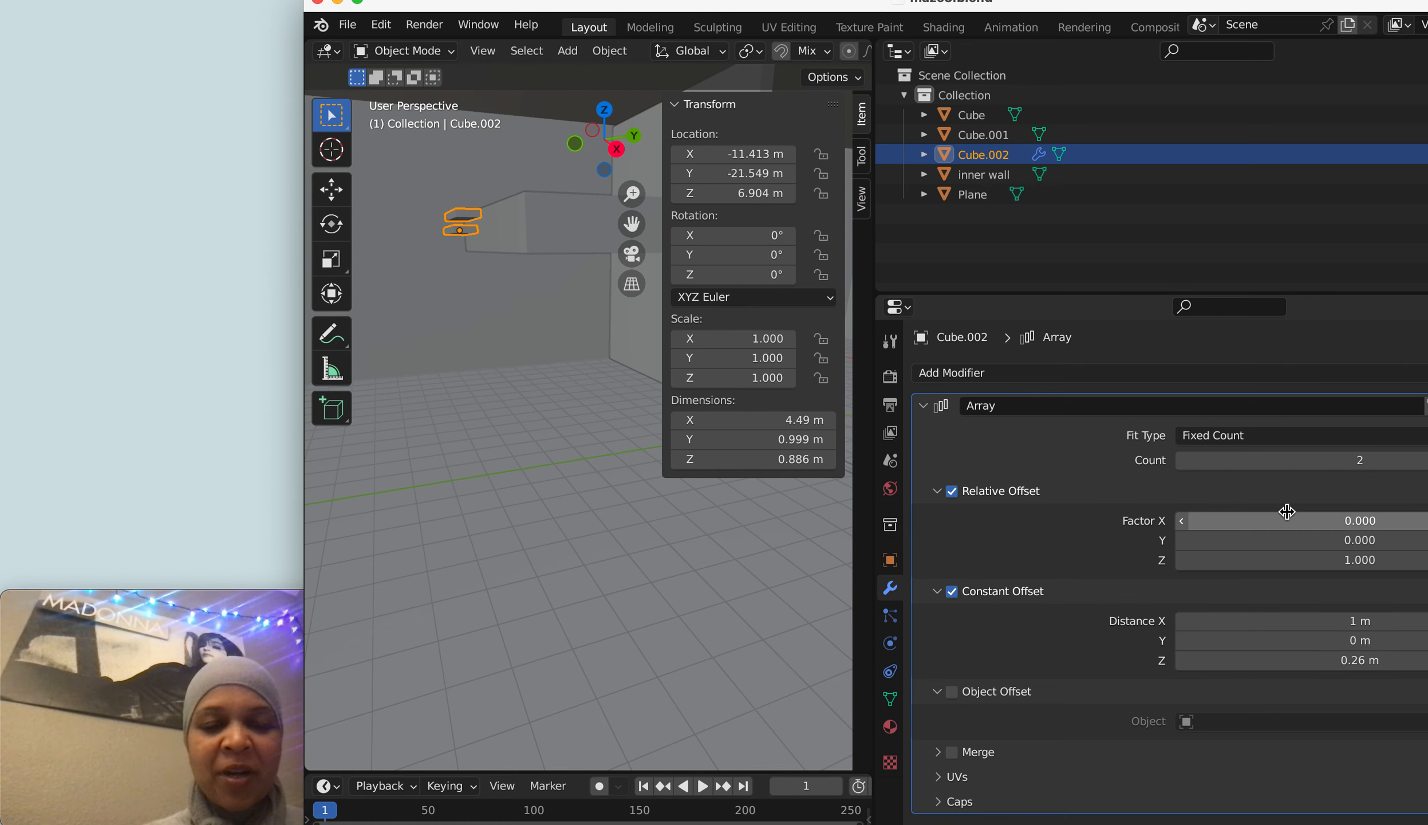
pyautogui.moveTo(1228, 547)
pyautogui.write('-1')
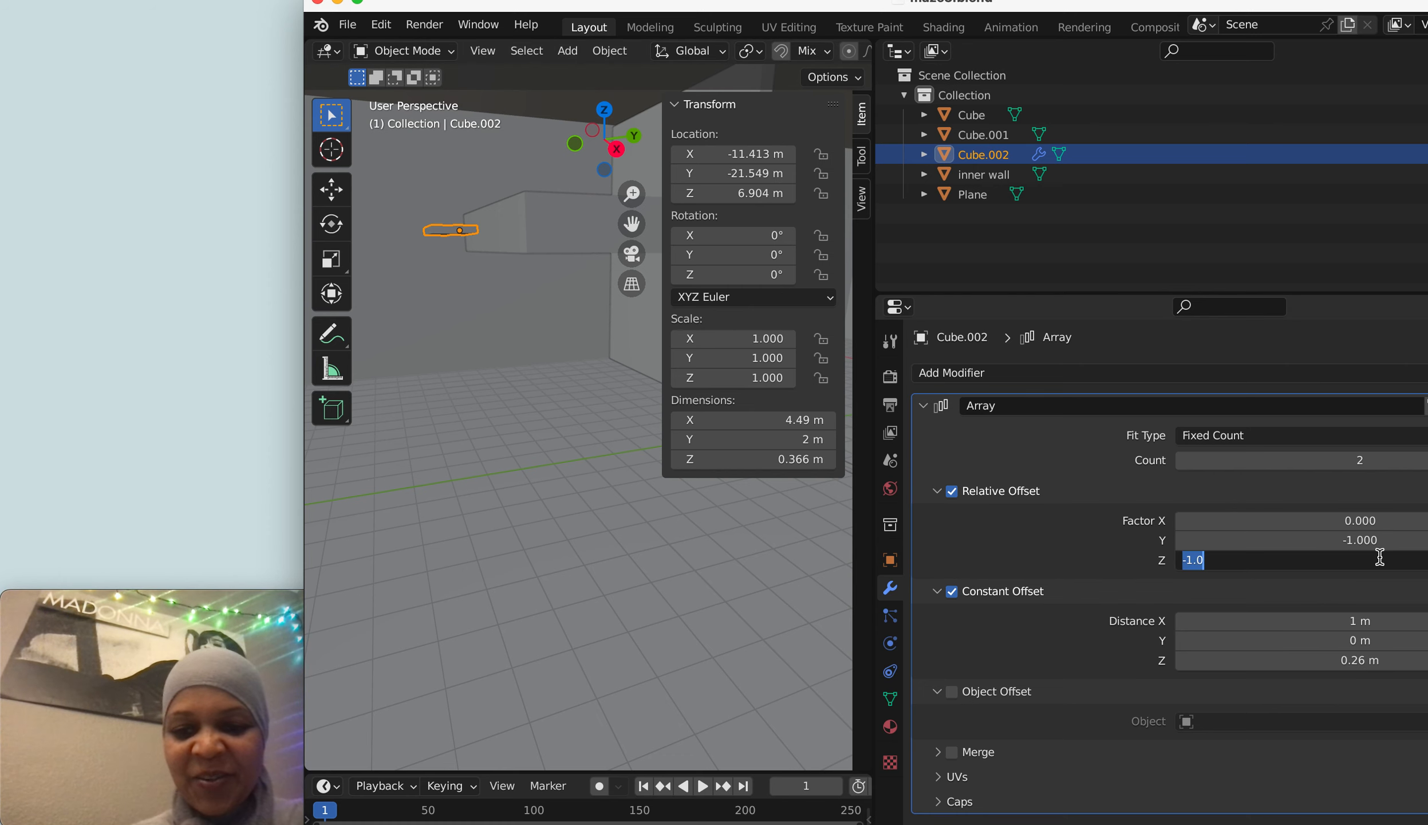
# - Reduce the array Count to 7 and tighten the Relative Offset Z so the top step meets the ledge
pyautogui.write('-3')
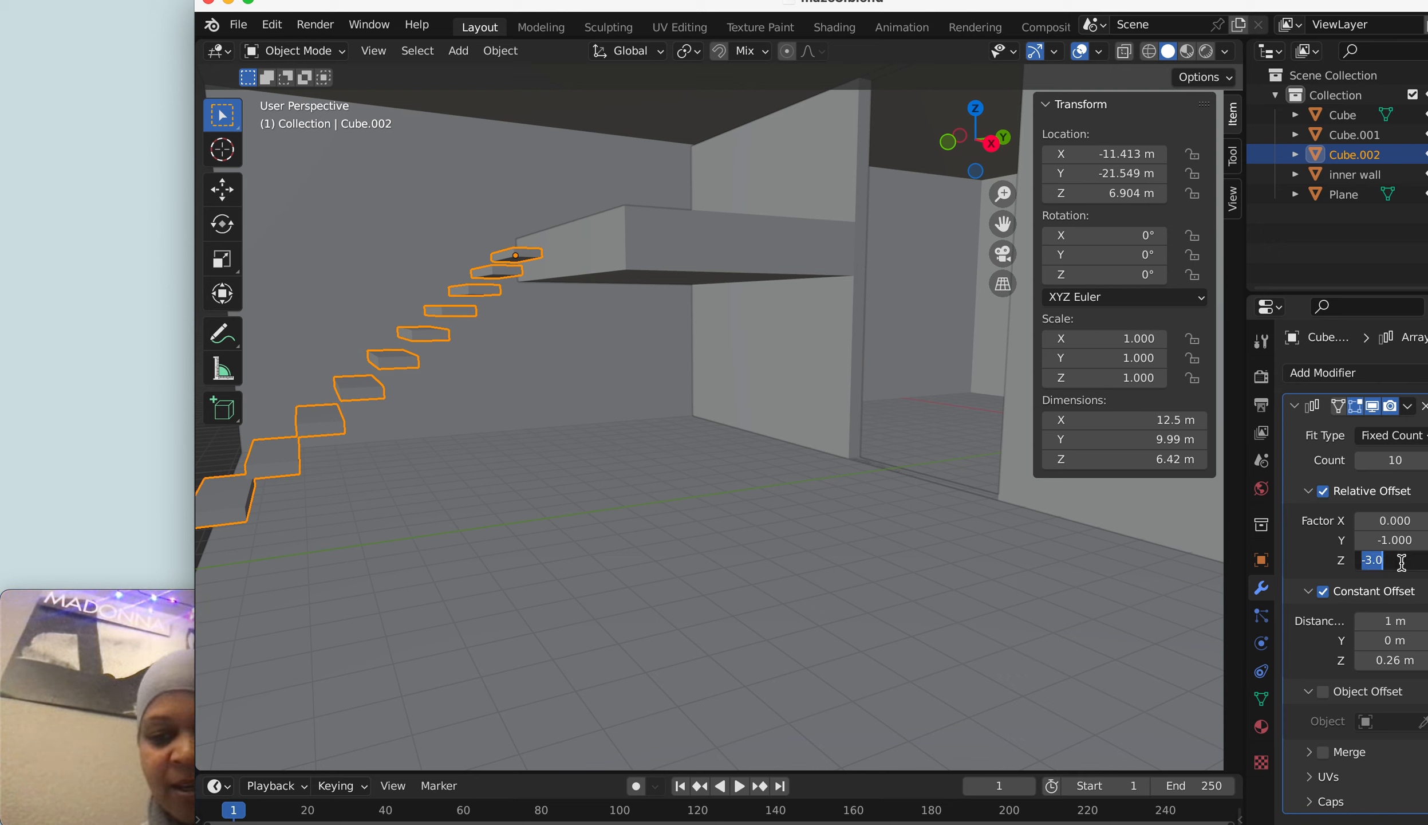
pyautogui.write('-2')
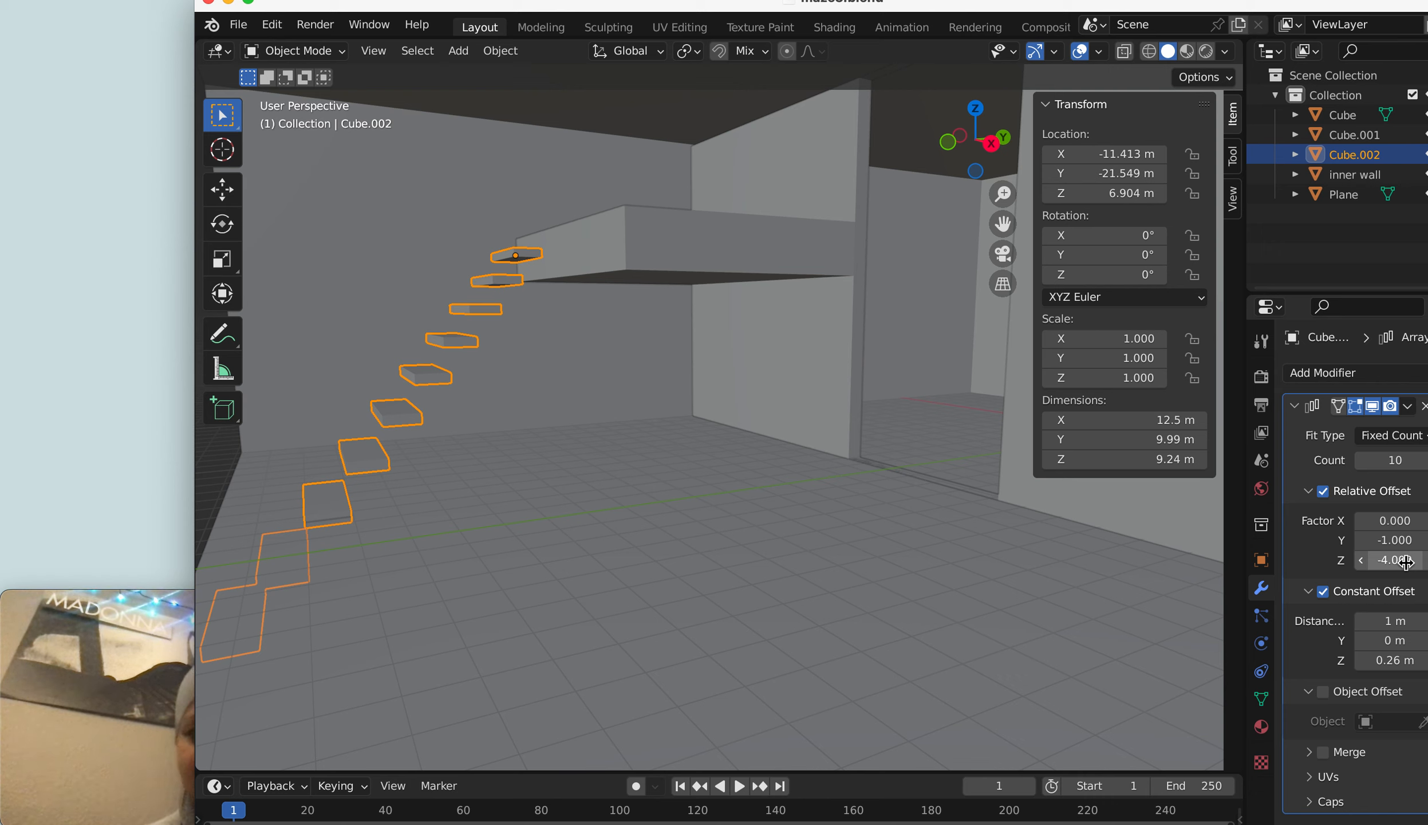
pyautogui.click(1361, 460)
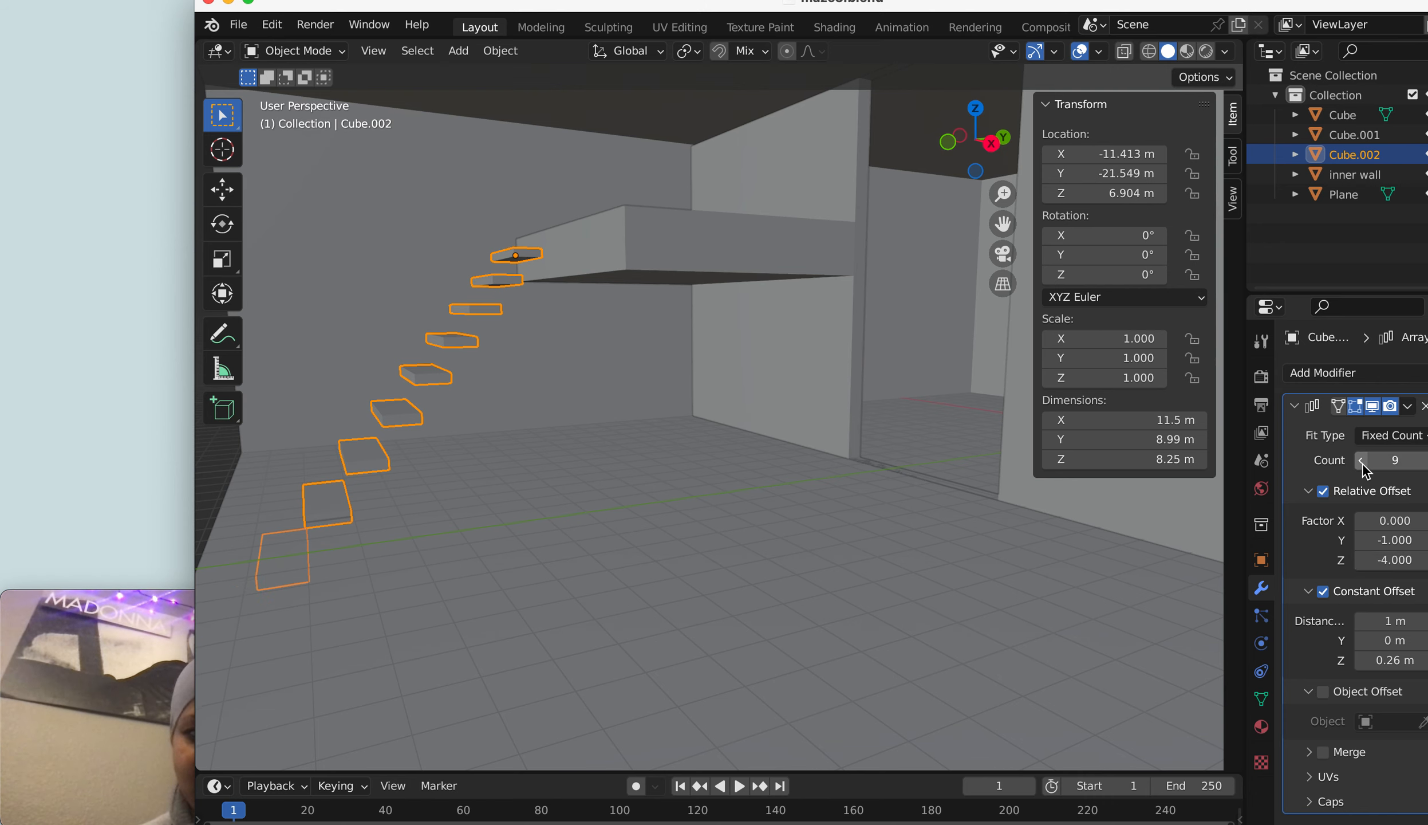
pyautogui.click(1360, 460)
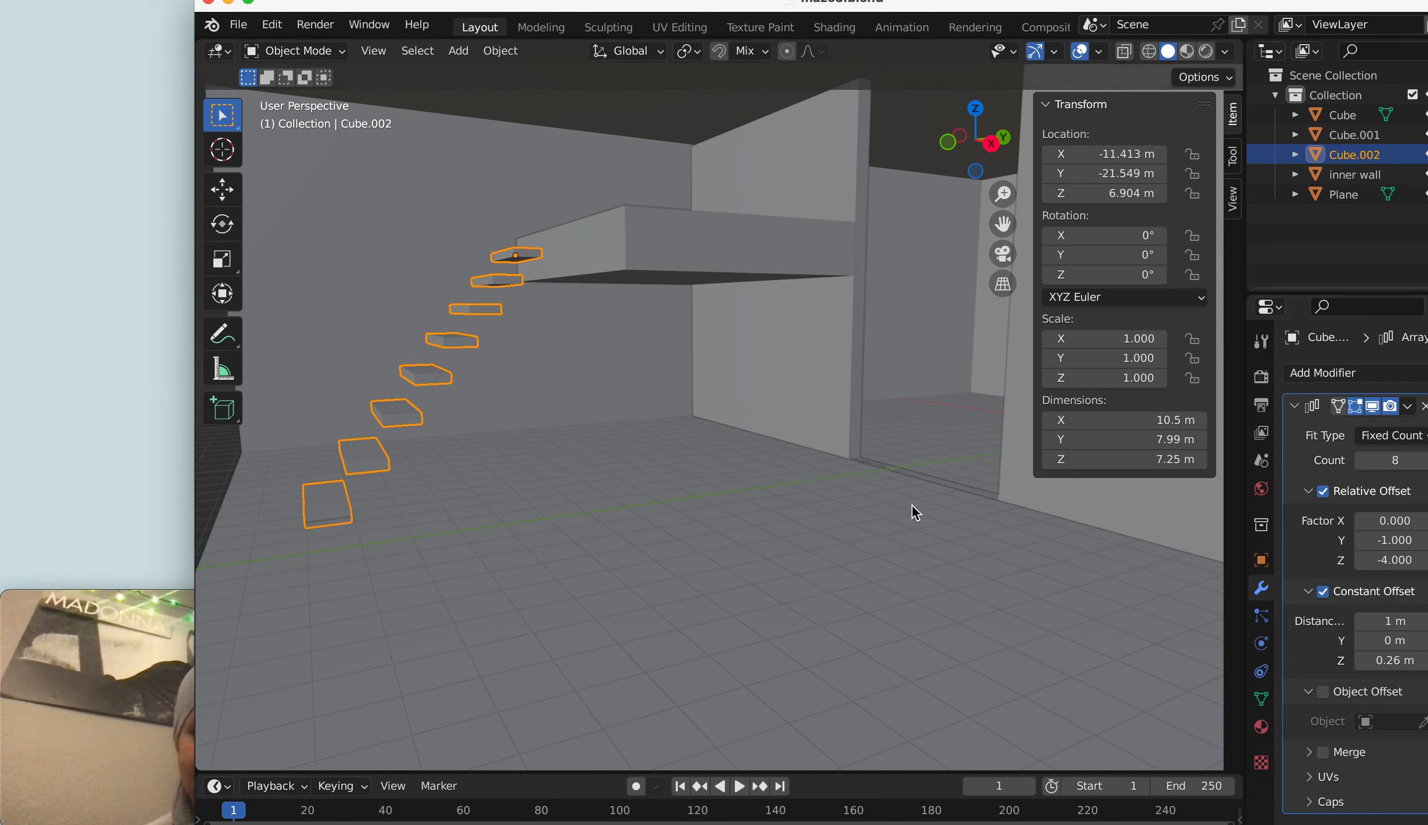
pyautogui.moveTo(1037, 520)
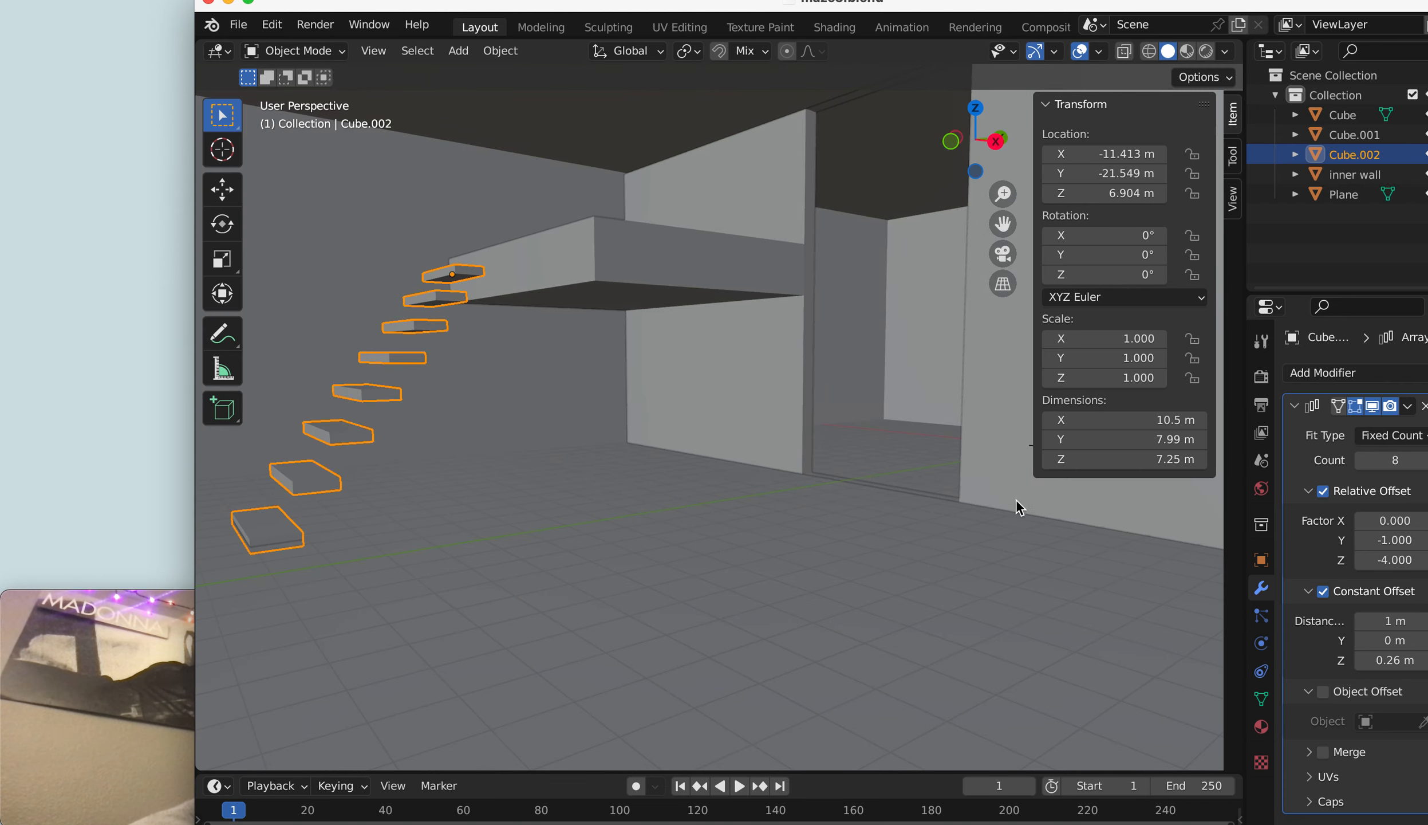
pyautogui.moveTo(1002, 615)
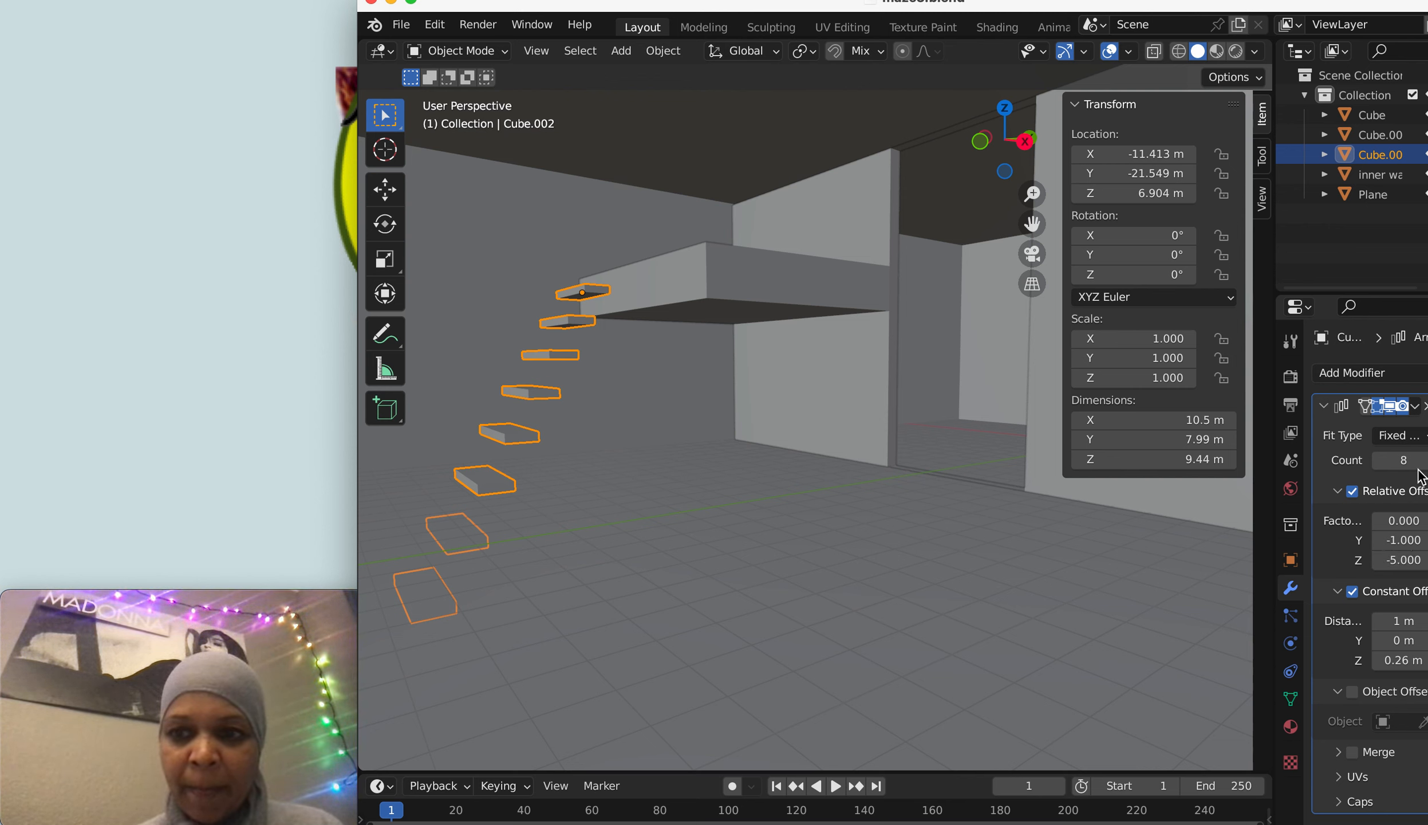
pyautogui.moveTo(1376, 467)
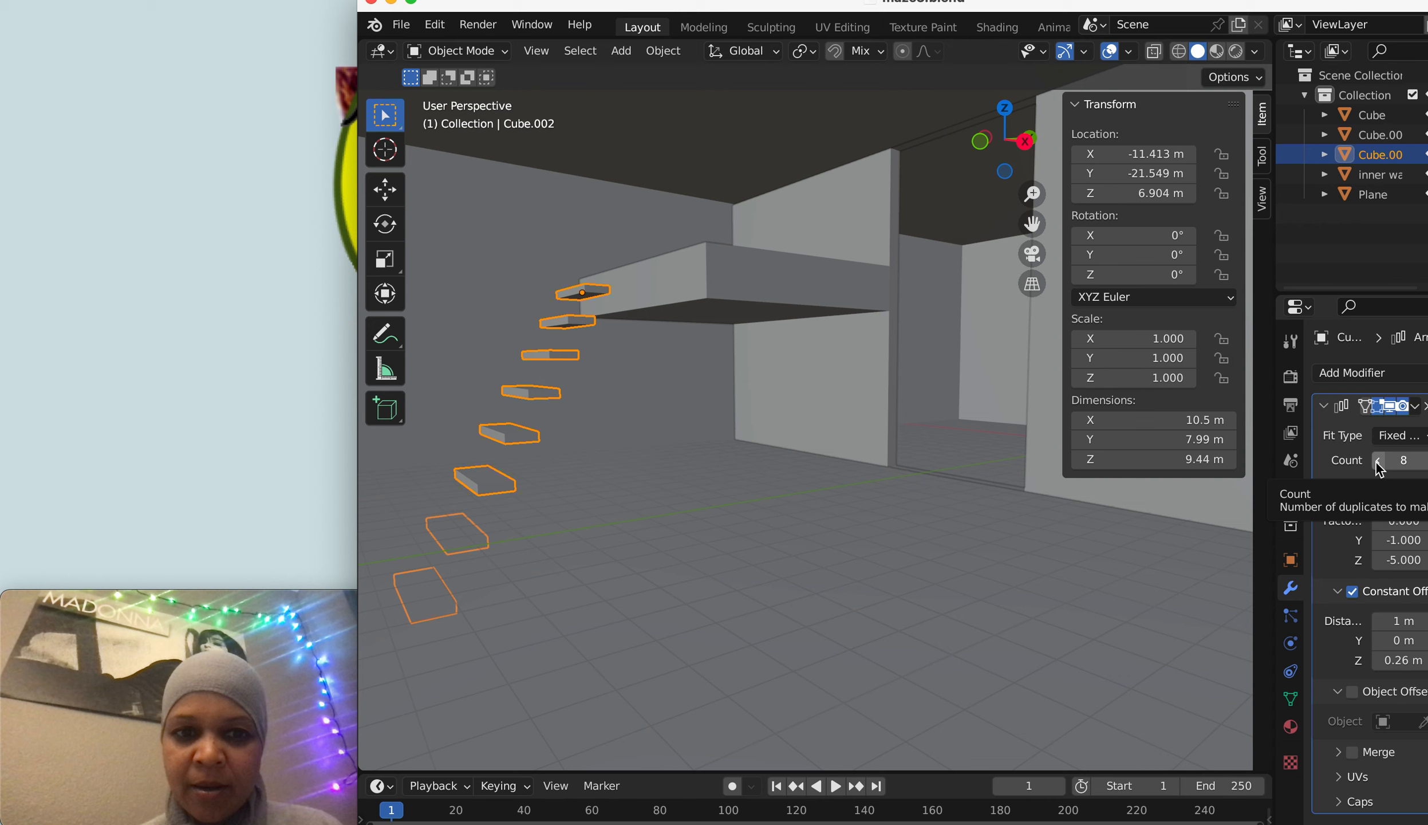
pyautogui.click(1380, 460)
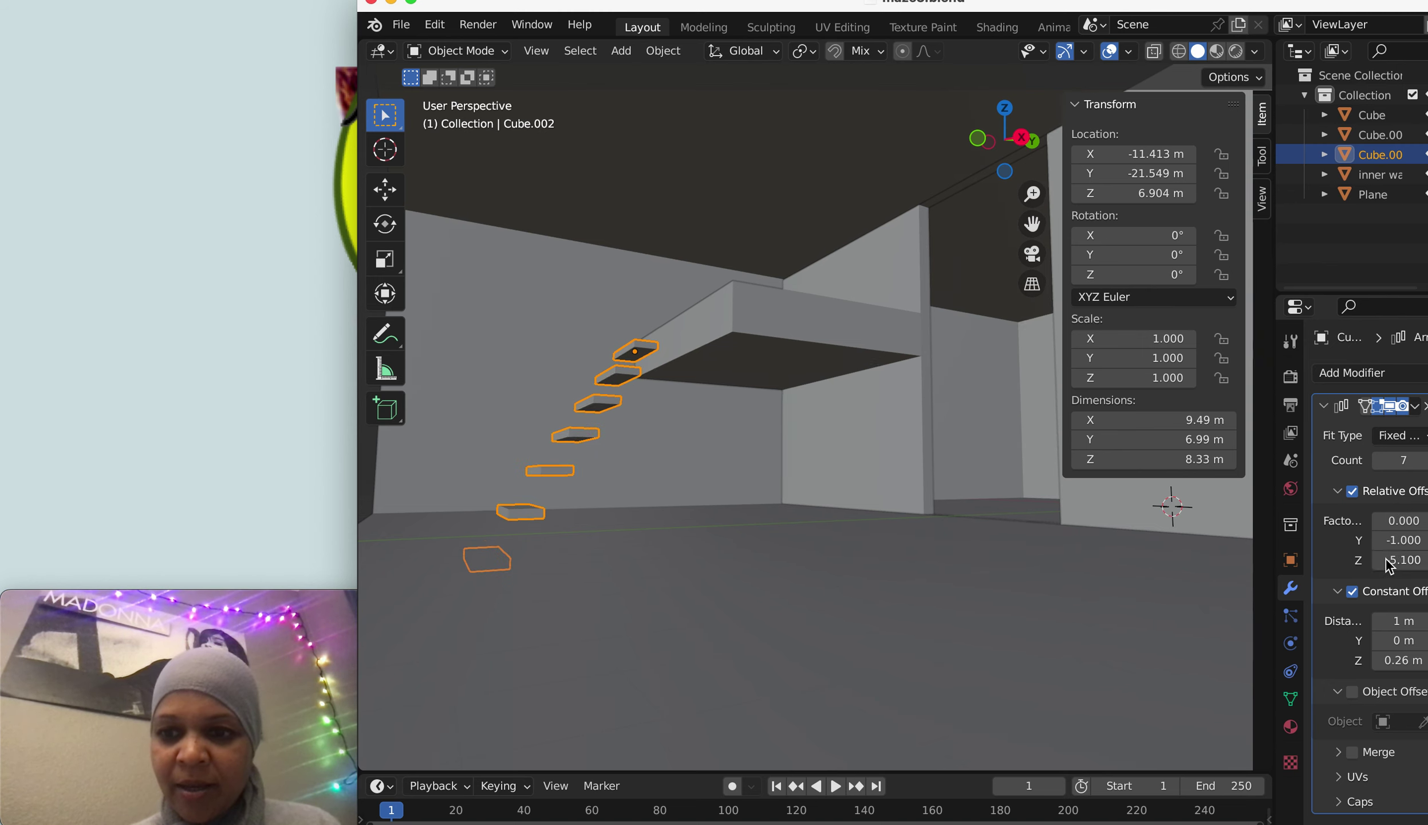
pyautogui.moveTo(1403, 559); pyautogui.dragTo(1421, 558)
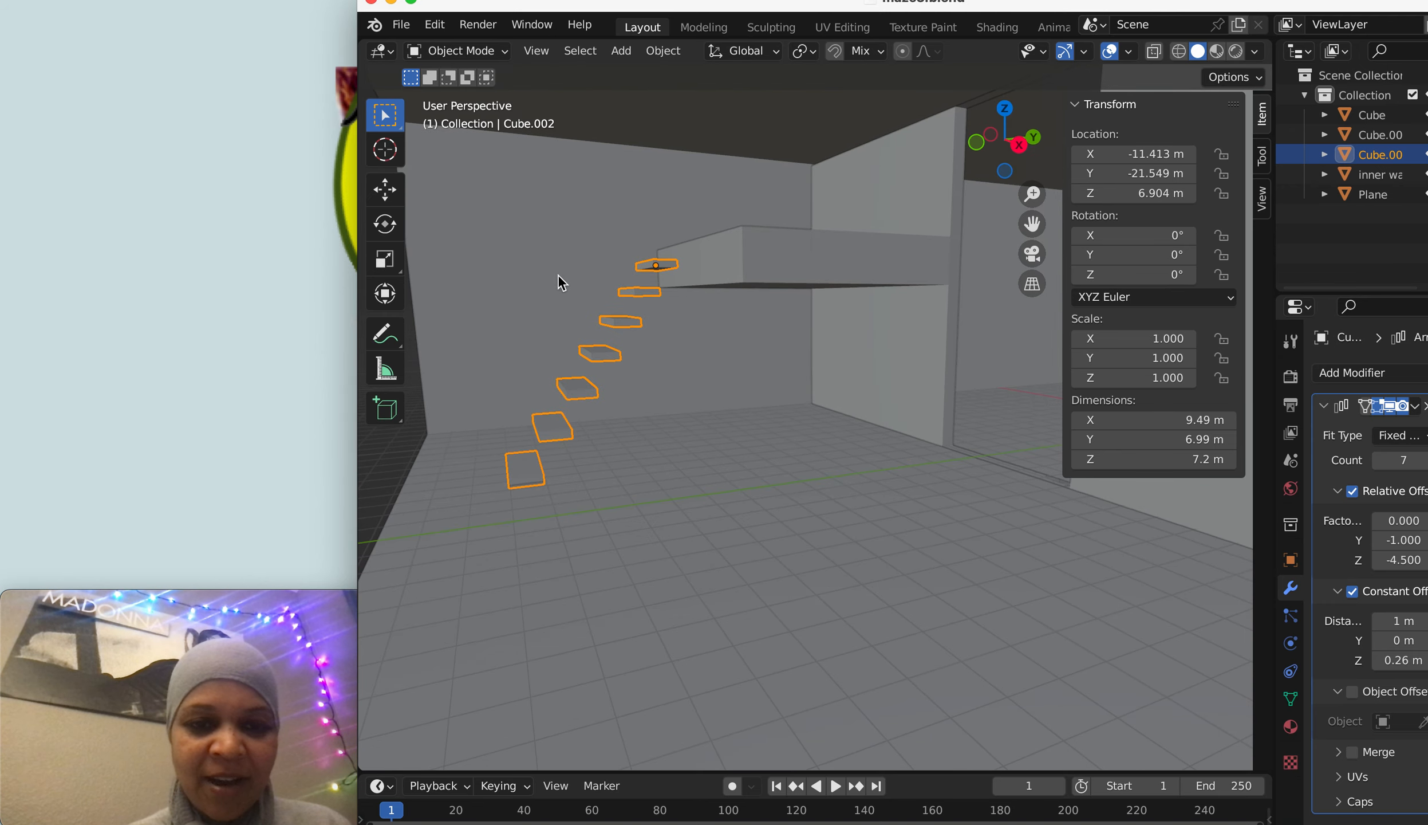
# - In Edit Mode, raise the slab's mesh about 0.38 m along Z
pyautogui.press('Tab')
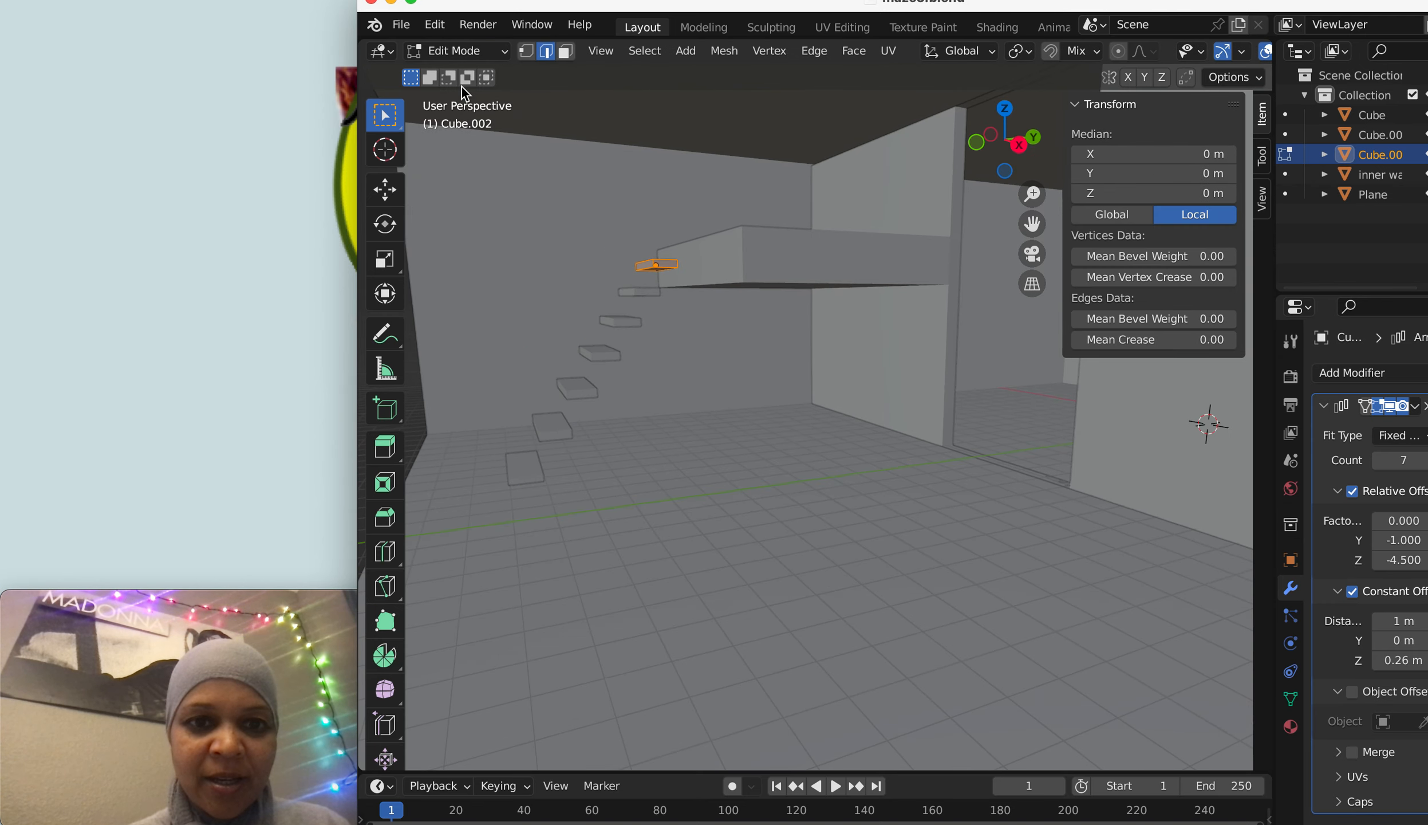
pyautogui.click(525, 475)
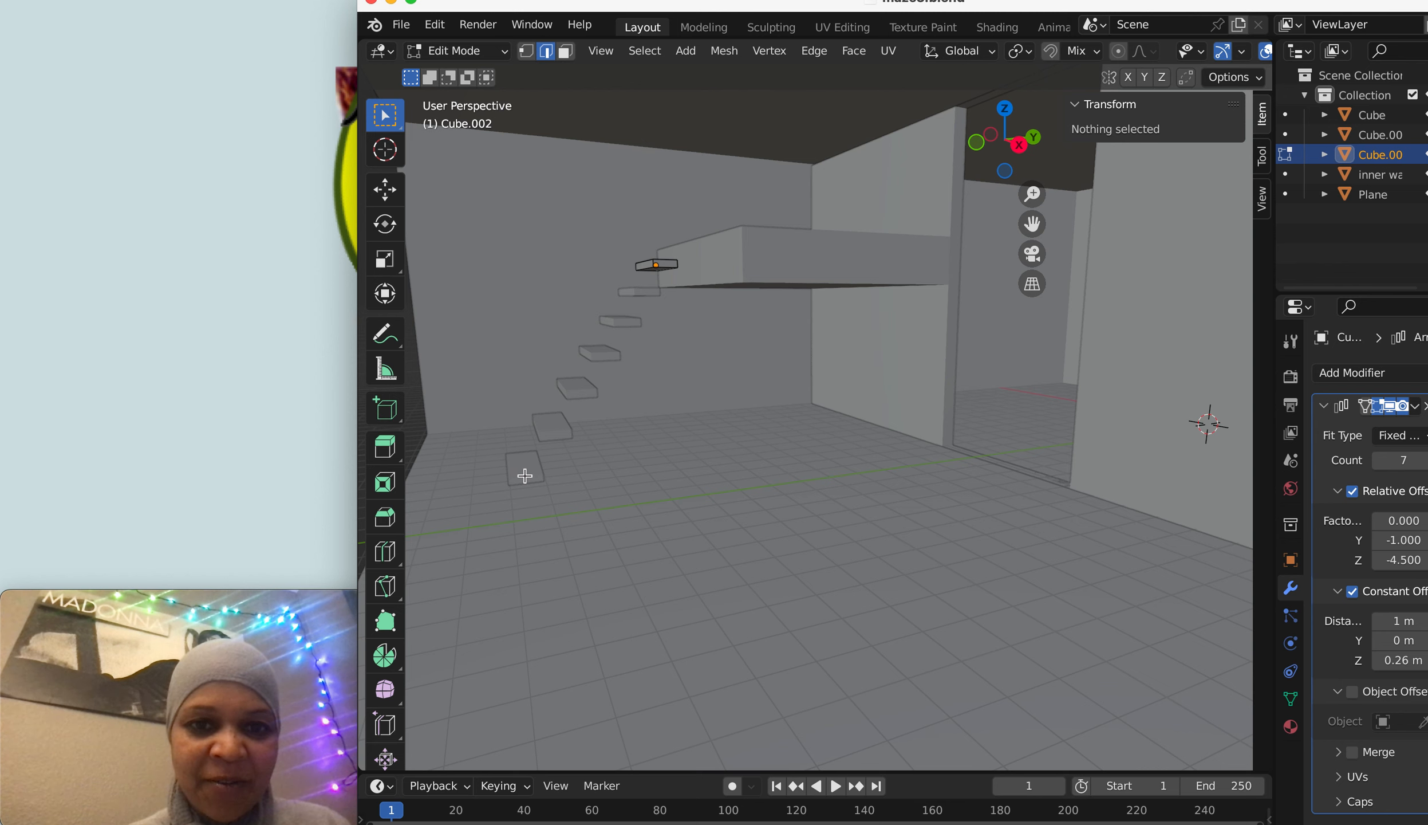
pyautogui.click(660, 269)
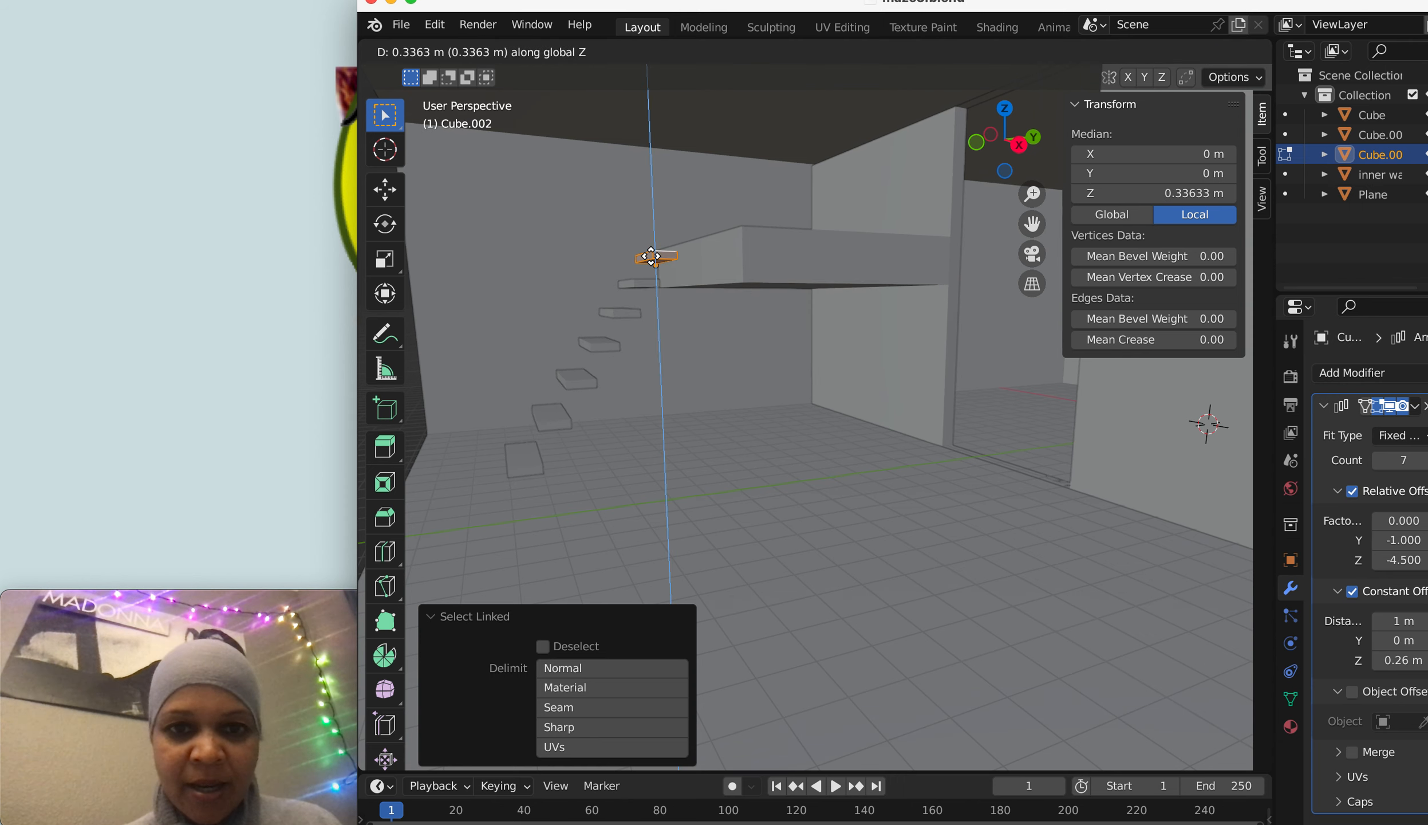
pyautogui.moveTo(652, 256); pyautogui.dragTo(653, 252)
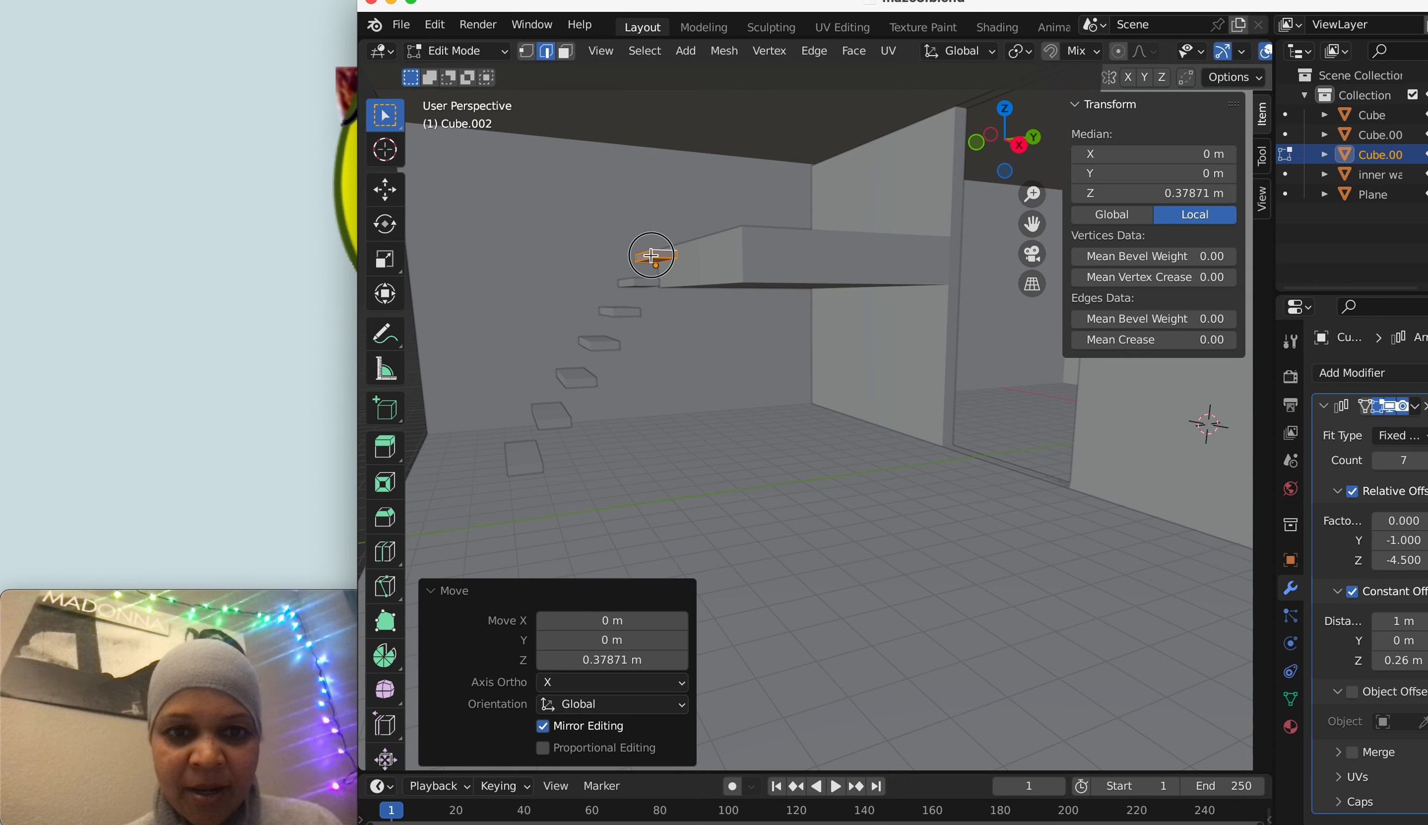
pyautogui.click(792, 452)
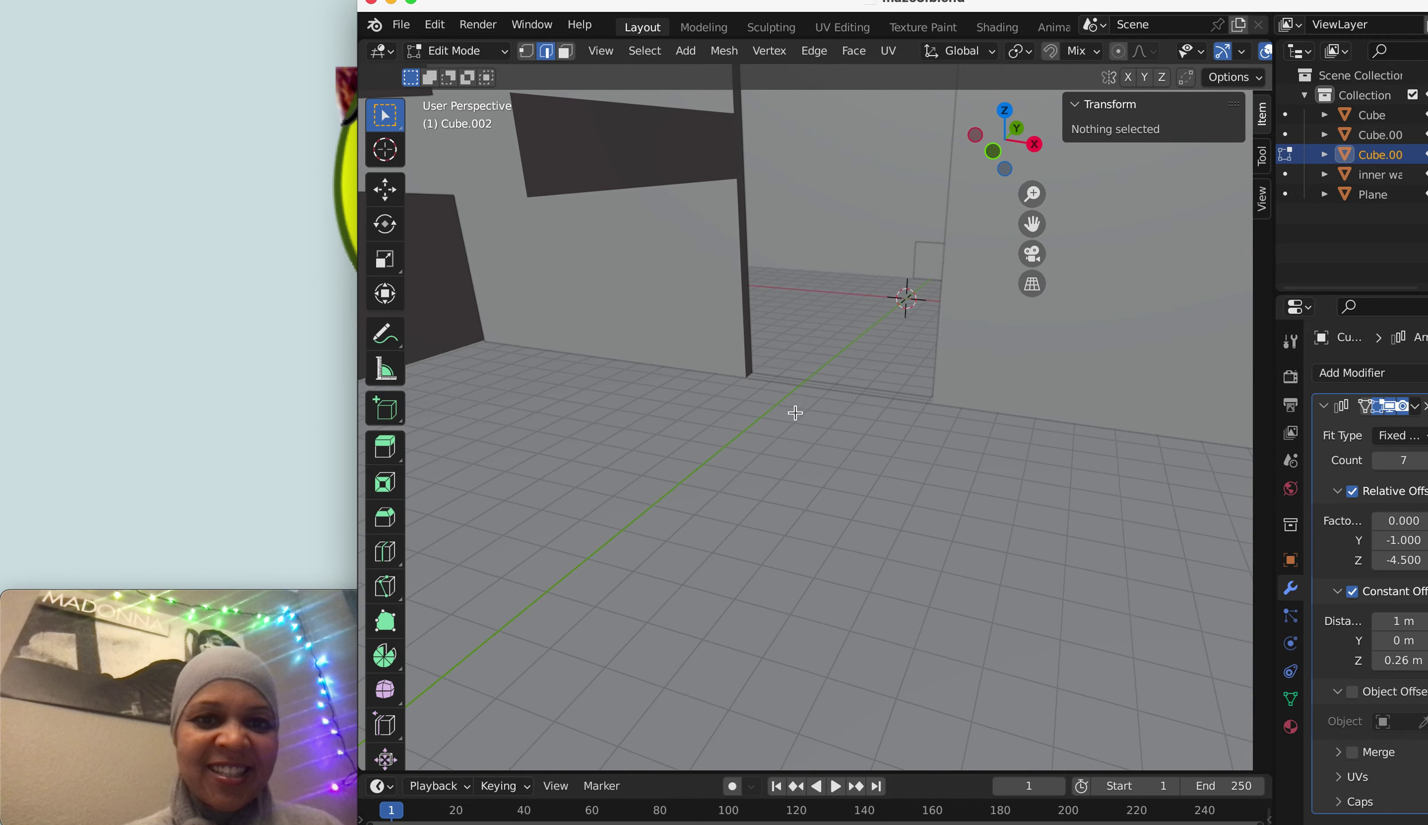
# - Orbit to a front view and edit the array's Relative Offset factor to -1.000
pyautogui.moveTo(794, 412); pyautogui.dragTo(813, 414)
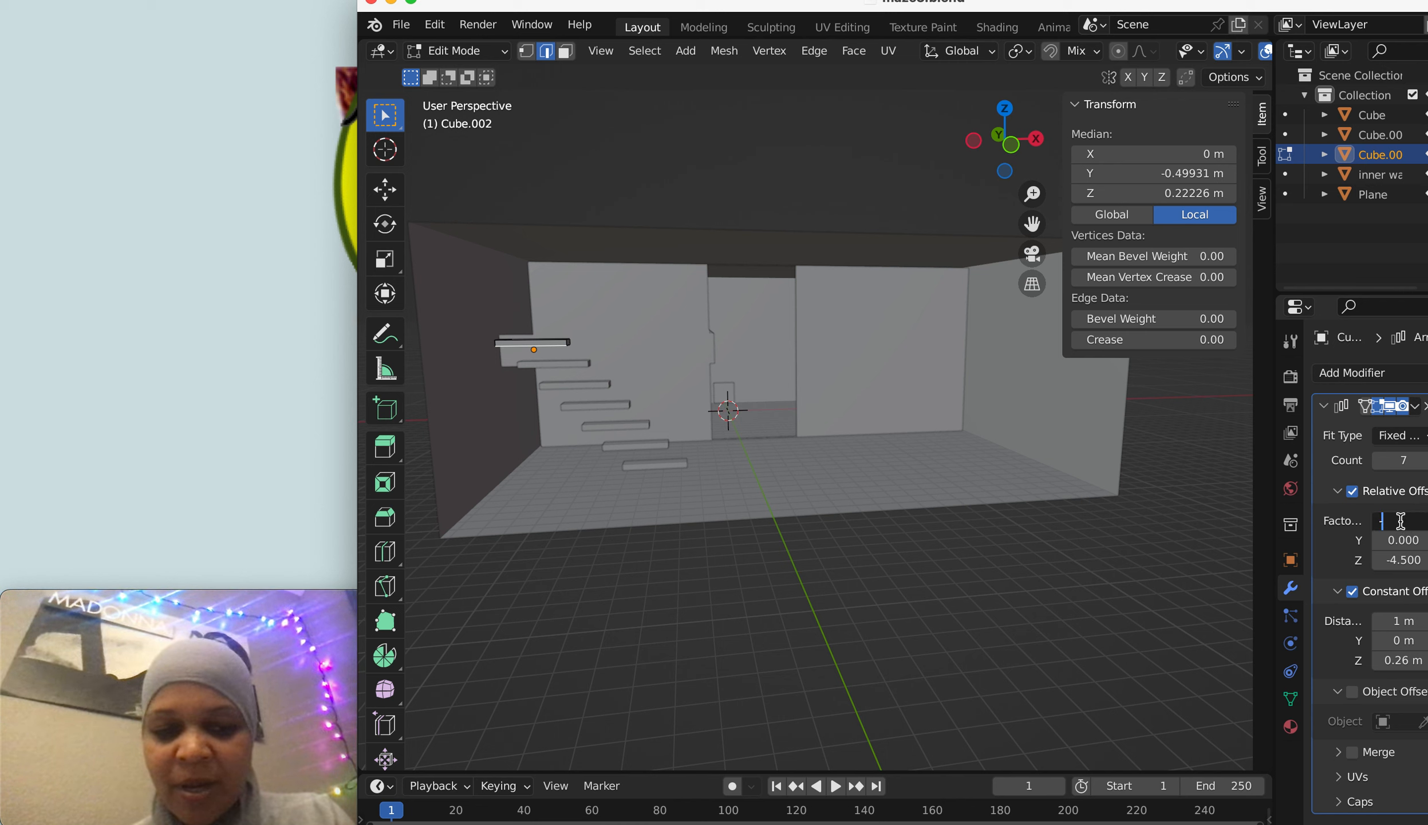
pyautogui.write('-1.000')
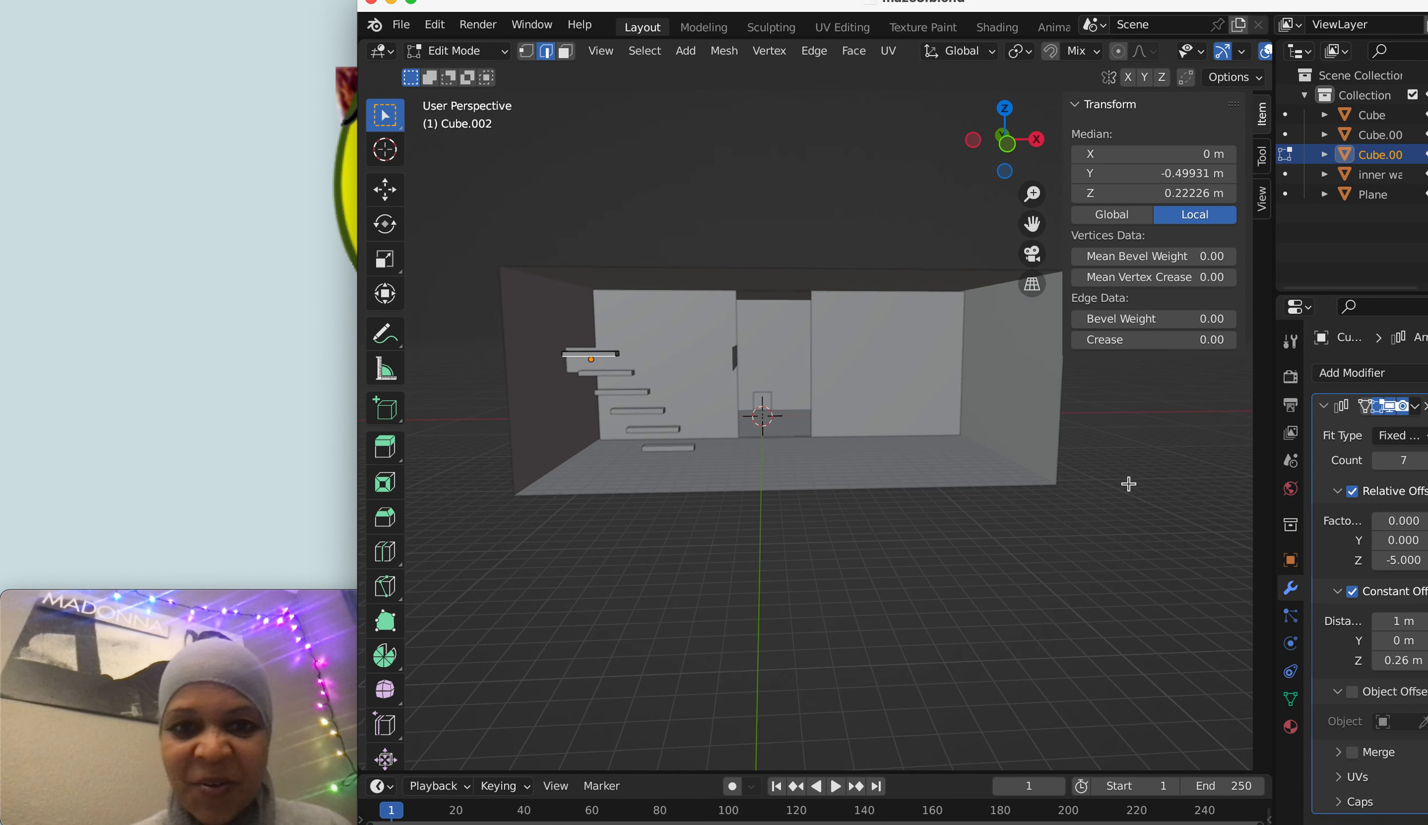
pyautogui.moveTo(1291, 489)
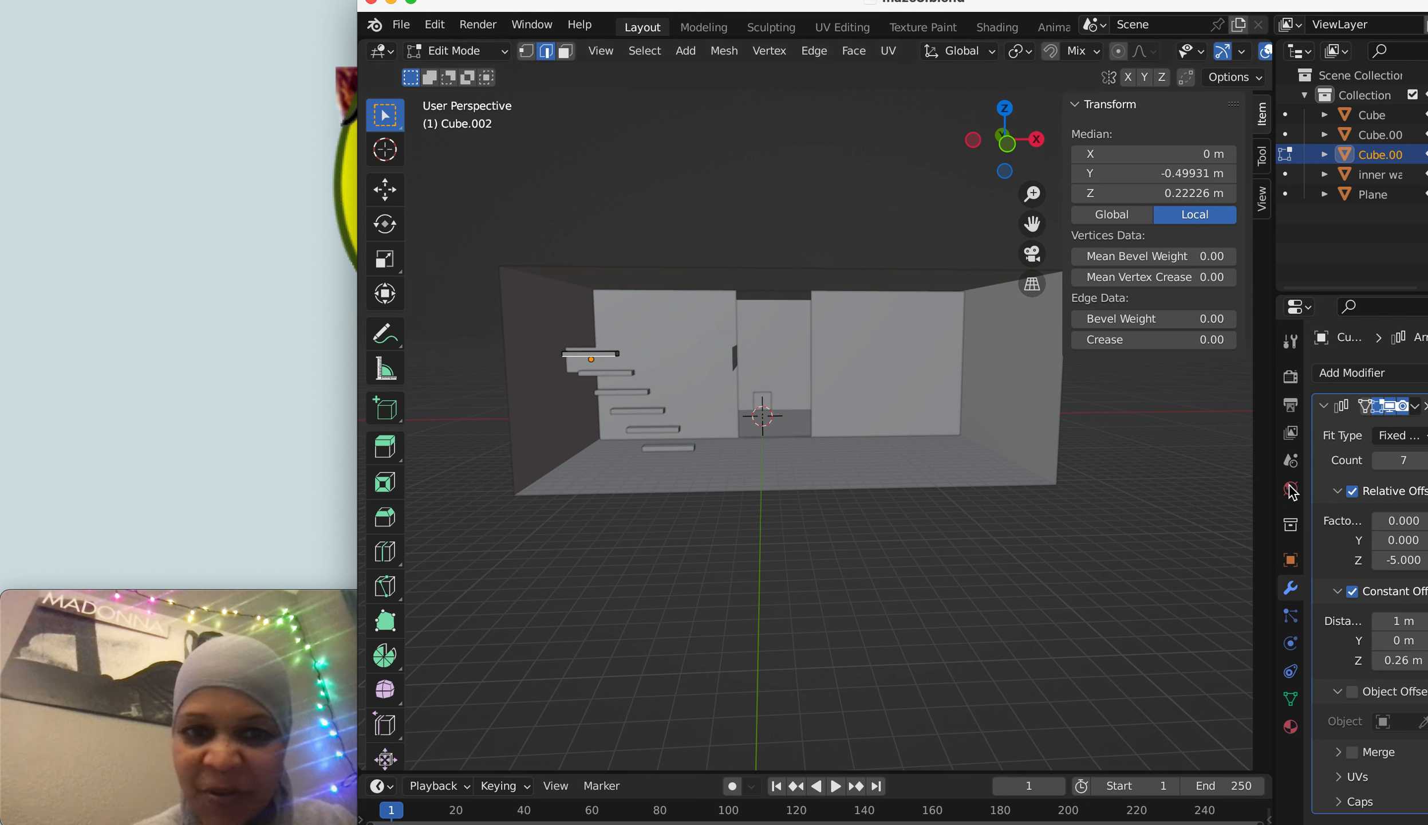
pyautogui.moveTo(1402, 541)
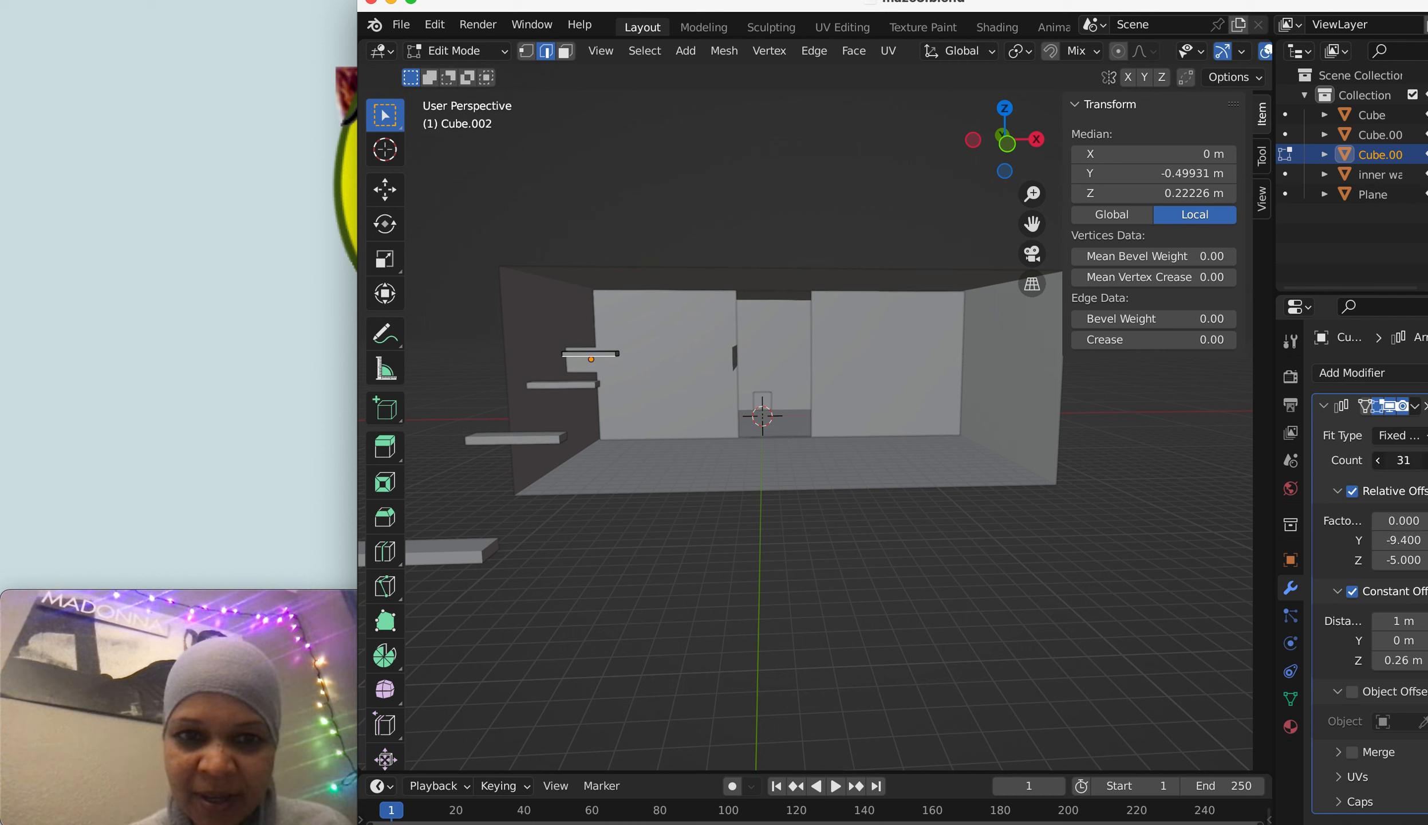
# - Lower the array Count to six slabs
pyautogui.click(1378, 461)
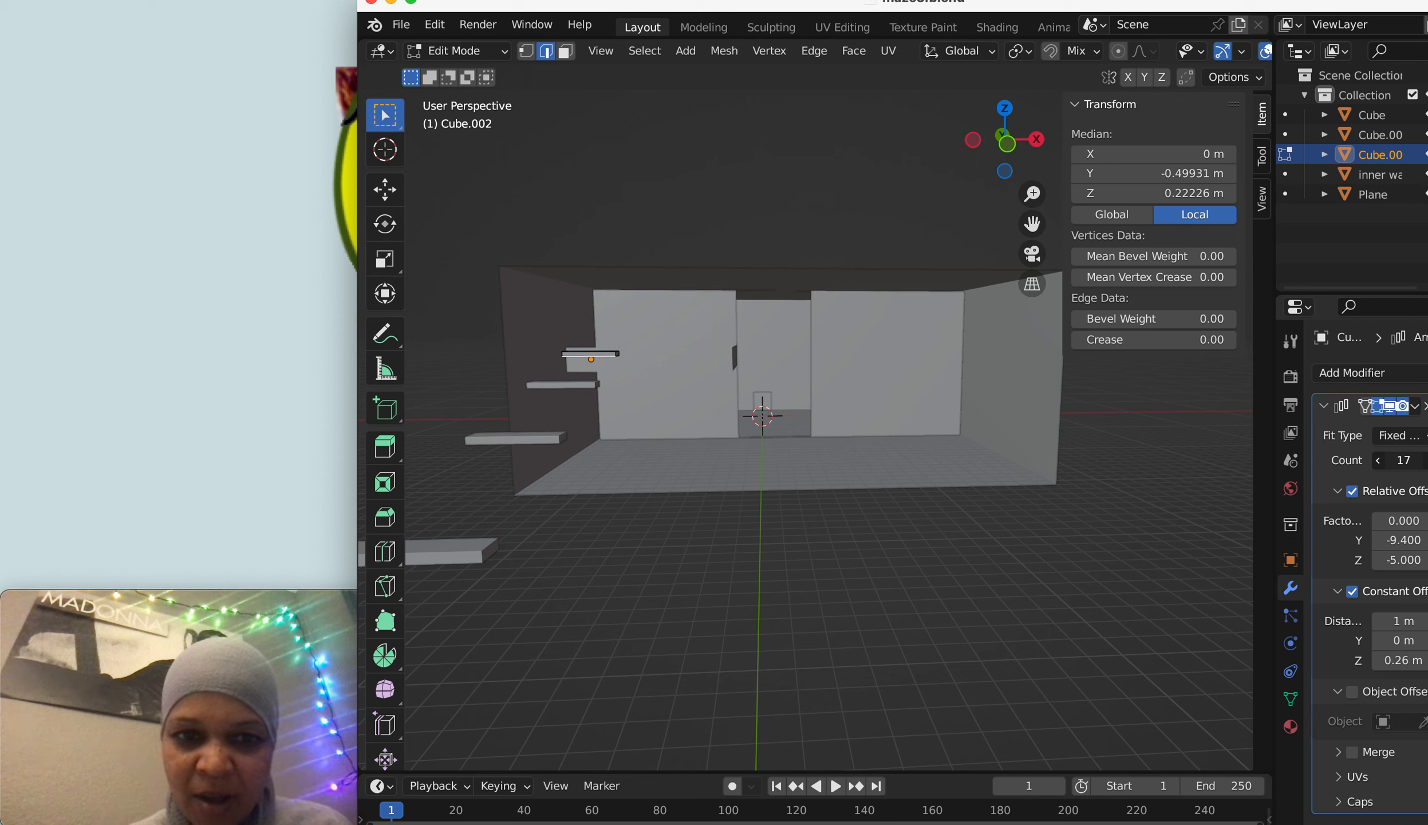
pyautogui.click(1379, 460)
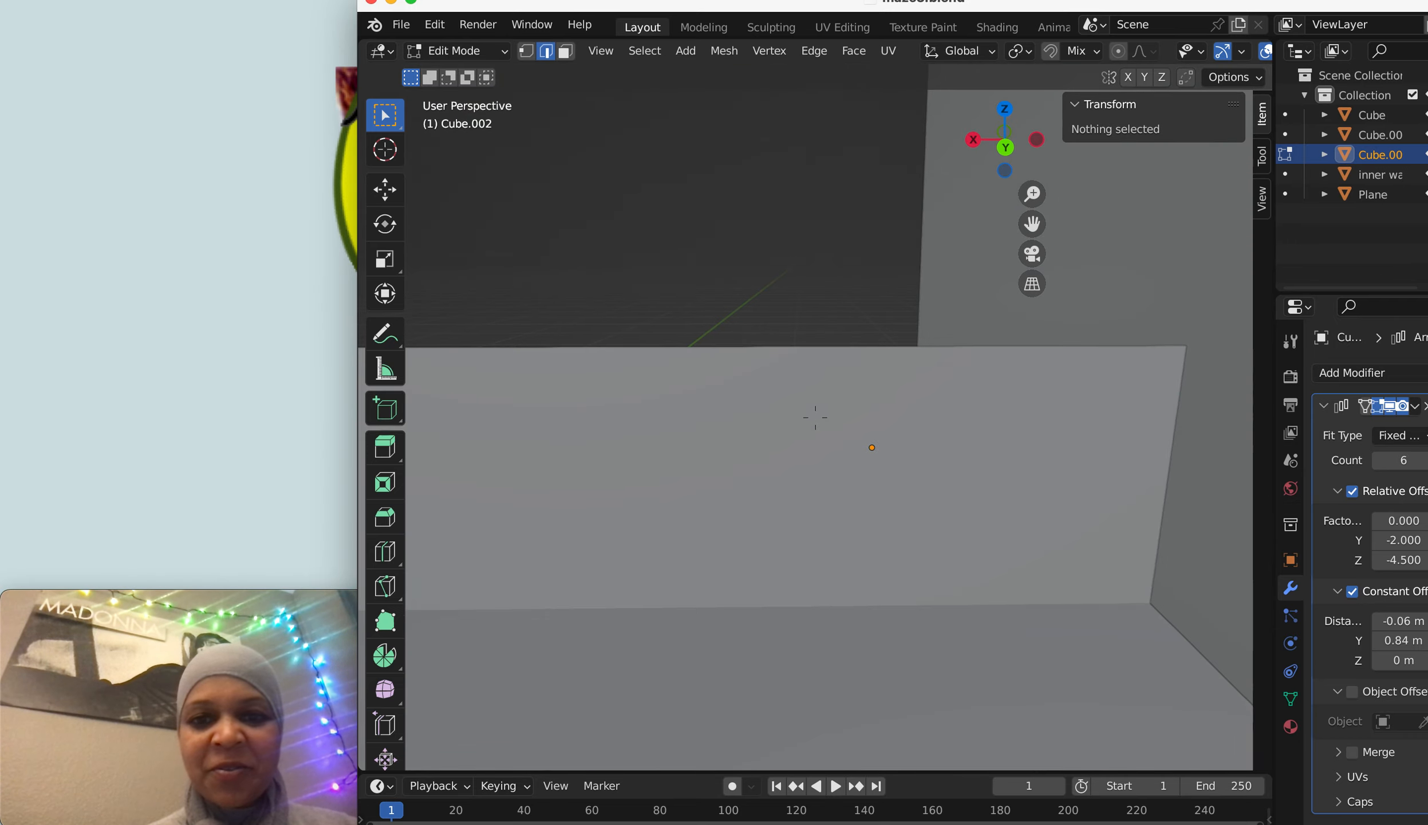
# - Enter Edit Mode on the inner wall and select its face
pyautogui.click(490, 51)
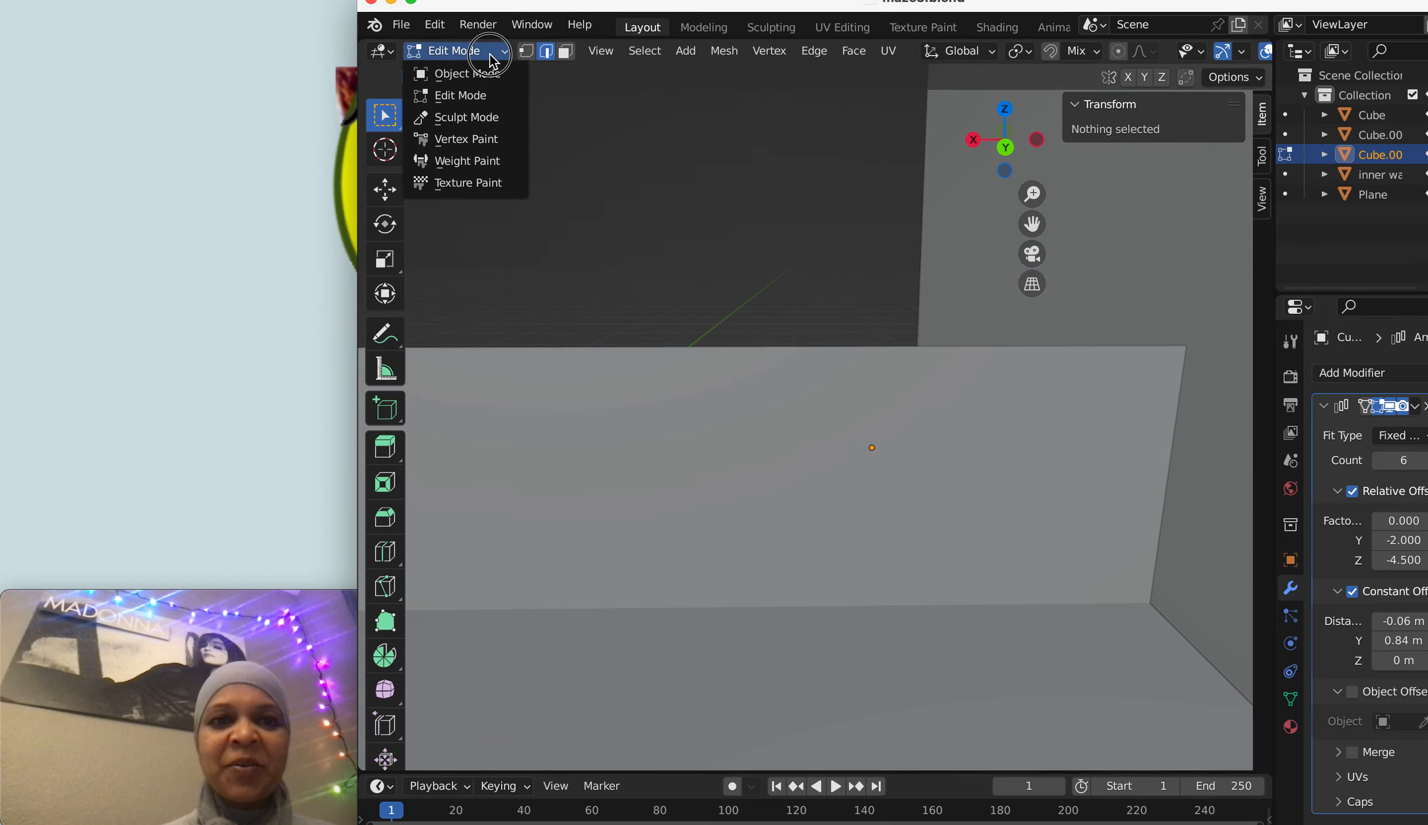
pyautogui.click(466, 74)
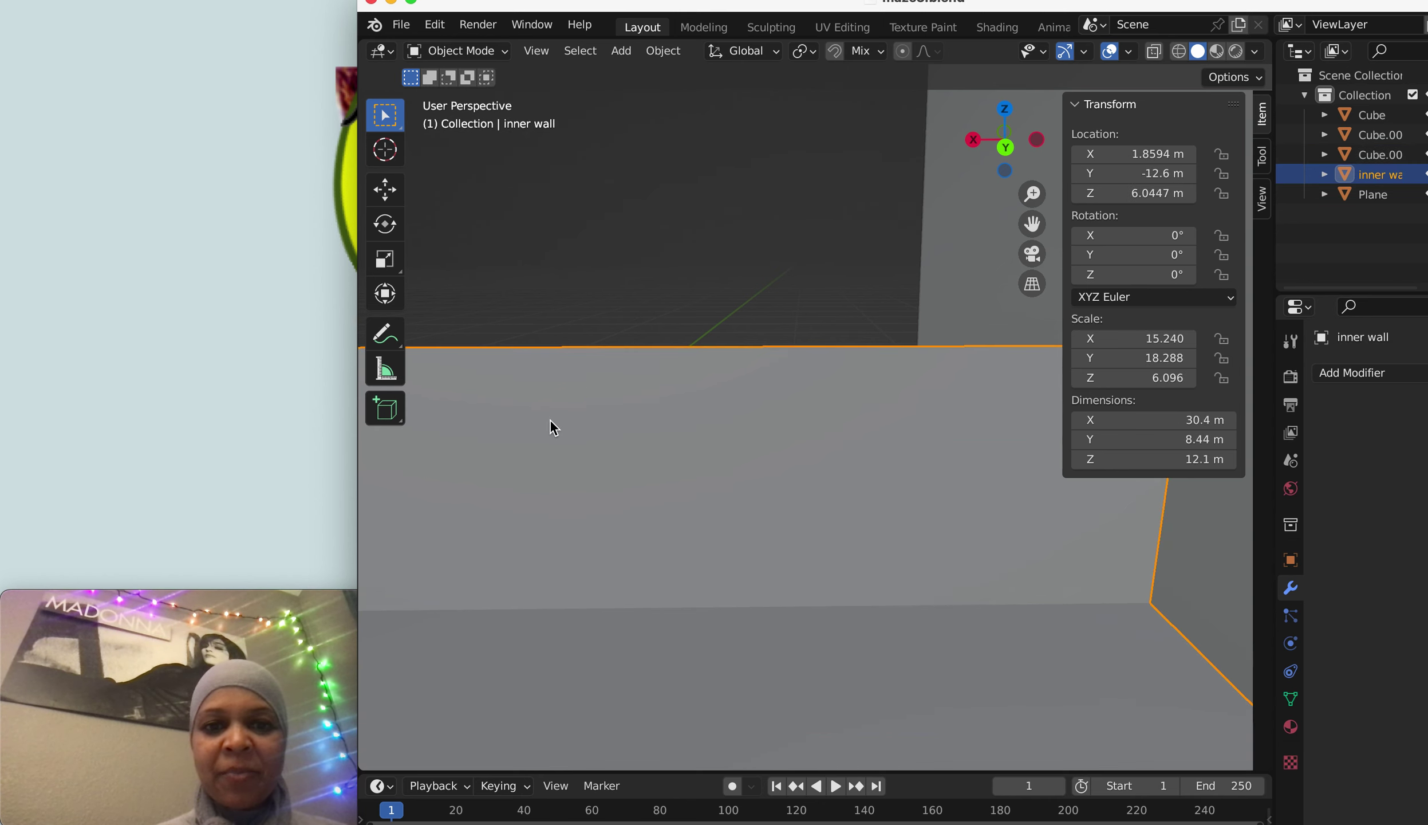
pyautogui.click(455, 52)
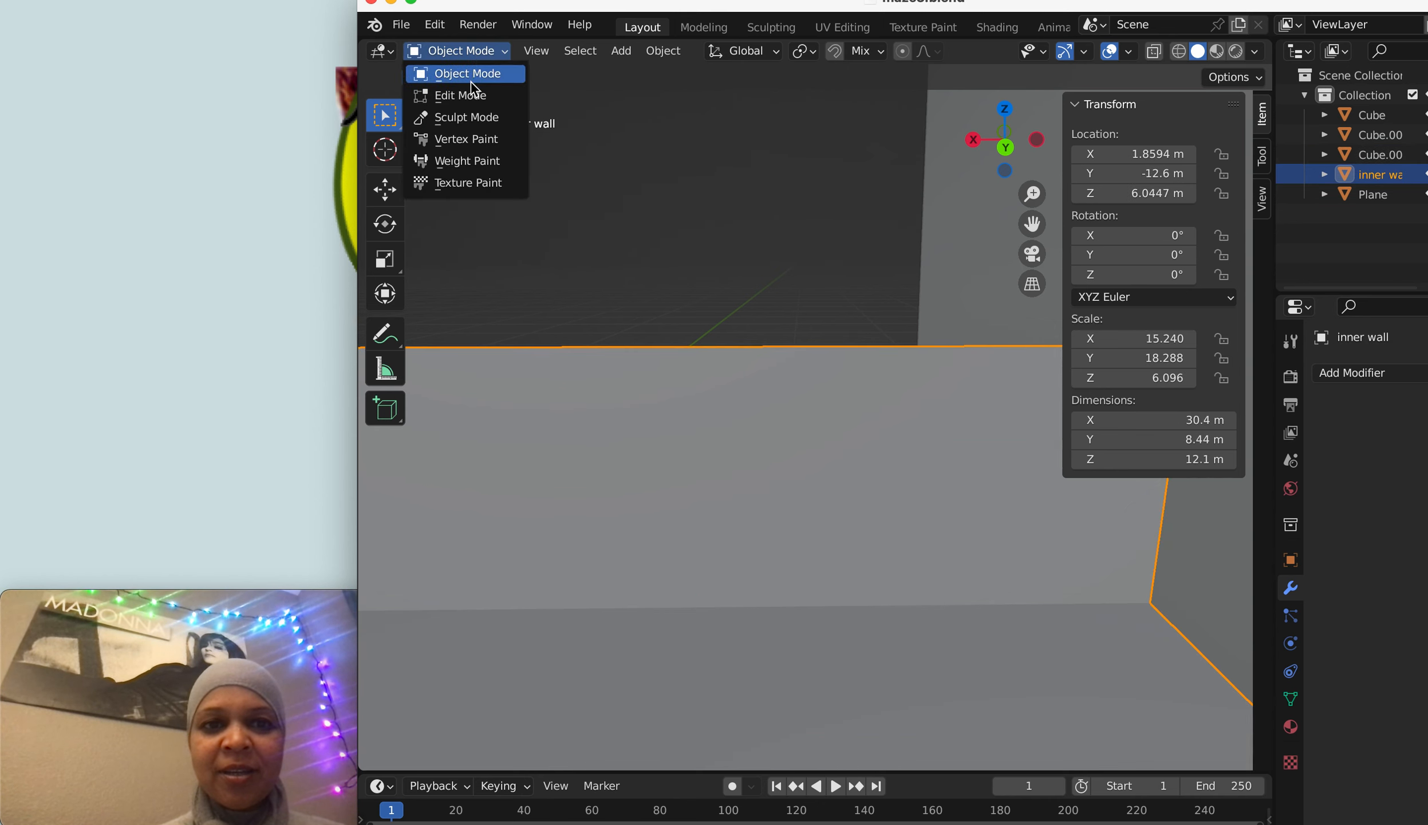
pyautogui.click(460, 95)
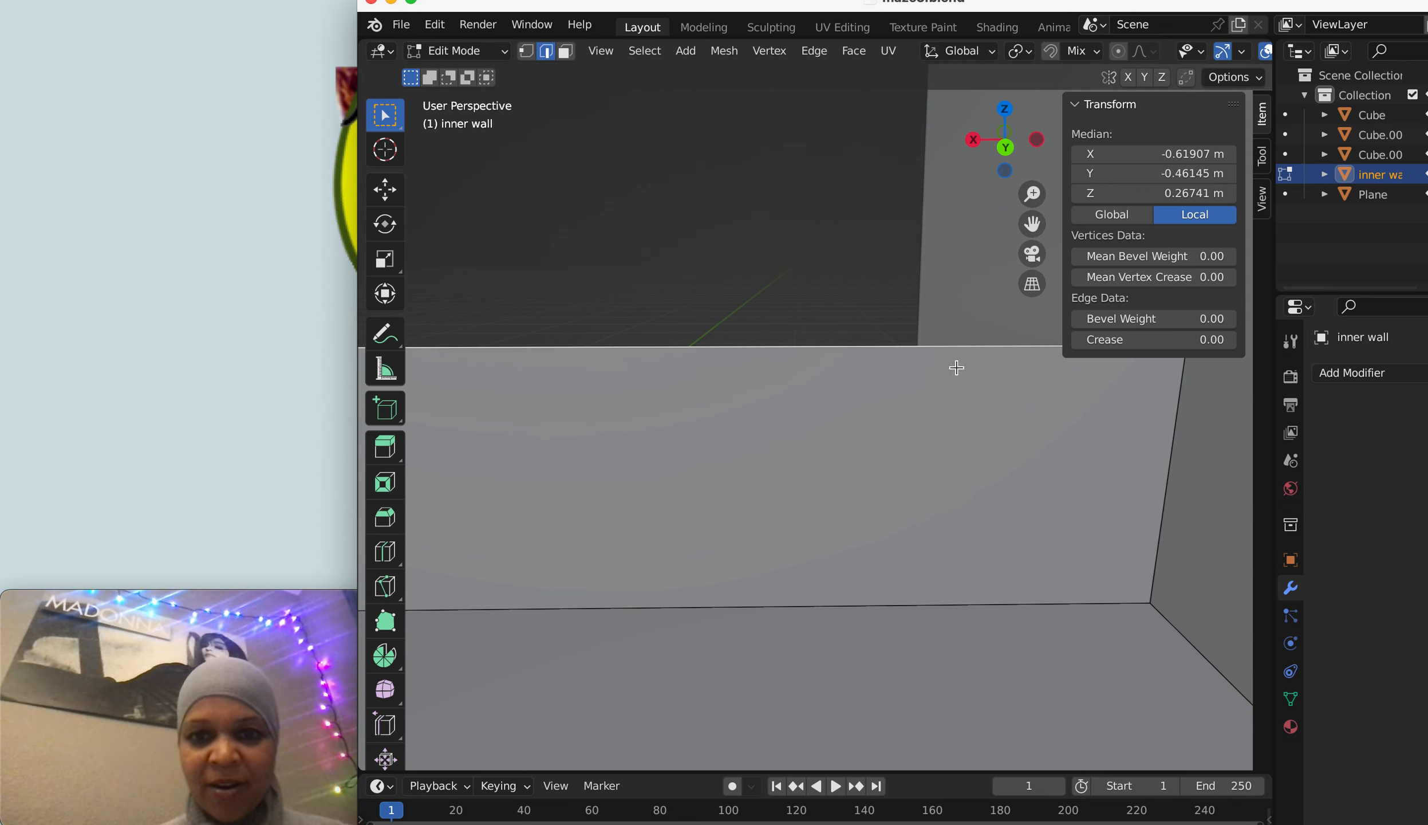
pyautogui.moveTo(955, 367); pyautogui.dragTo(694, 245)
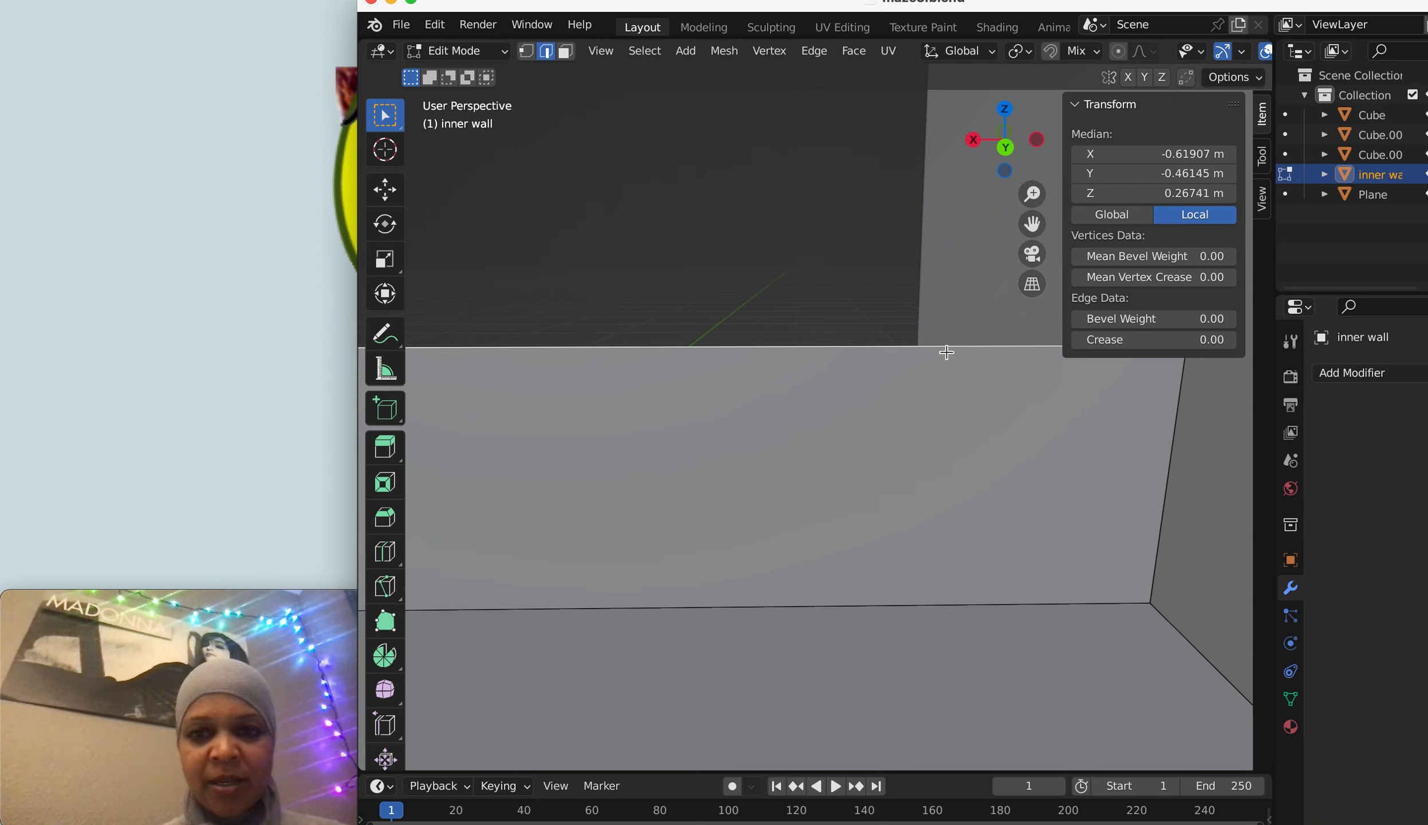
pyautogui.moveTo(905, 367)
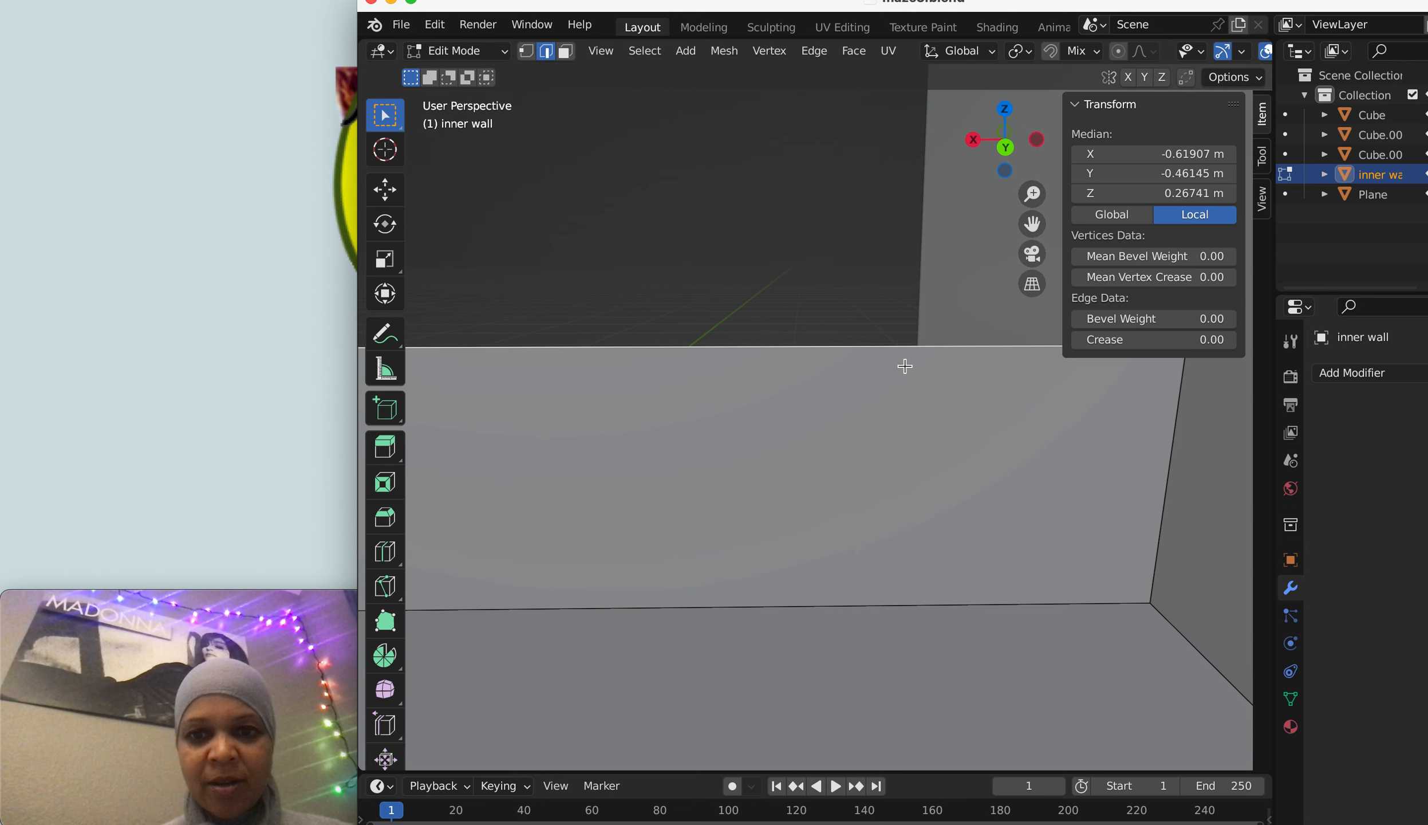
pyautogui.moveTo(927, 381)
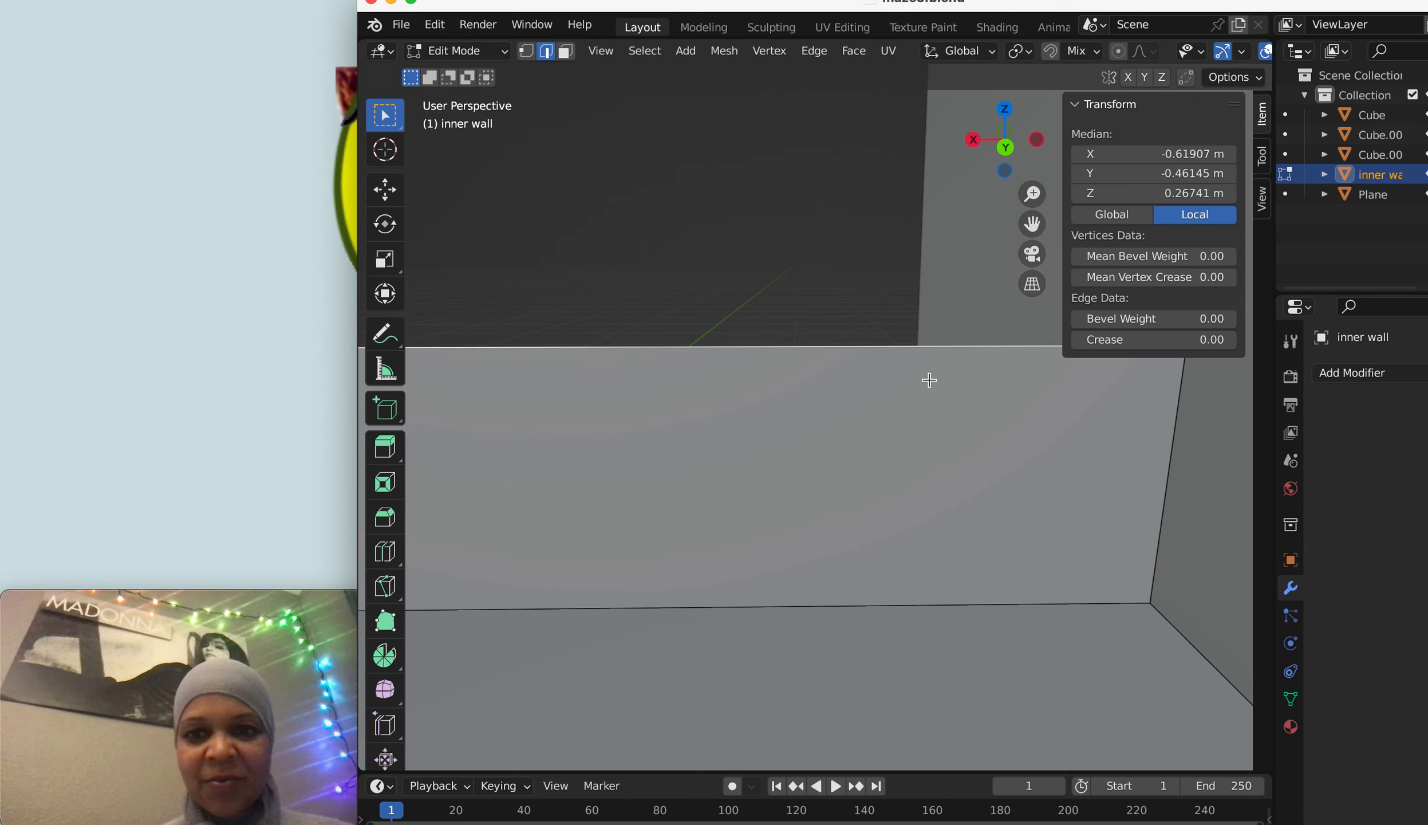
pyautogui.moveTo(1135, 418)
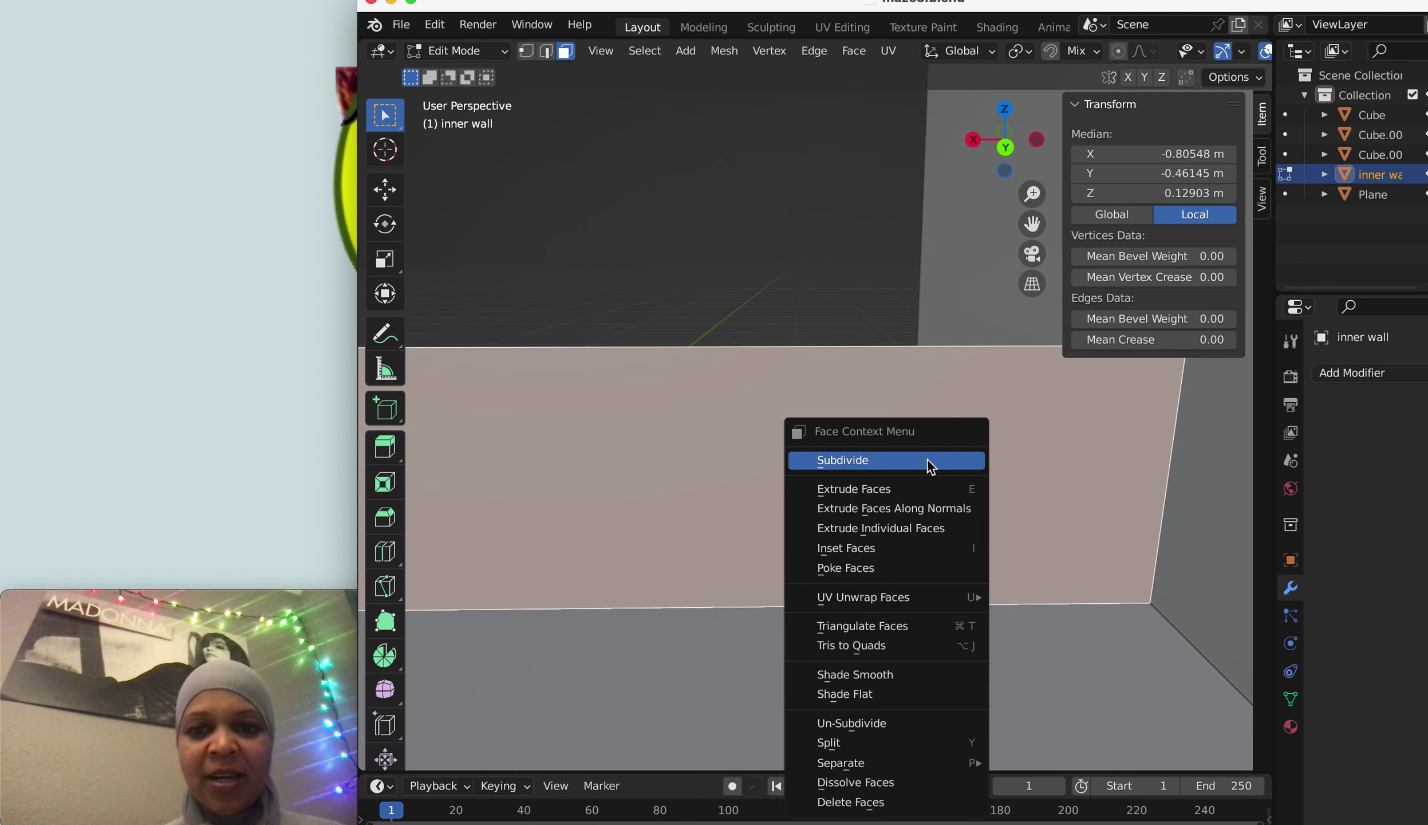
# - Subdivide the selected wall faces into strips and delete the chosen edges
pyautogui.click(843, 460)
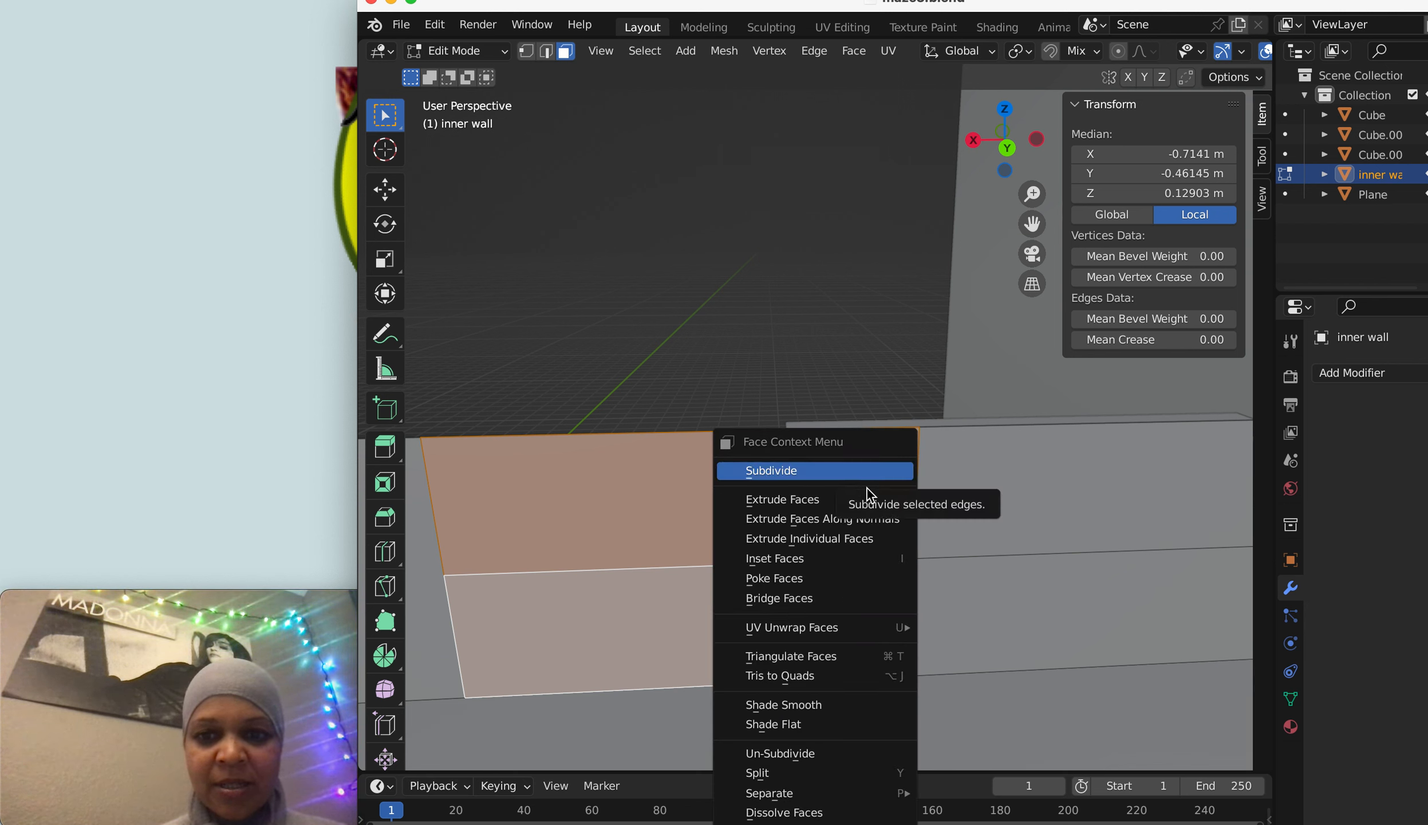
pyautogui.click(772, 471)
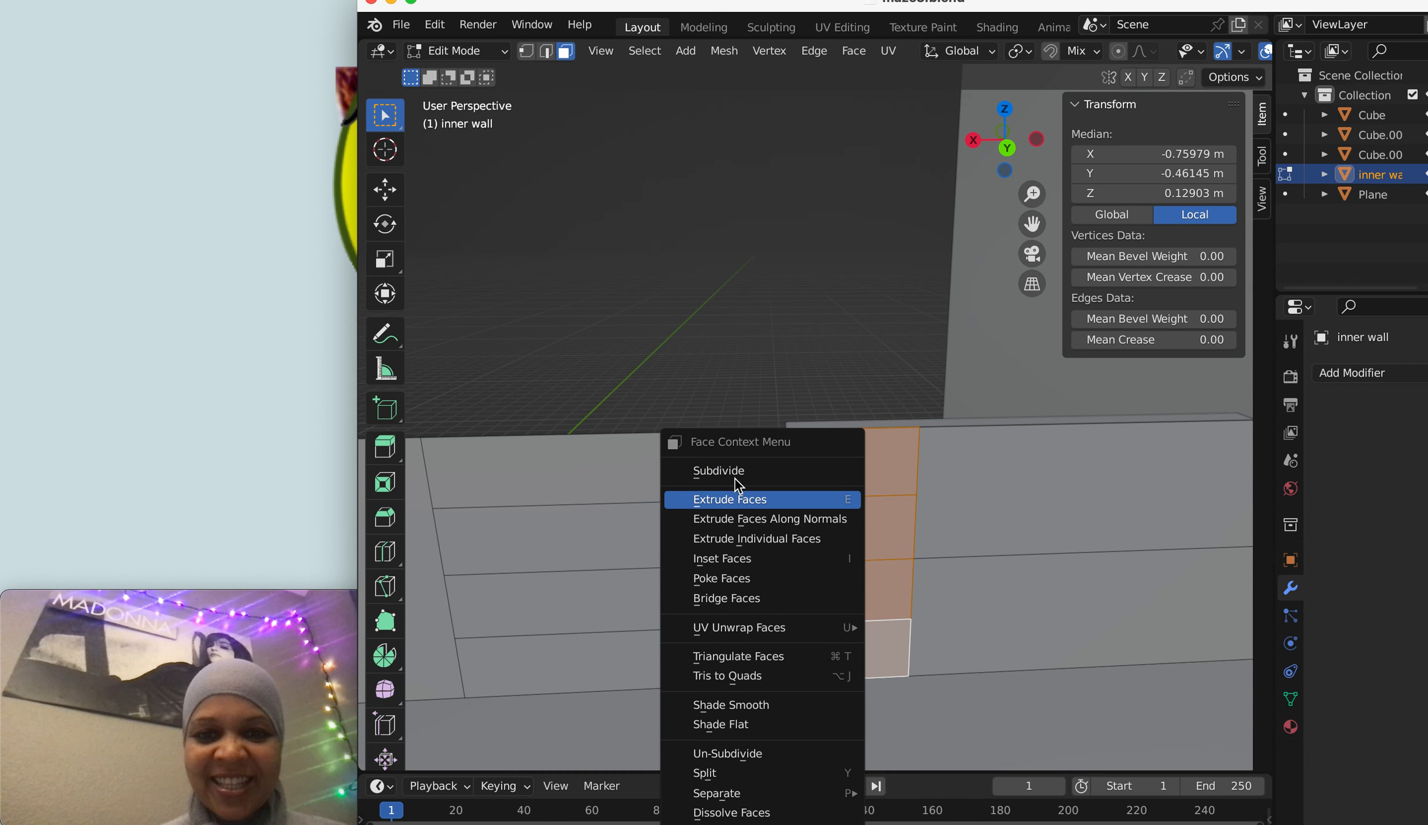
pyautogui.click(729, 499)
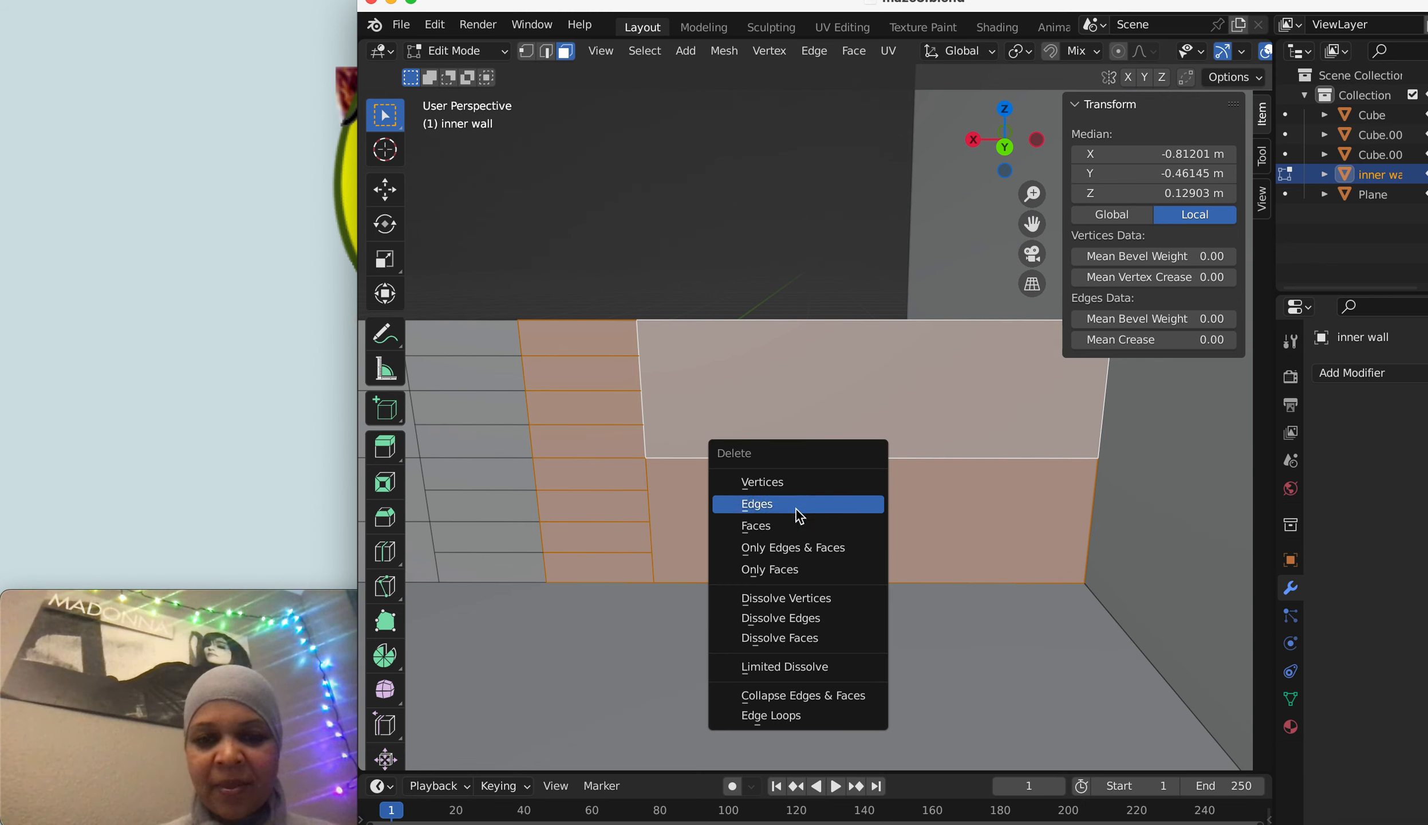
pyautogui.click(782, 504)
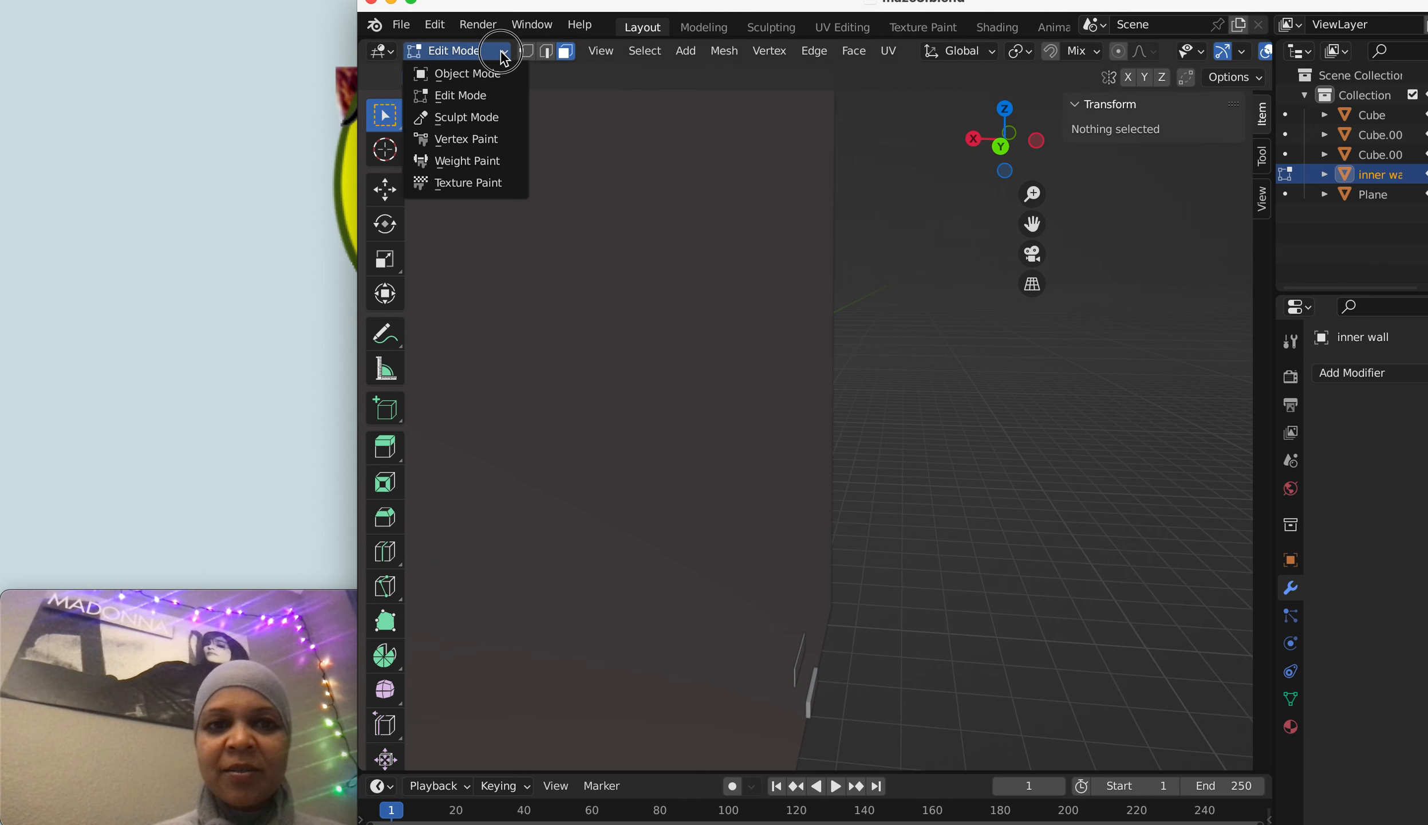
# - Back in Object Mode, widen the array's Relative Offset Y to -2.2 and raise Count to seven
pyautogui.click(470, 73)
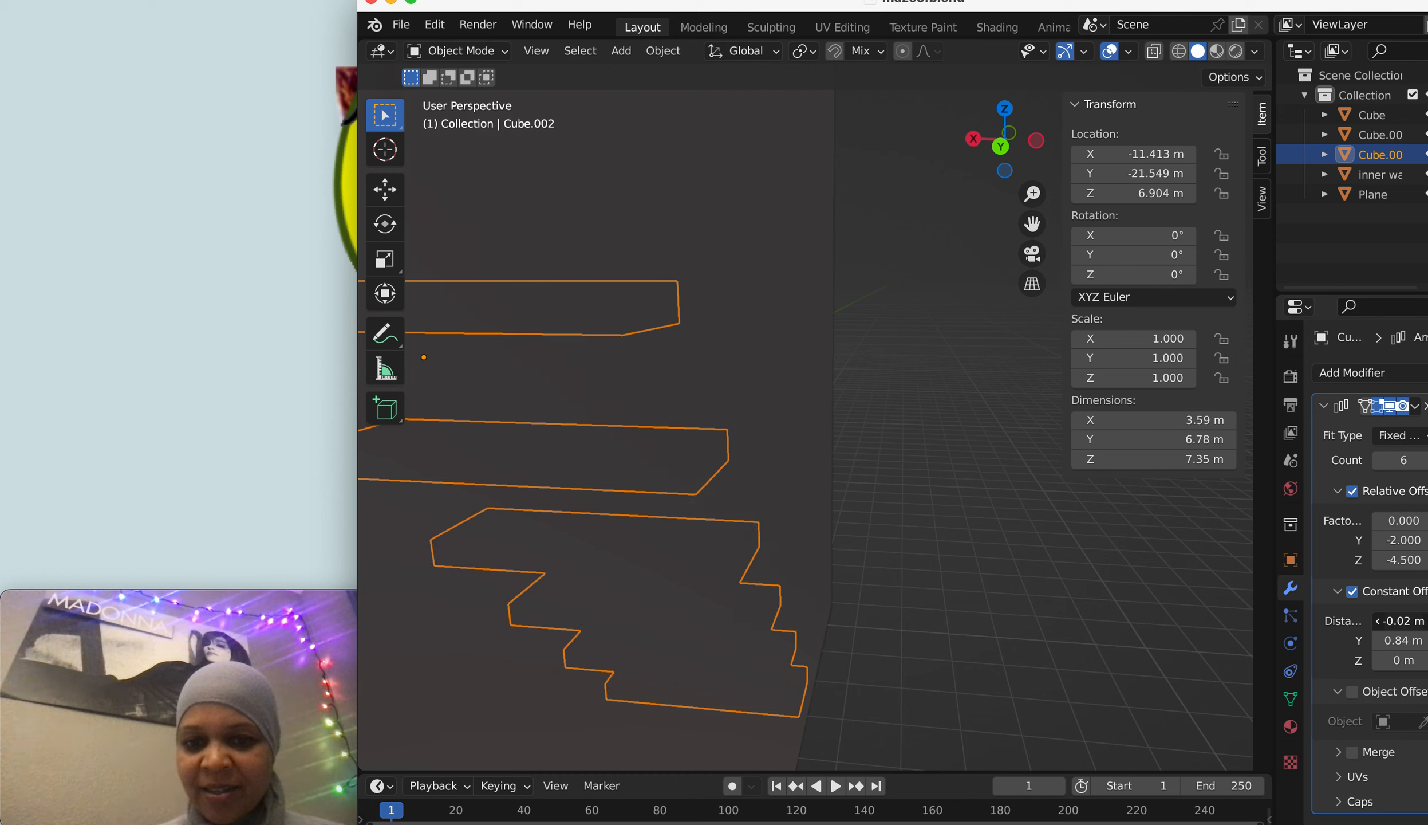
pyautogui.moveTo(1071, 701)
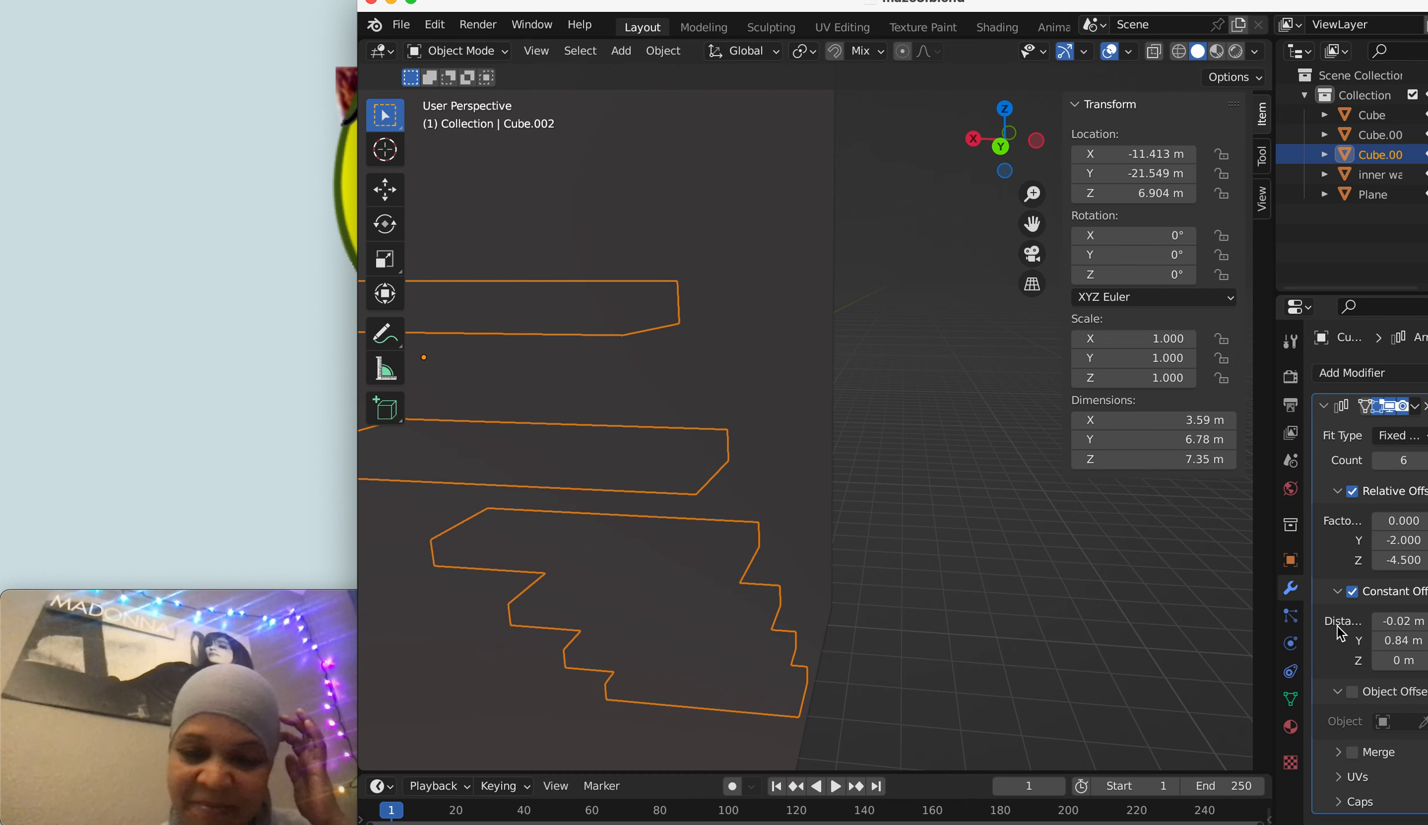
pyautogui.moveTo(1397, 540)
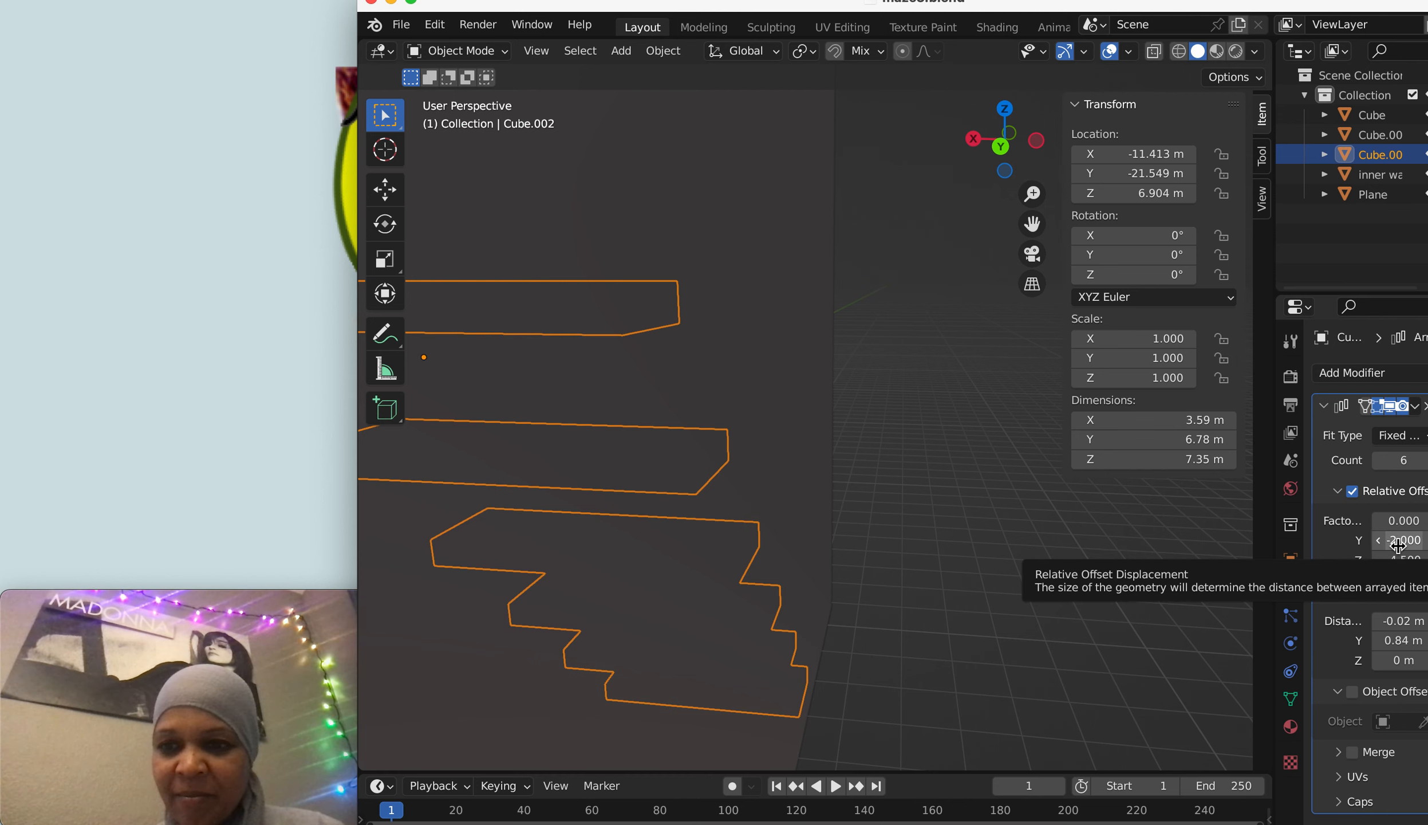
pyautogui.moveTo(1401, 540); pyautogui.dragTo(1380, 539)
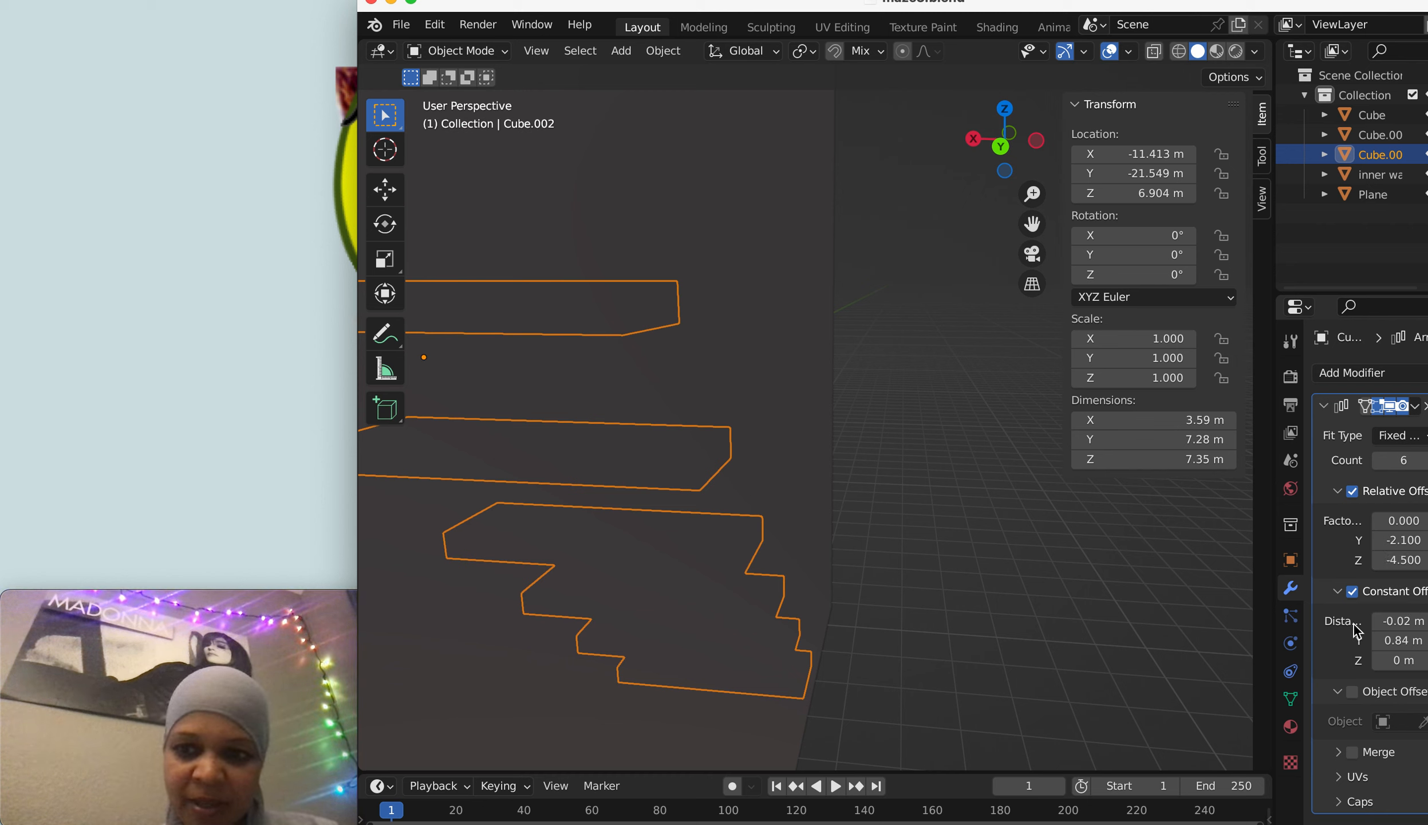
pyautogui.click(1425, 461)
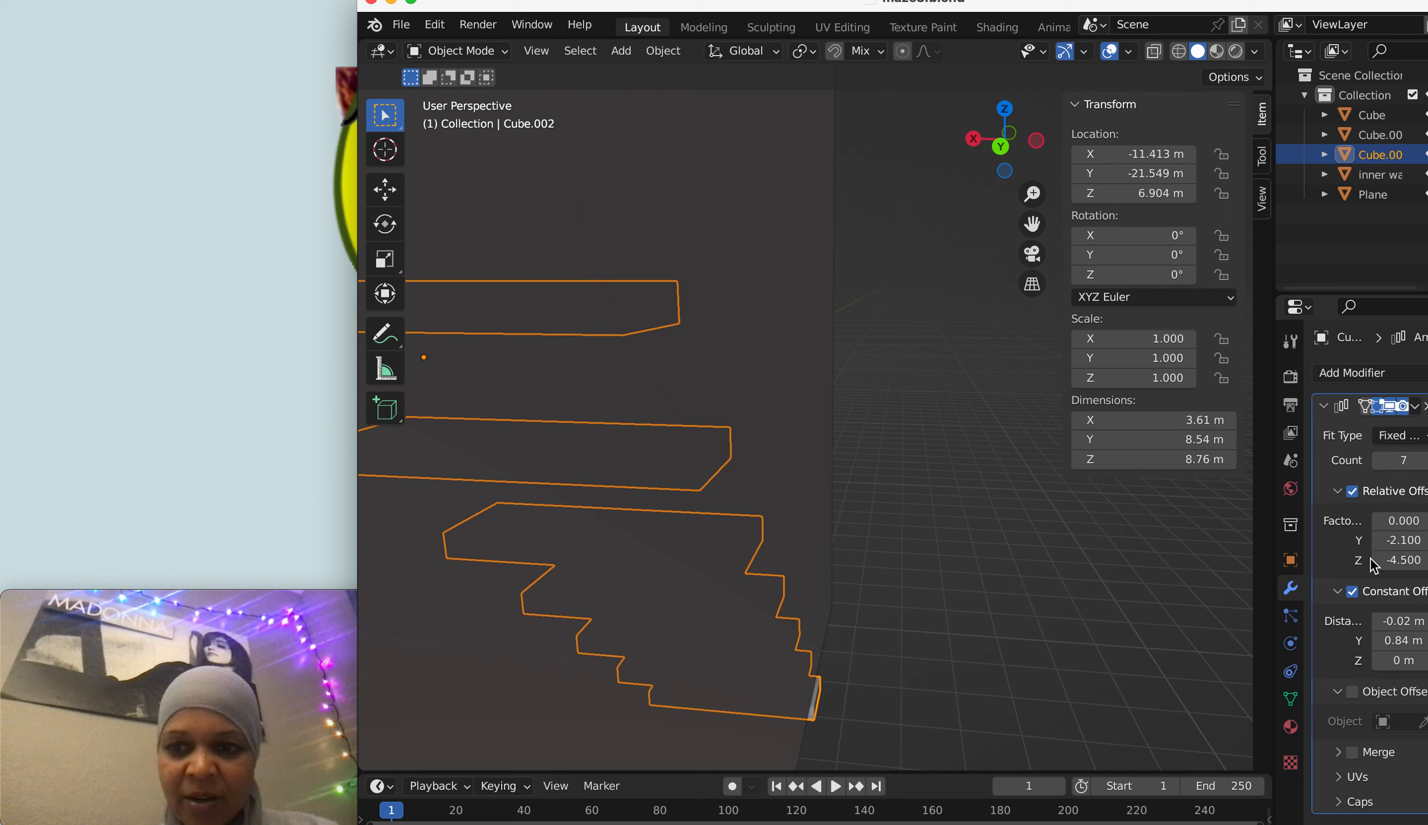
pyautogui.moveTo(1403, 539); pyautogui.dragTo(1366, 542)
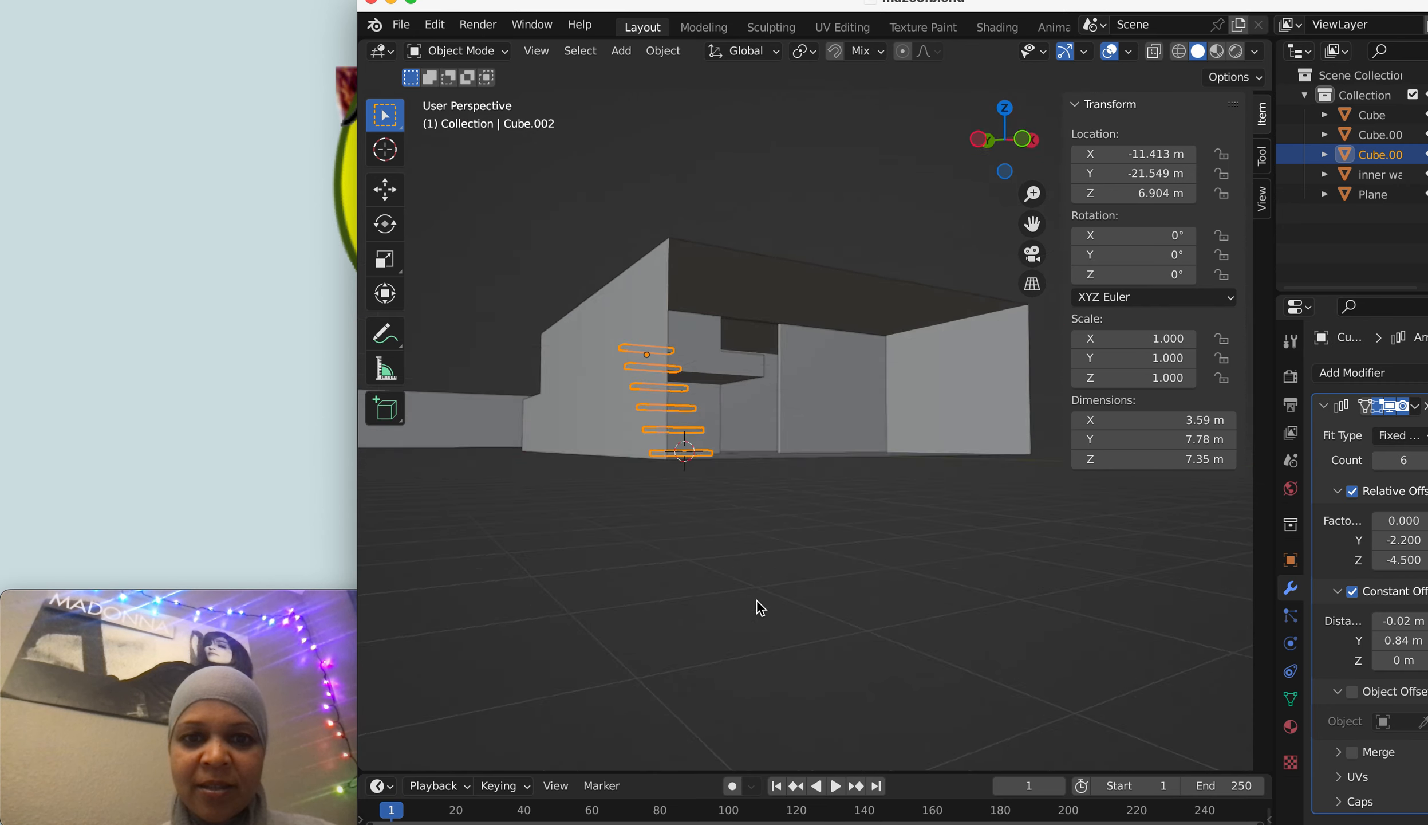
pyautogui.moveTo(761, 609); pyautogui.dragTo(709, 649)
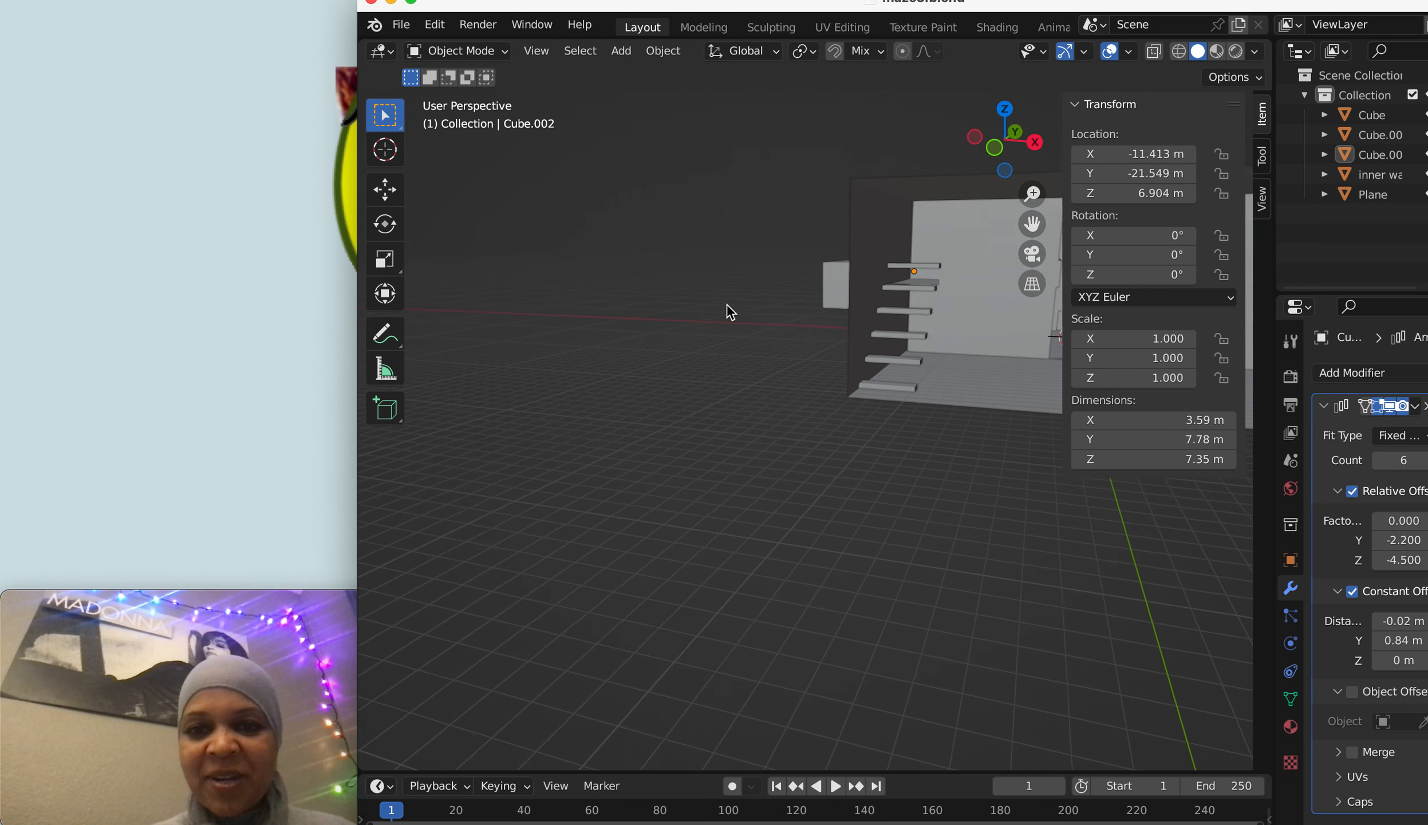
pyautogui.moveTo(728, 309); pyautogui.dragTo(887, 309)
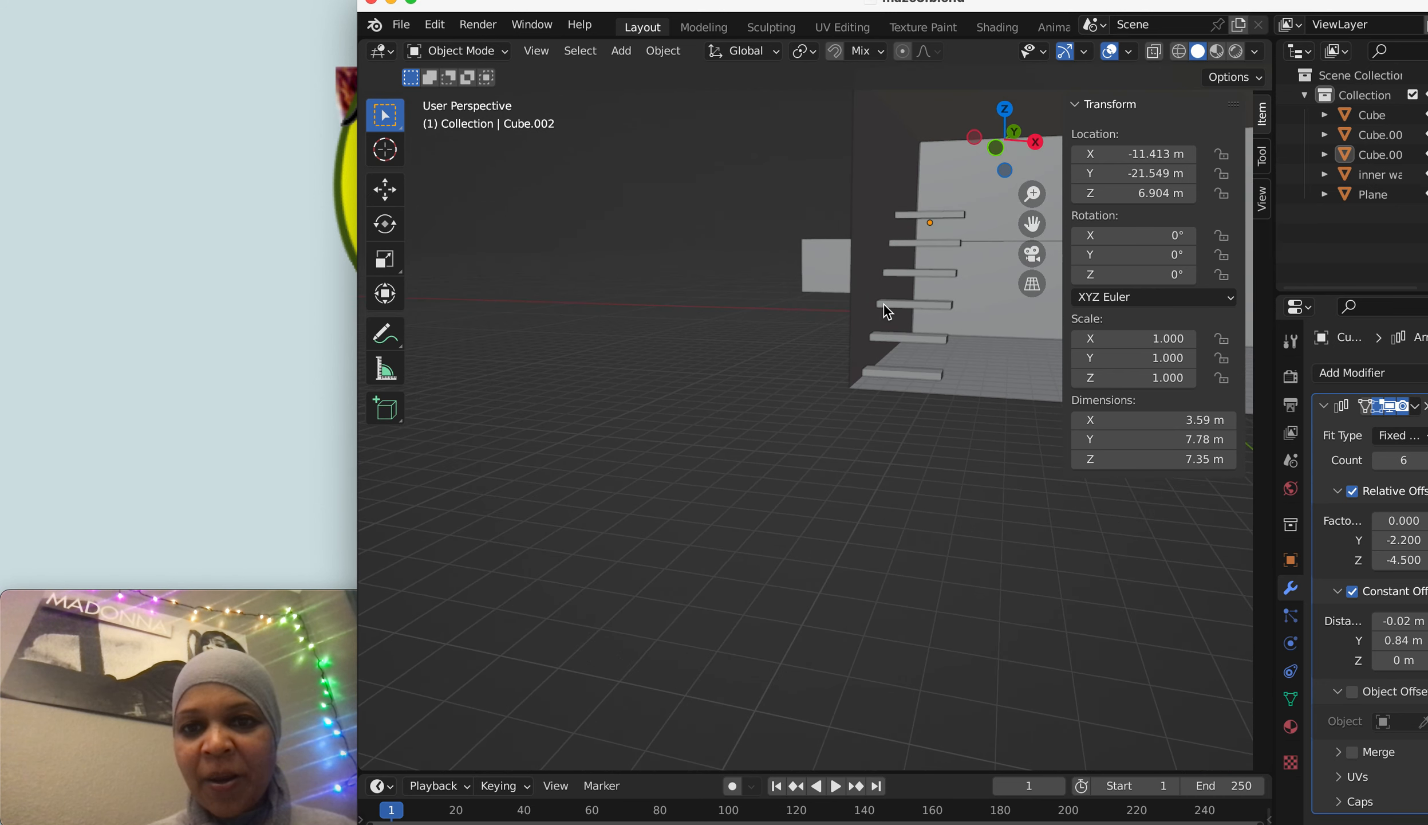
pyautogui.click(461, 51)
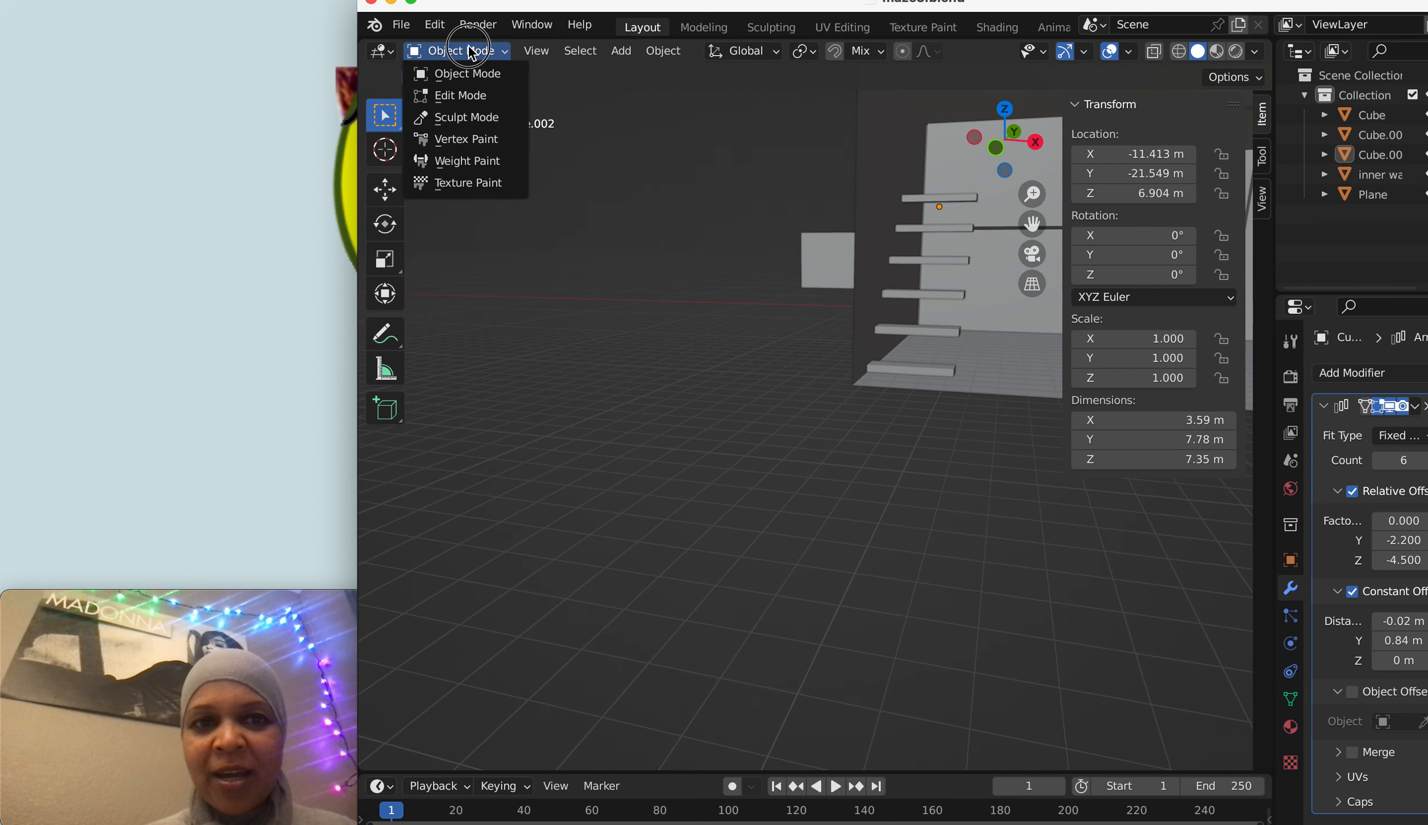
# - Select the stair slab stack and enter Edit Mode on its mesh, orbiting around the staircase
pyautogui.click(951, 201)
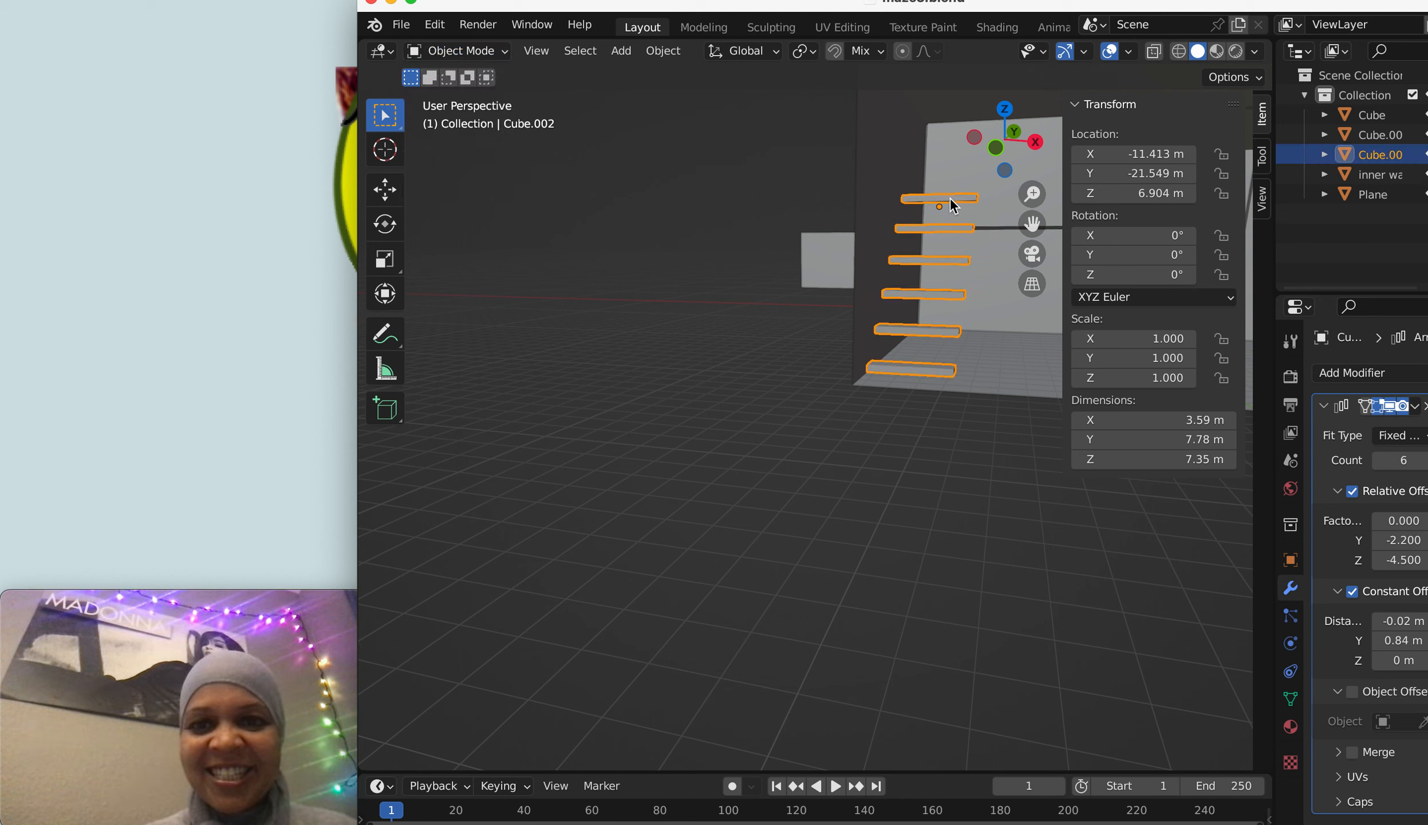
pyautogui.press('Tab')
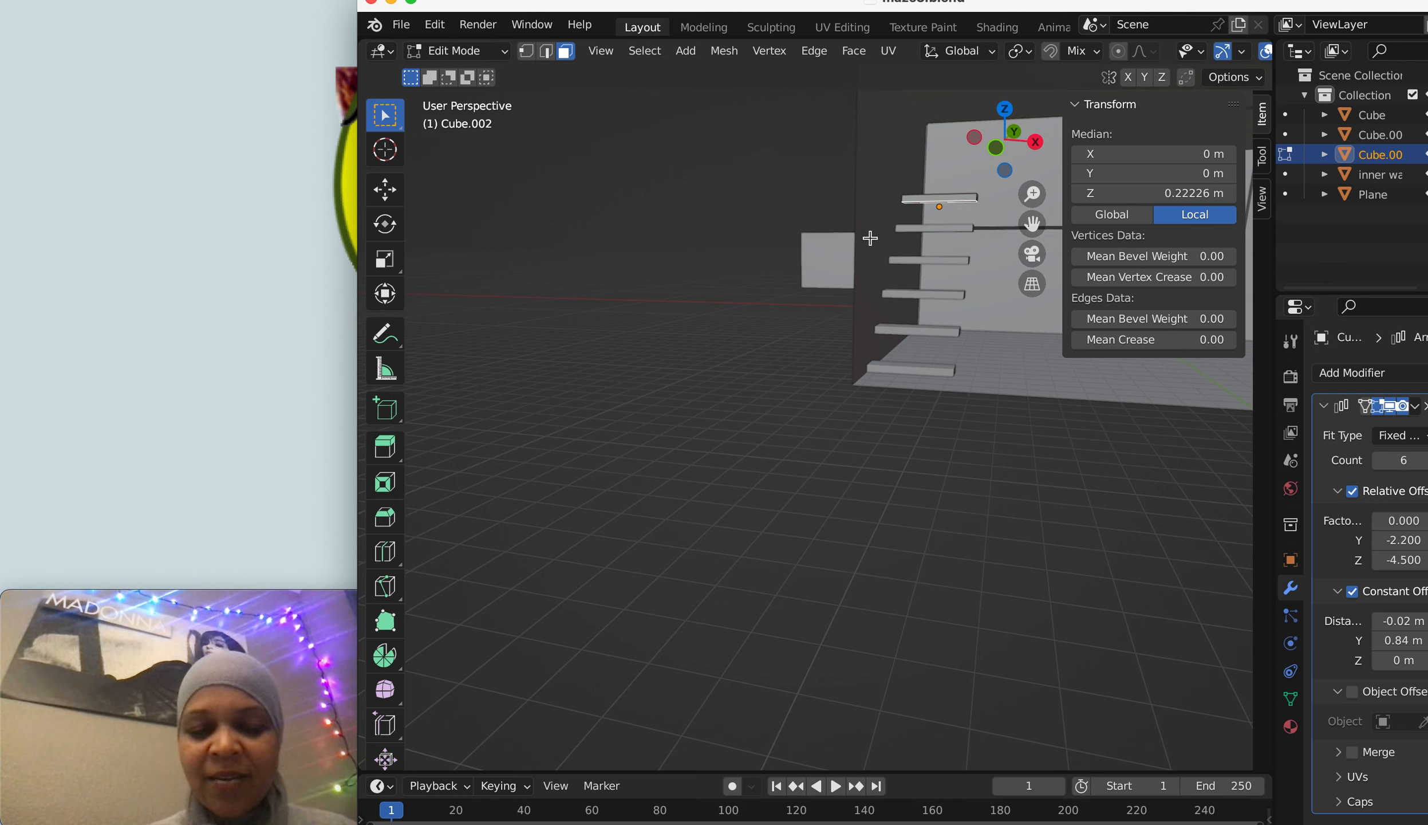
pyautogui.moveTo(870, 237); pyautogui.dragTo(892, 276)
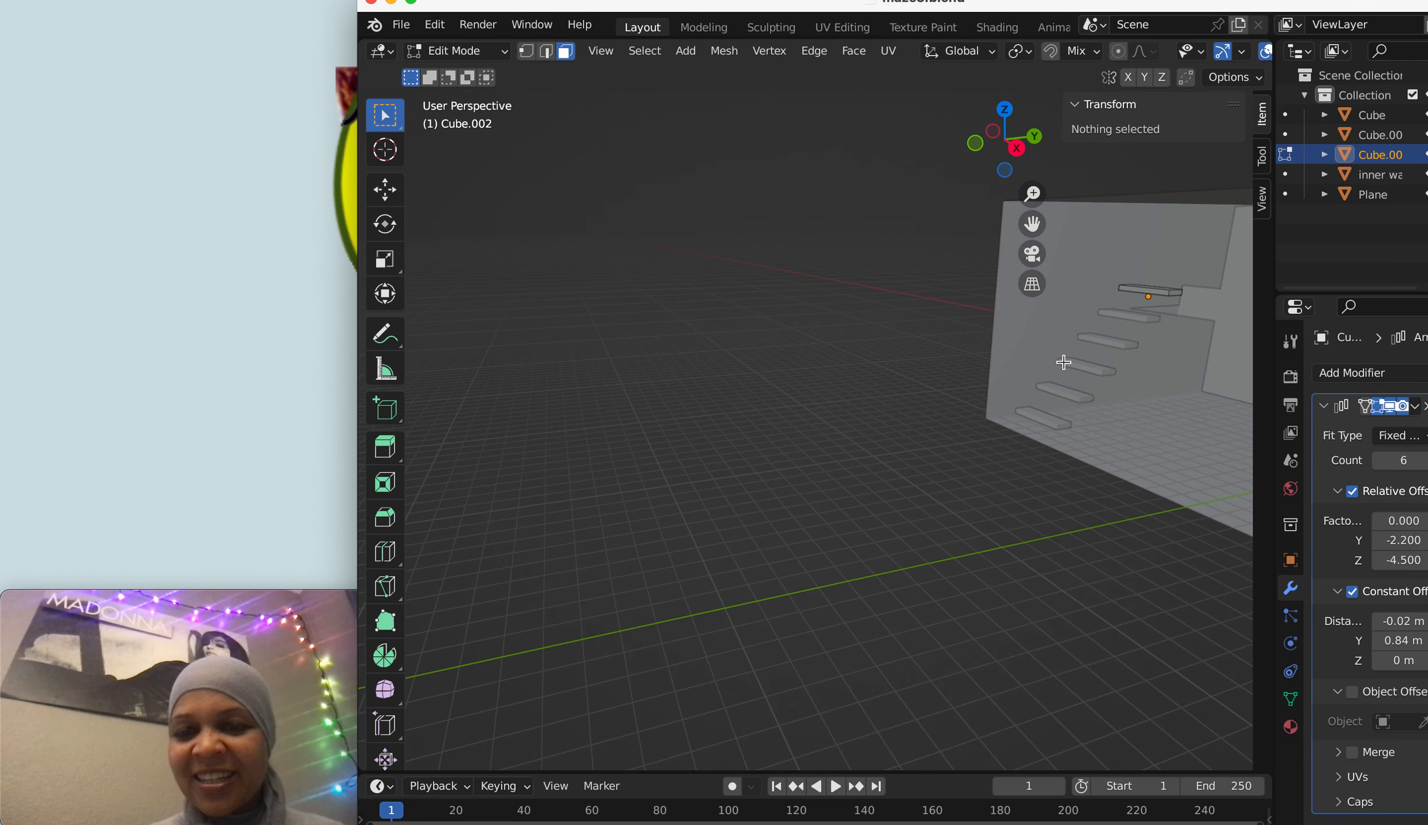
pyautogui.moveTo(1063, 361); pyautogui.dragTo(1119, 371)
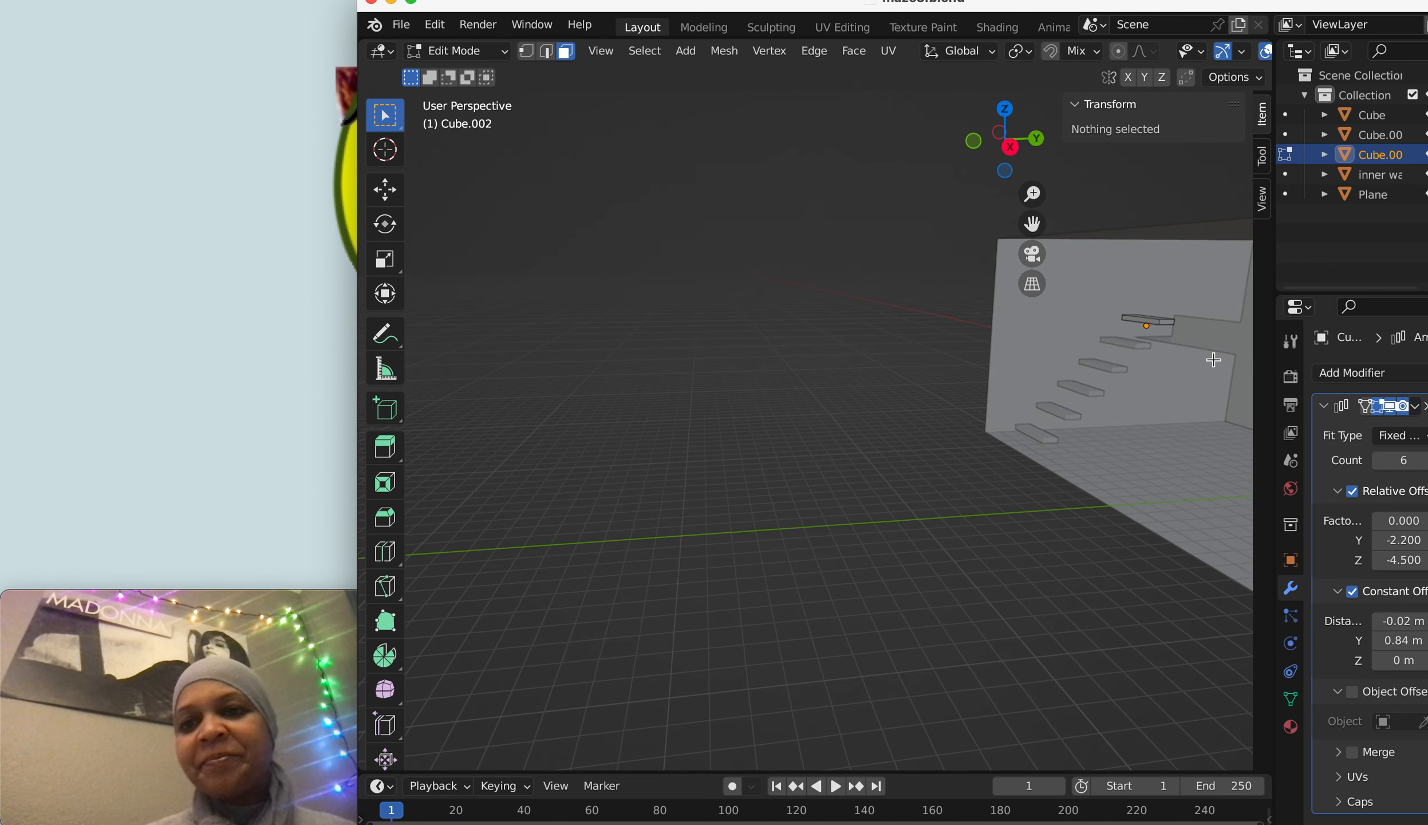
pyautogui.moveTo(1369, 396)
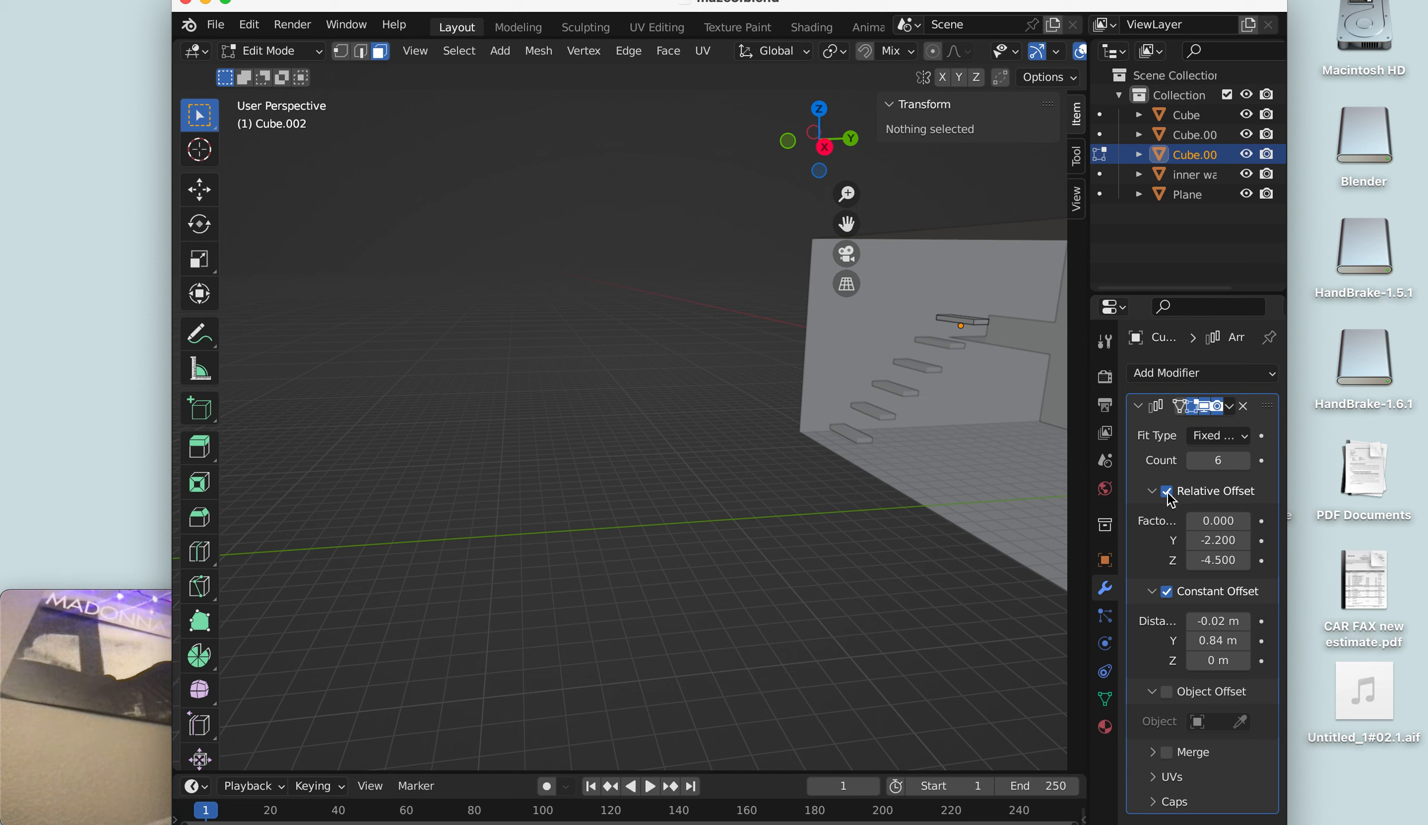
# - Toggle the Array's Relative Offset off and back on so the slabs descend again
pyautogui.click(1166, 491)
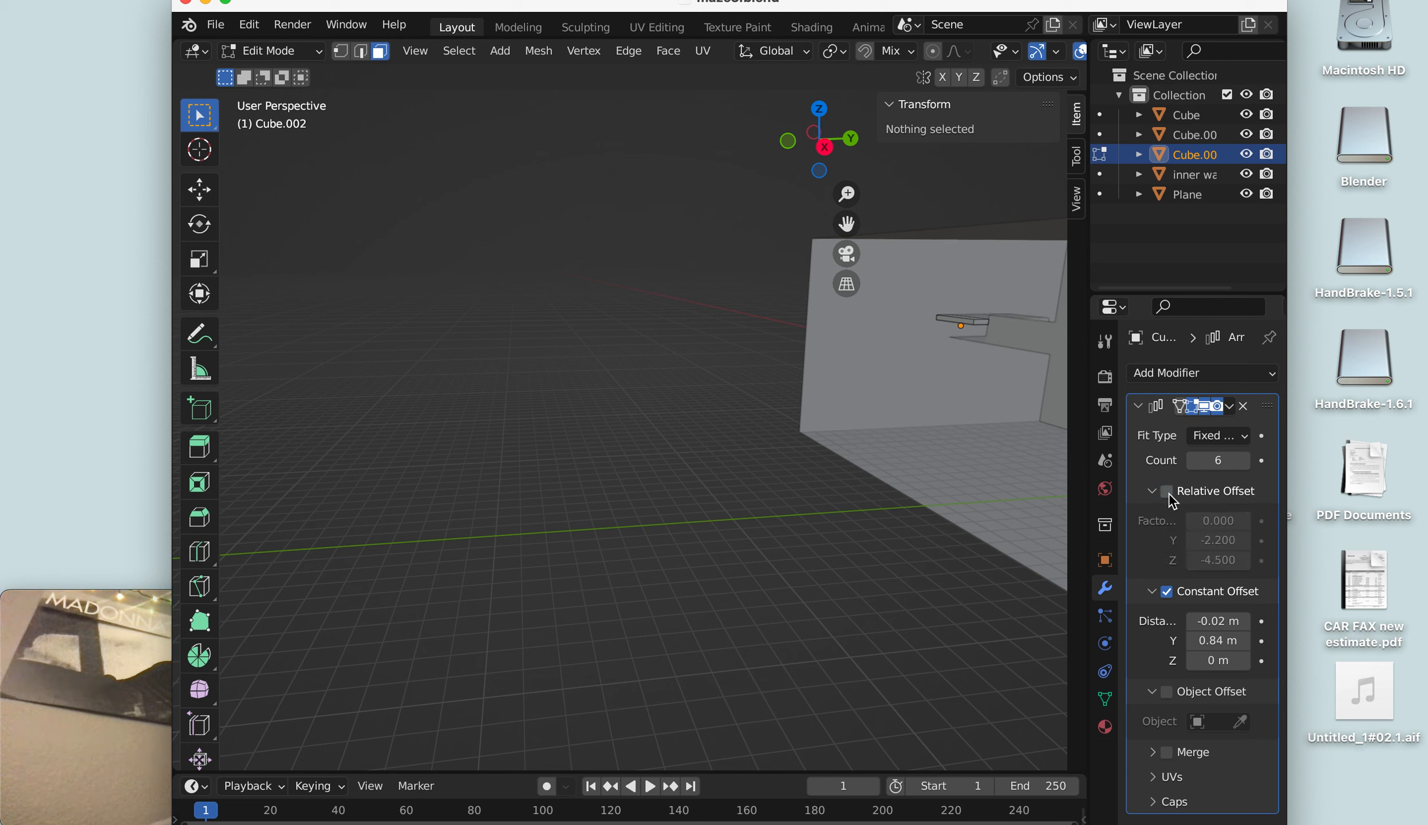
pyautogui.click(1166, 491)
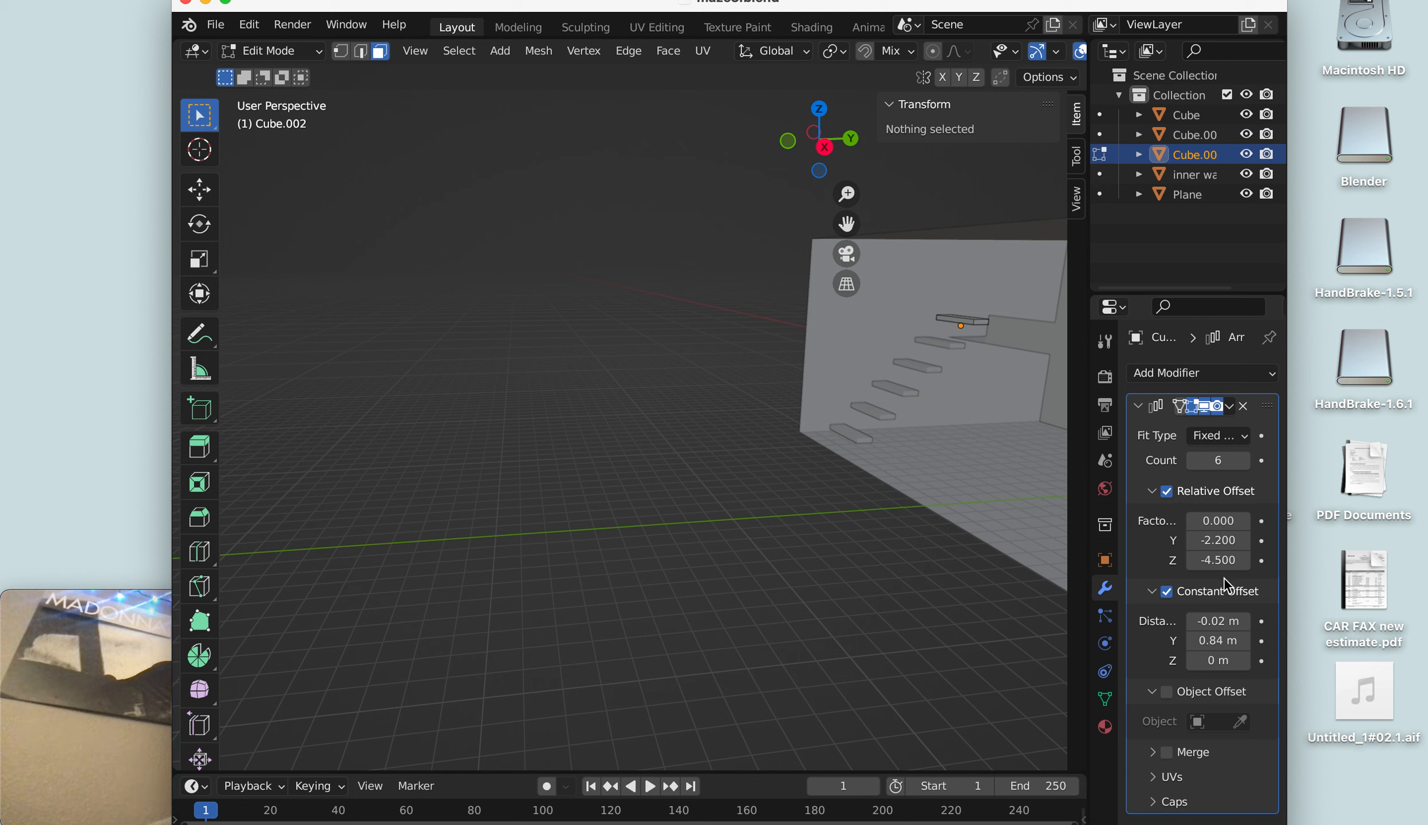
pyautogui.moveTo(1229, 730)
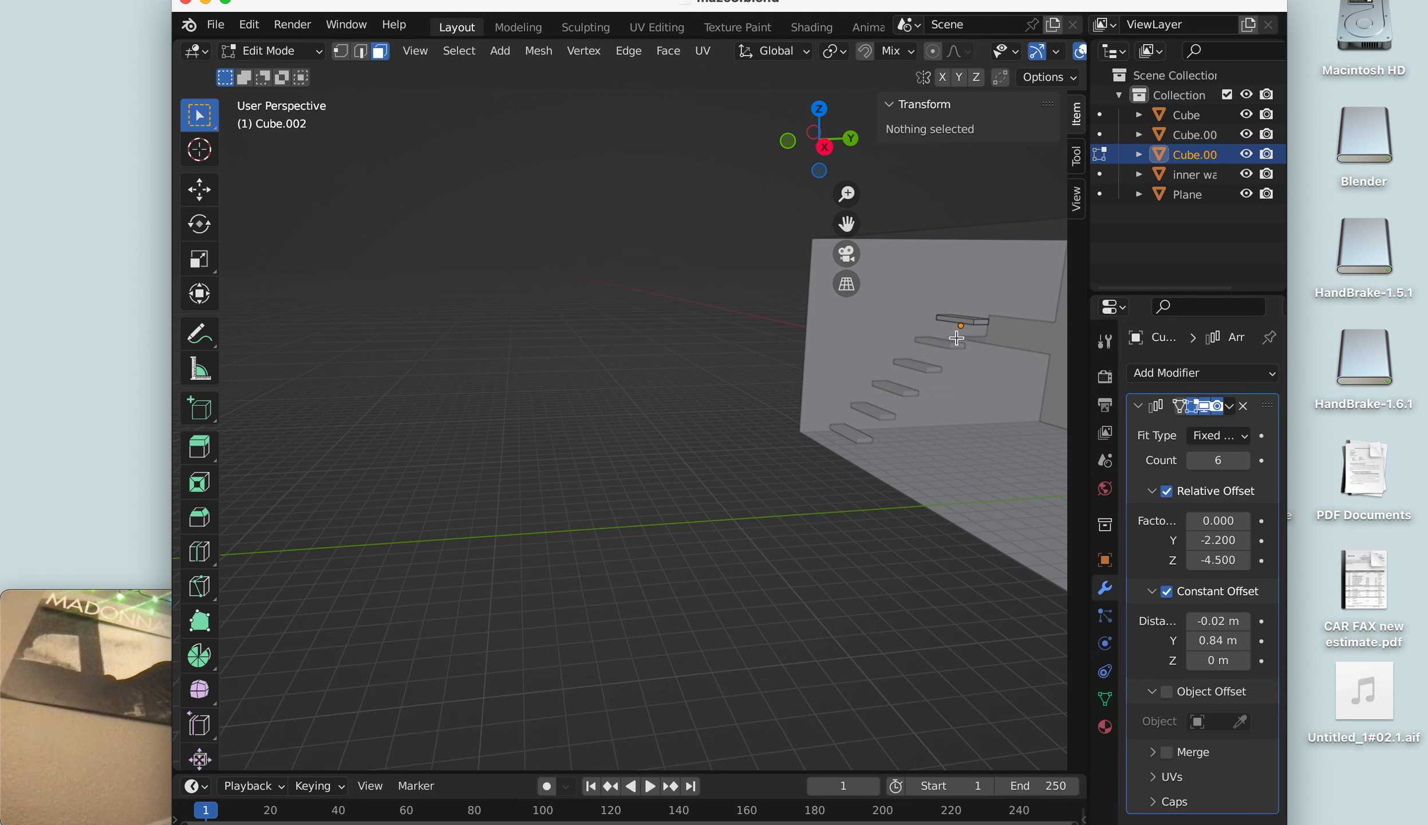
pyautogui.moveTo(906, 401)
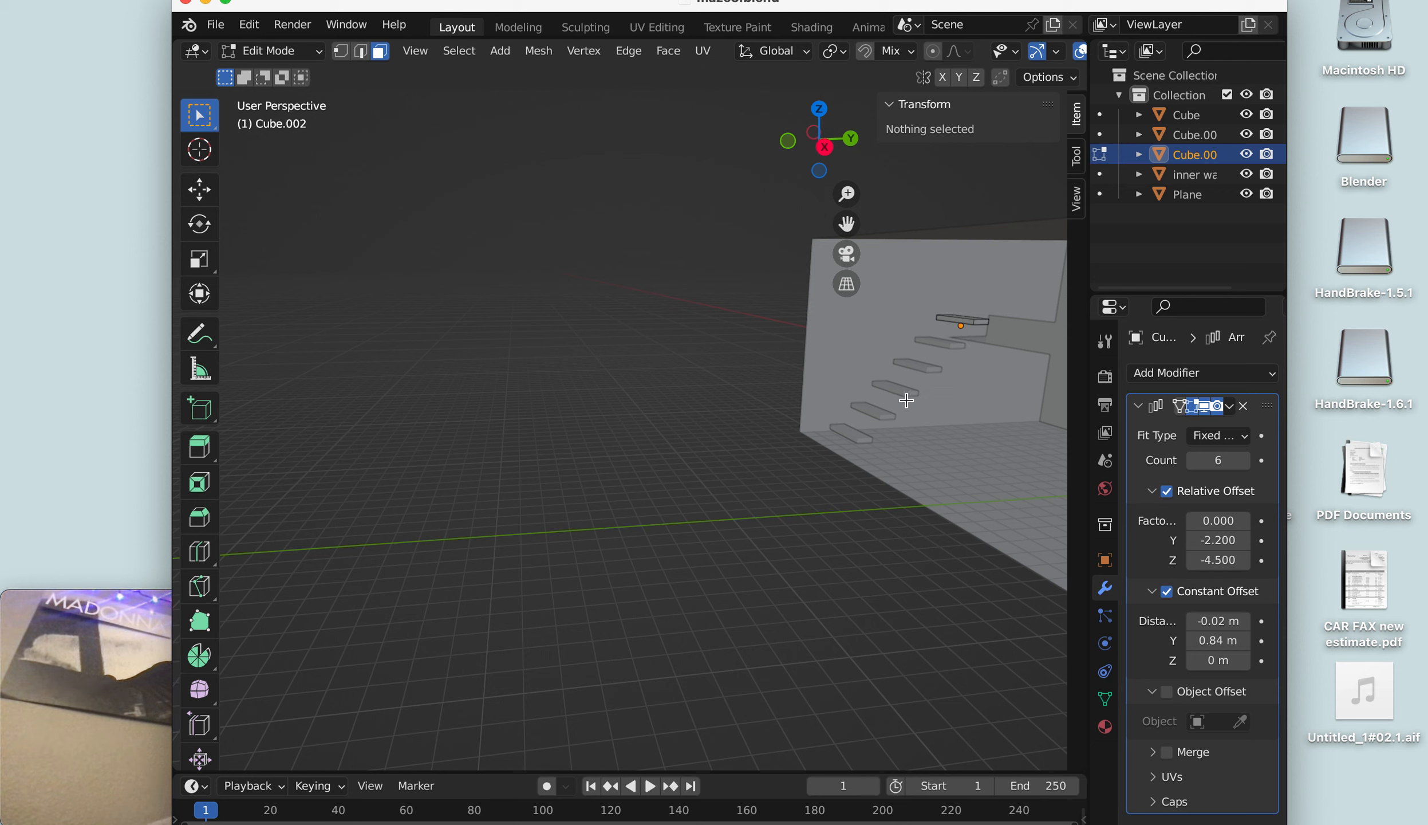
pyautogui.moveTo(941, 382)
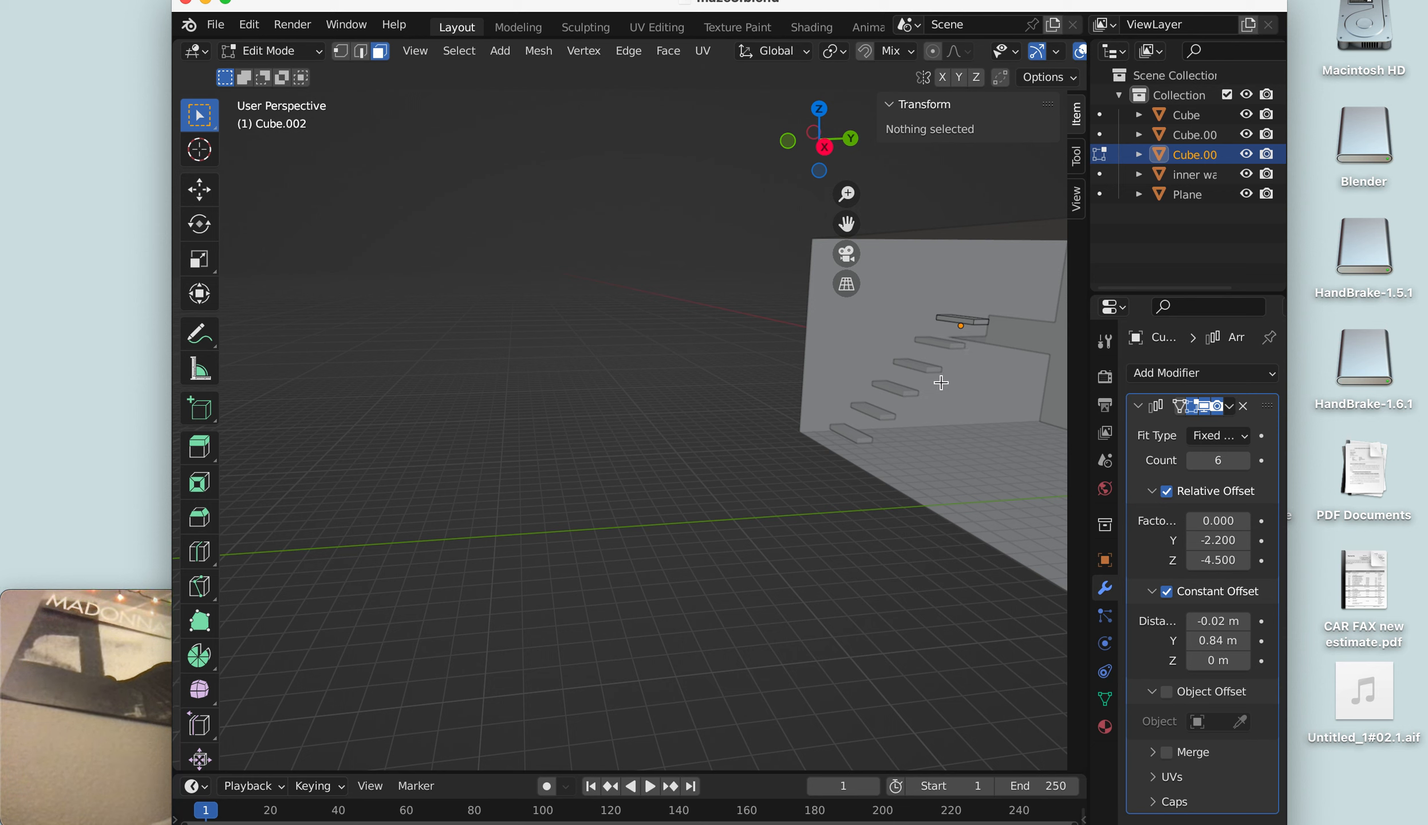
pyautogui.moveTo(1136, 662)
pyautogui.write('-0.36')
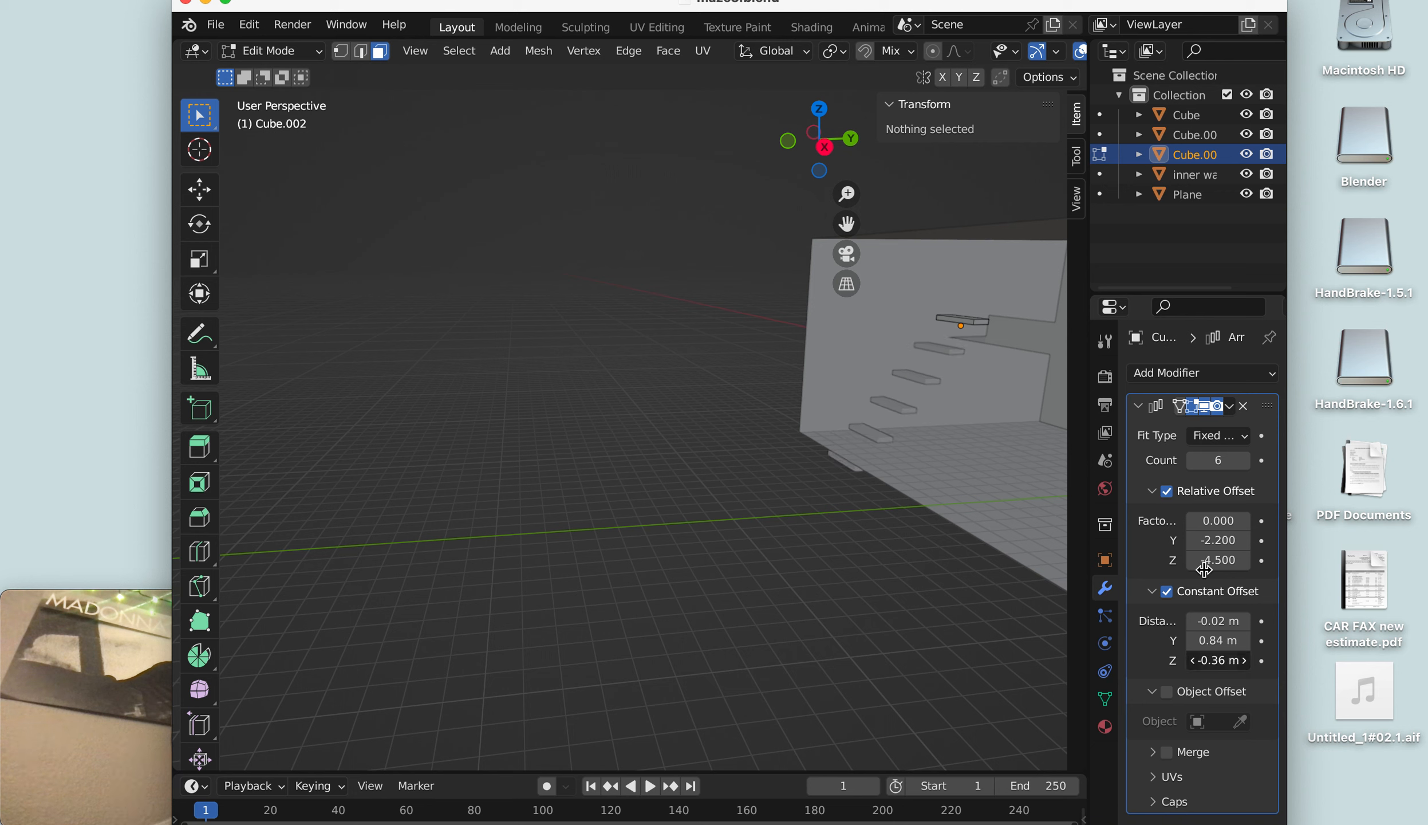
# - Raise the Array count to 9 slabs and drag the constant X offset to spread steps along the floor
pyautogui.click(1243, 460)
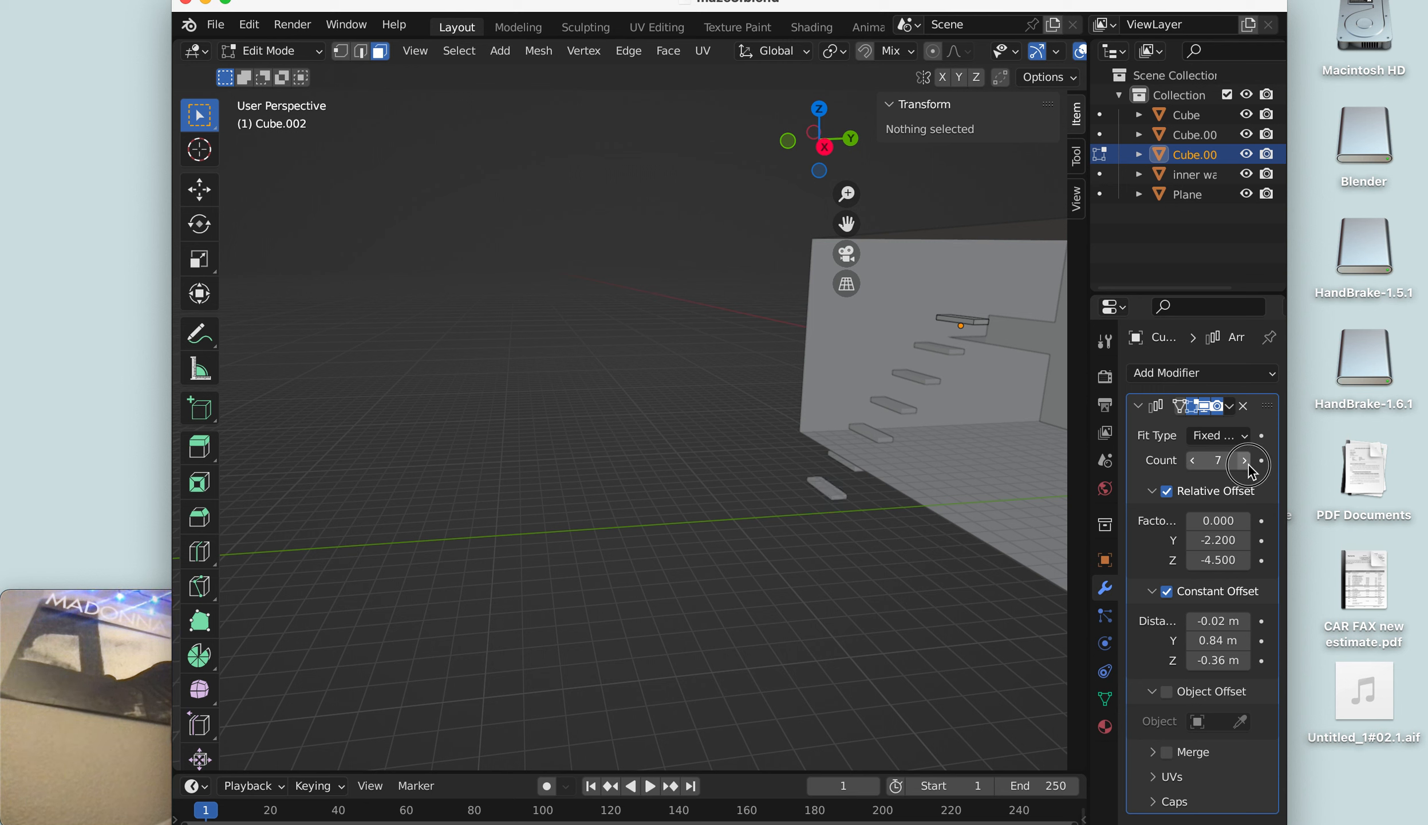
pyautogui.click(1244, 460)
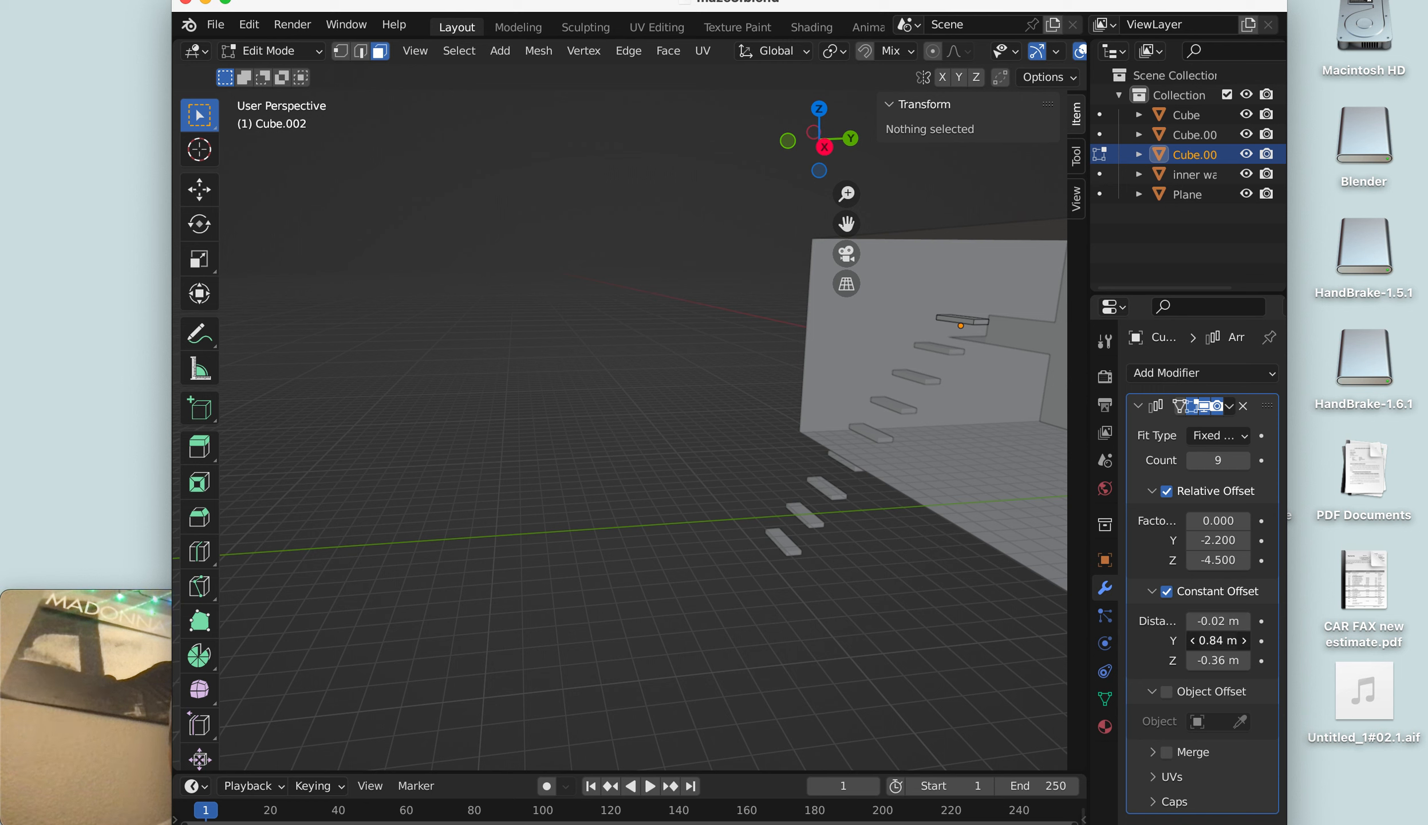
pyautogui.moveTo(1217, 640); pyautogui.dragTo(1185, 641)
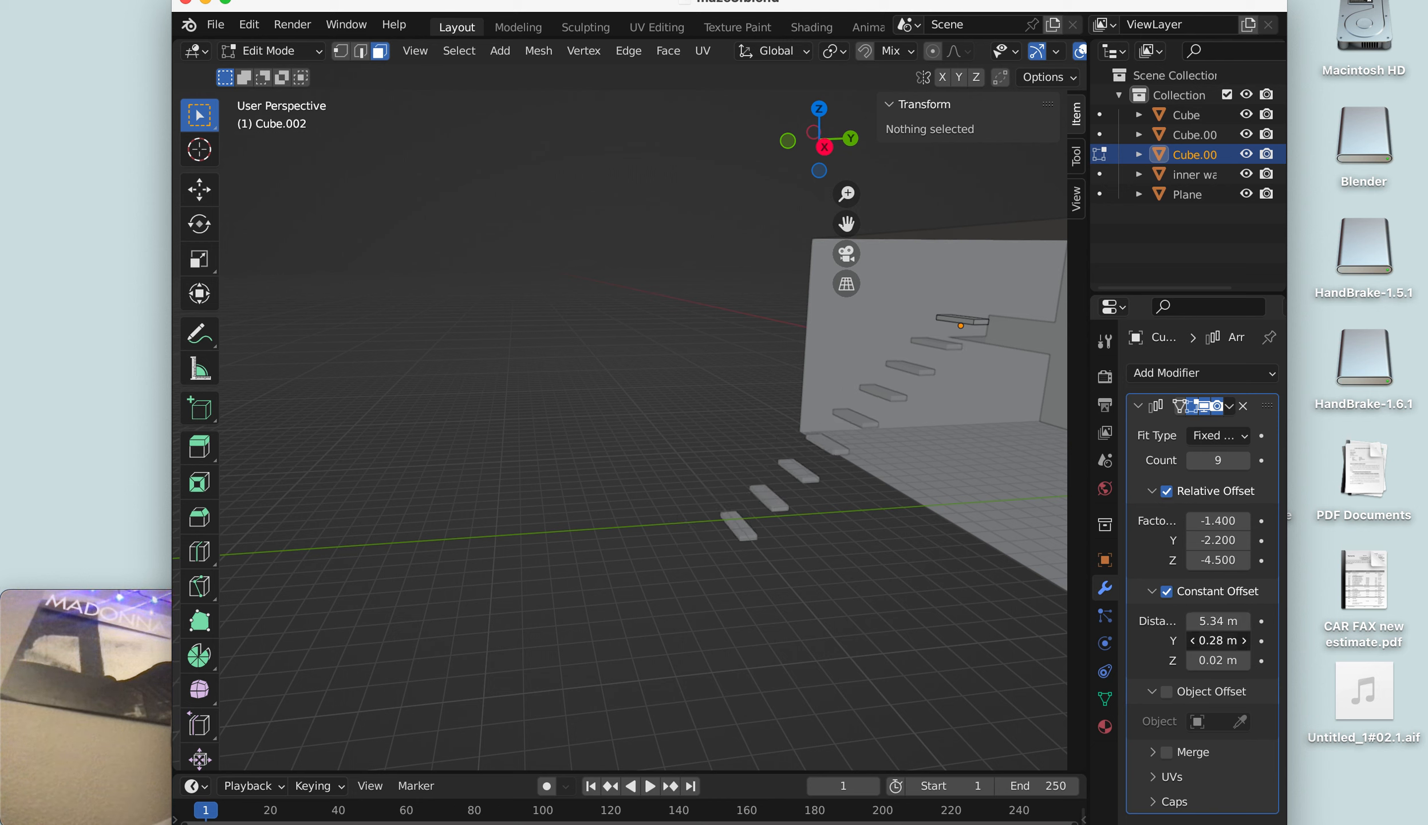
# - Set the Array Fit Type to Fit Length with a length of 13 m
pyautogui.click(1217, 435)
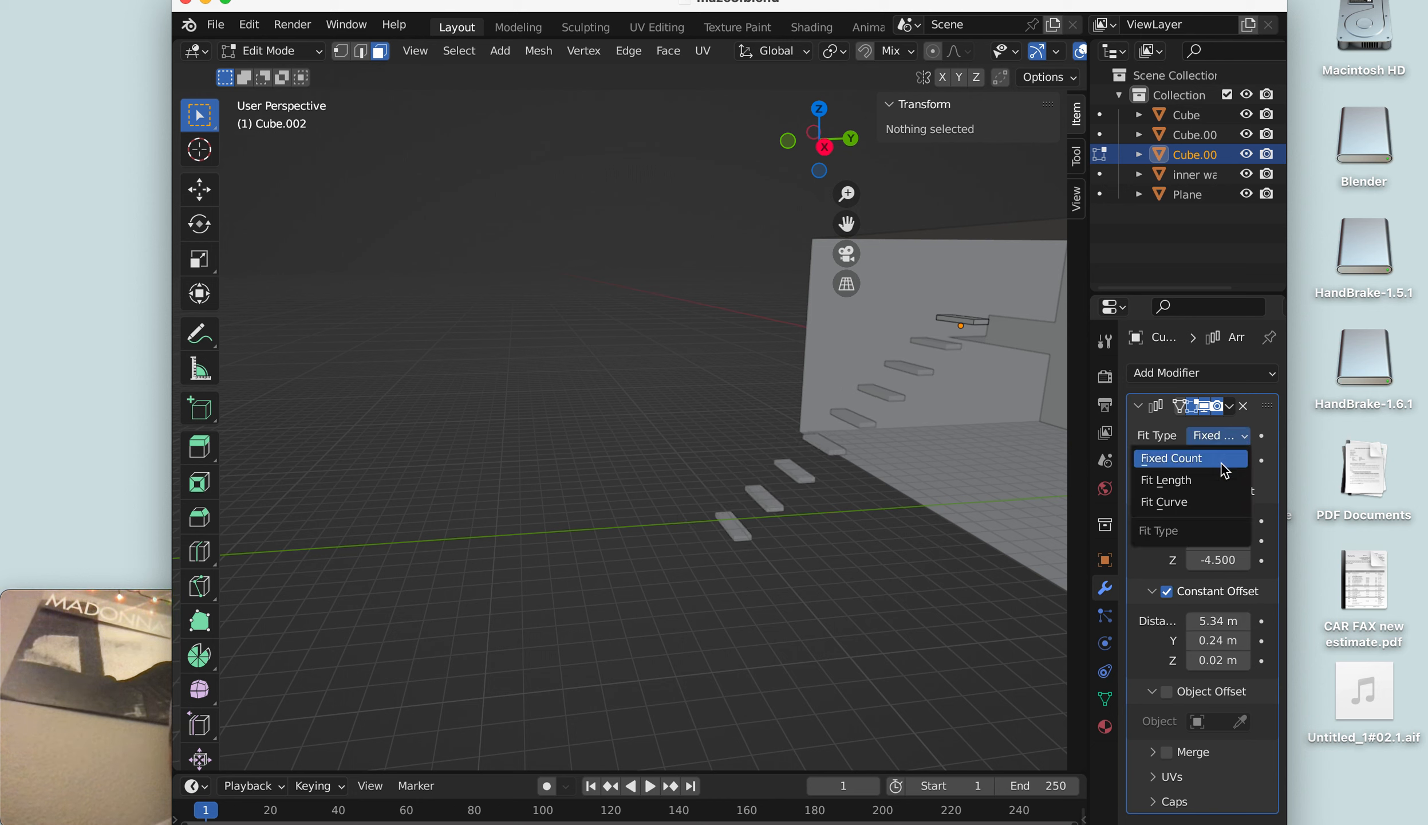
pyautogui.moveTo(1198, 479)
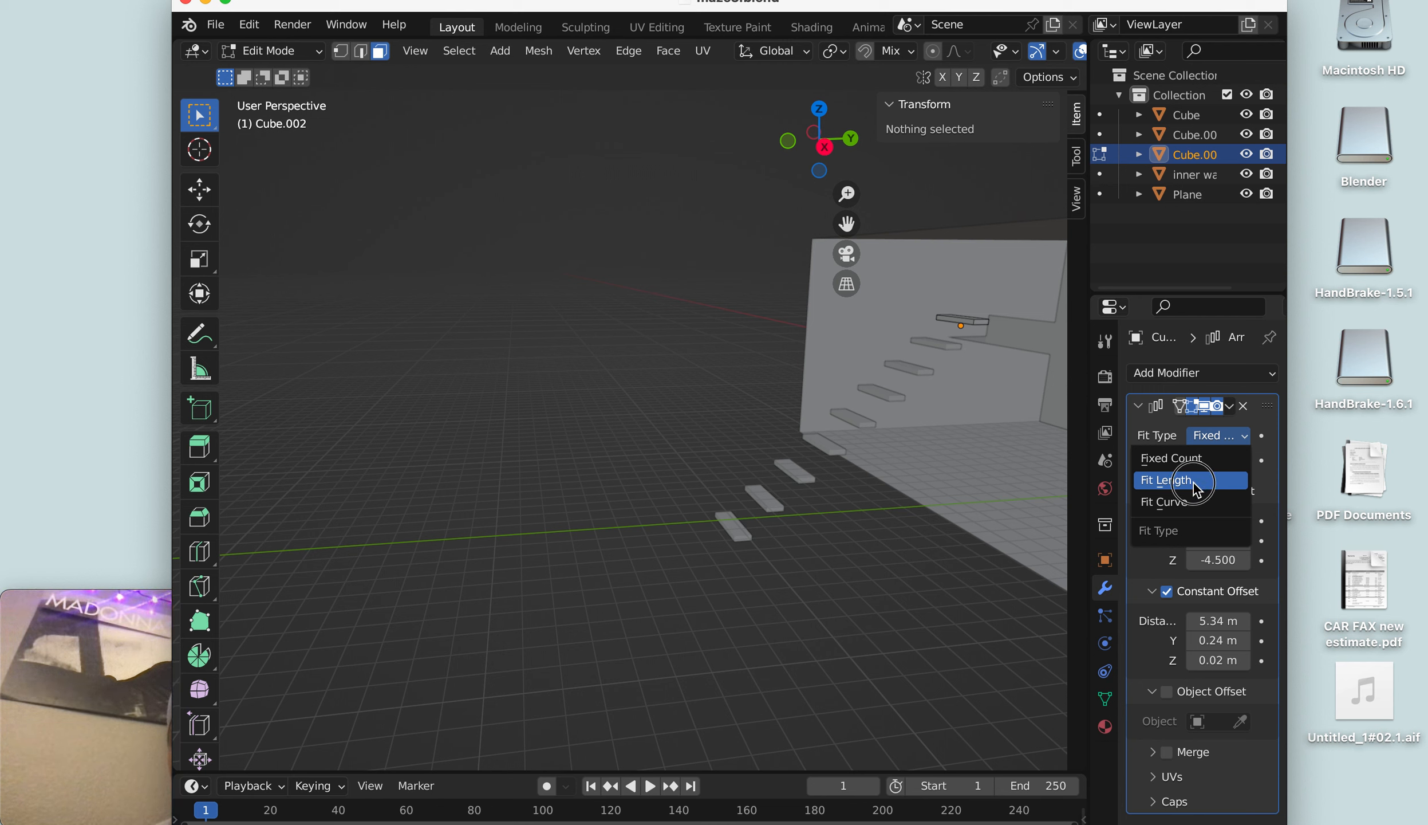
pyautogui.click(1165, 479)
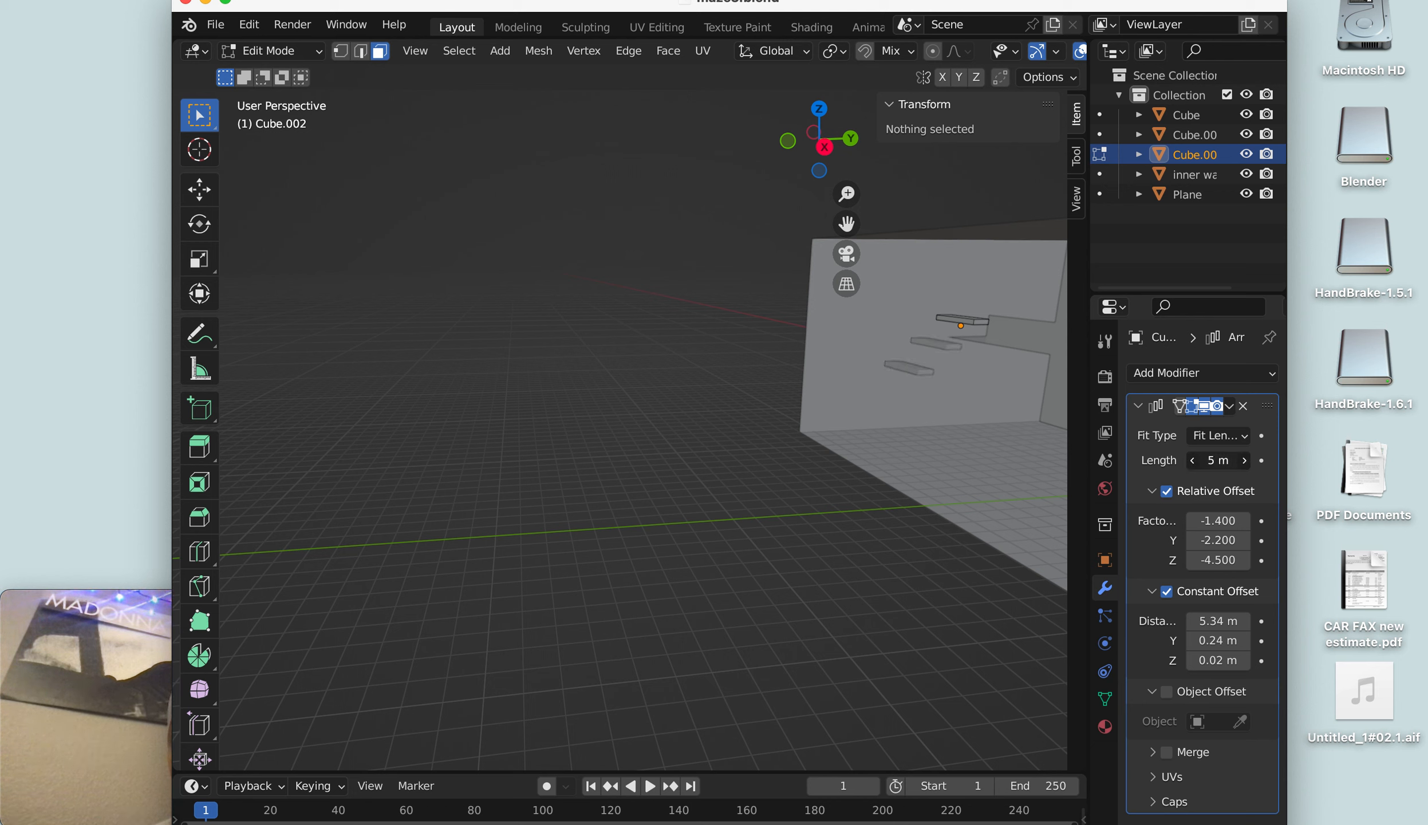
pyautogui.write('13')
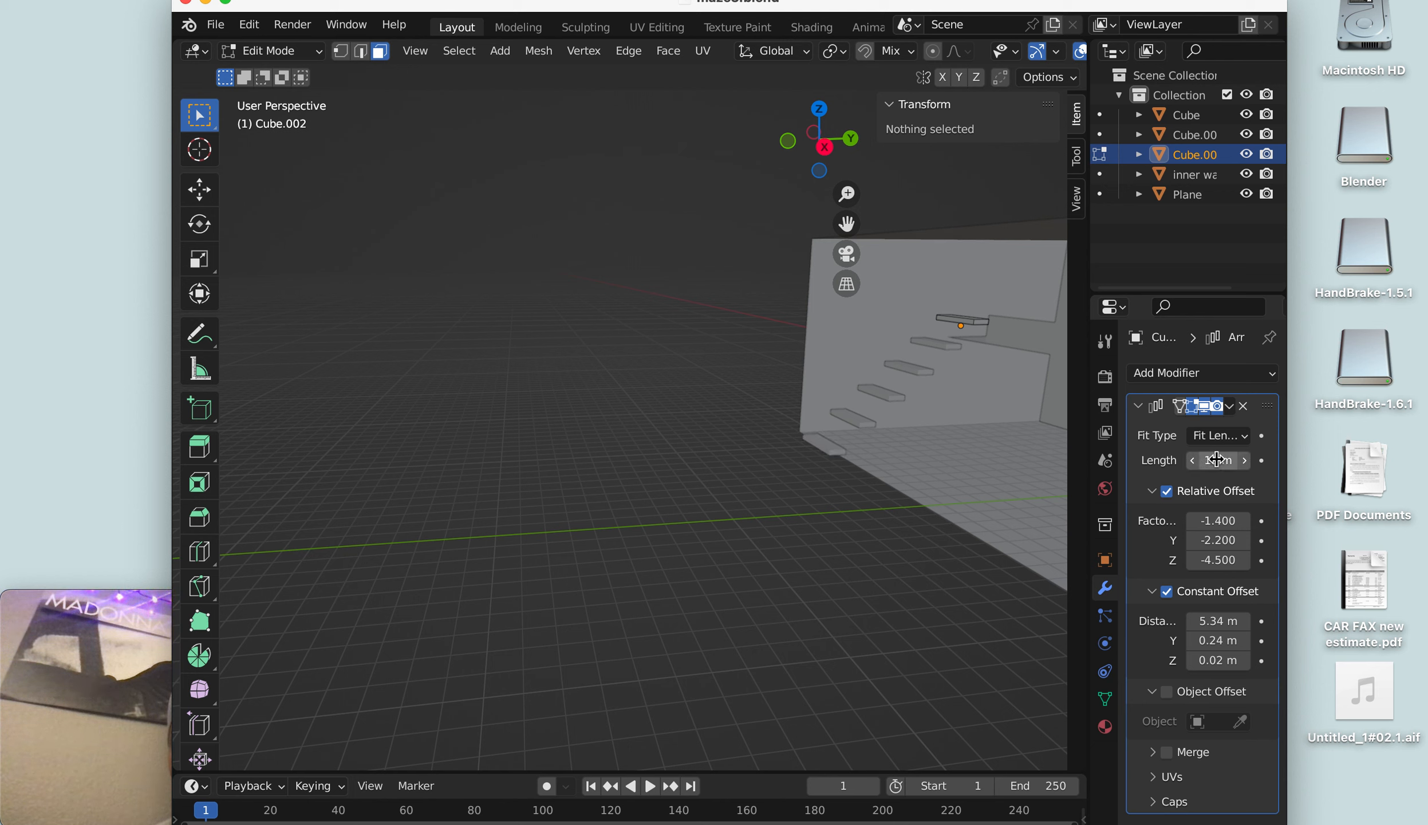
pyautogui.moveTo(1217, 436)
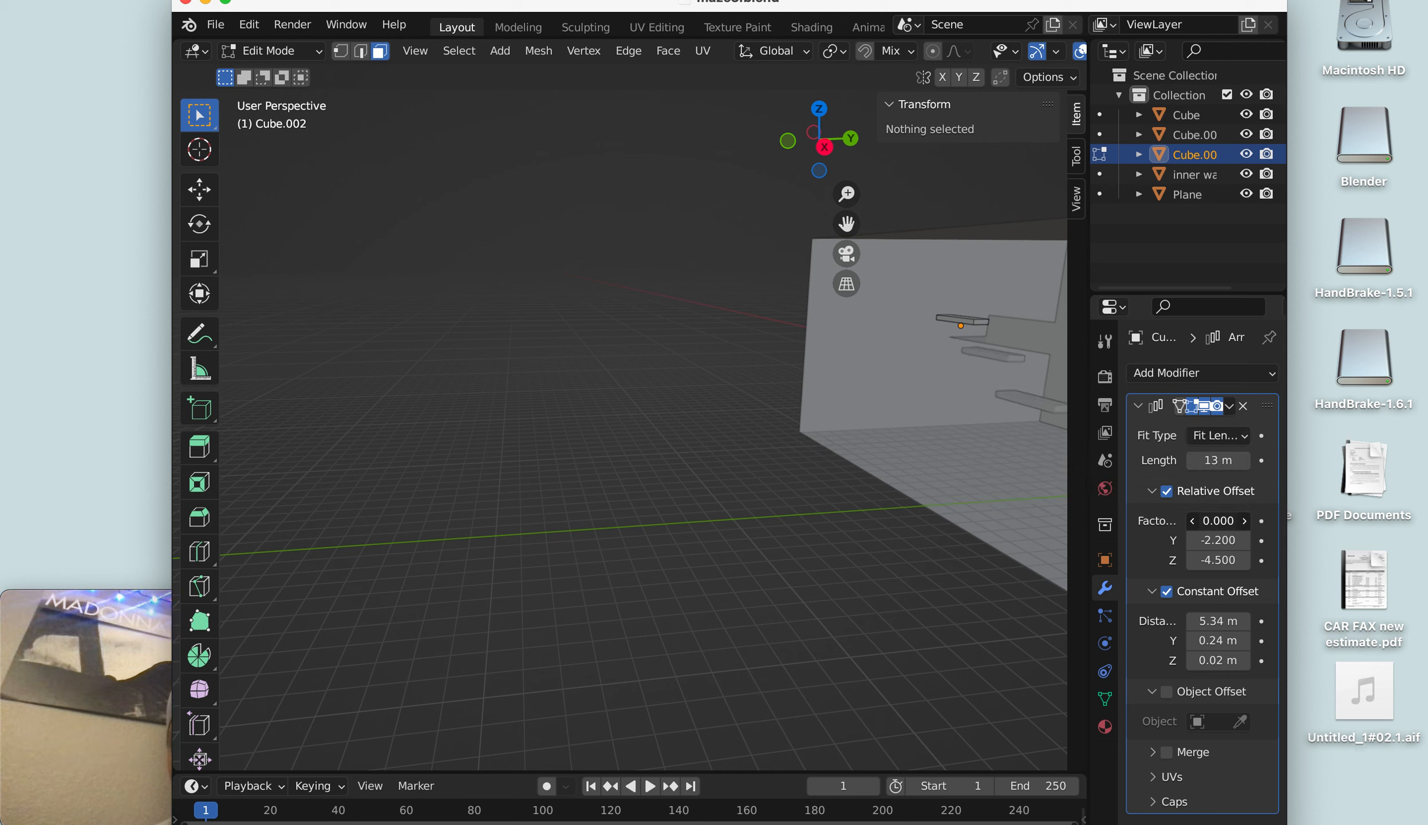
# - Tune the relative X/Y/Z offsets to about -1.6, -0.6, -4.5 for even step spacing
pyautogui.moveTo(1216, 520); pyautogui.dragTo(1175, 520)
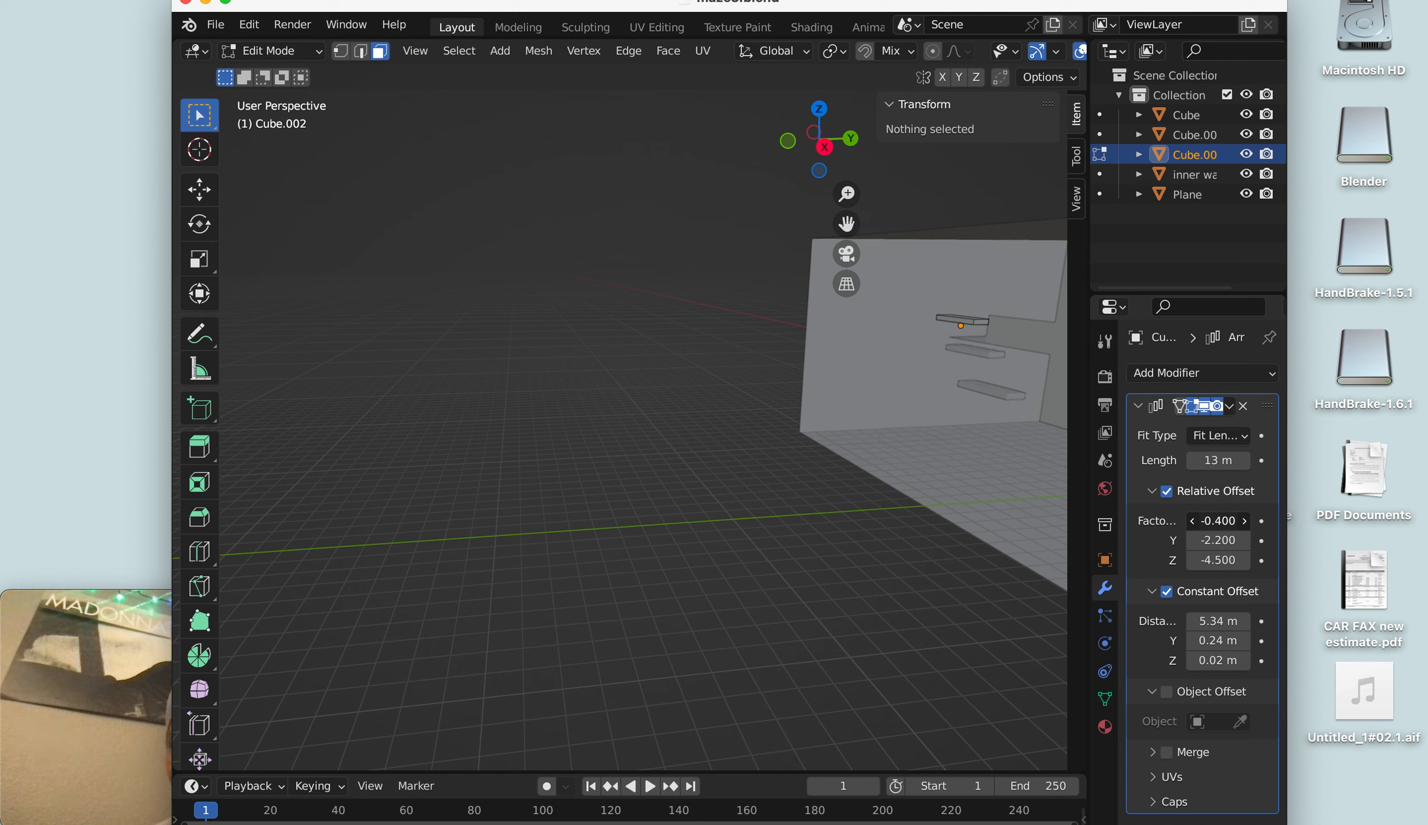
pyautogui.moveTo(1217, 520); pyautogui.dragTo(1218, 540)
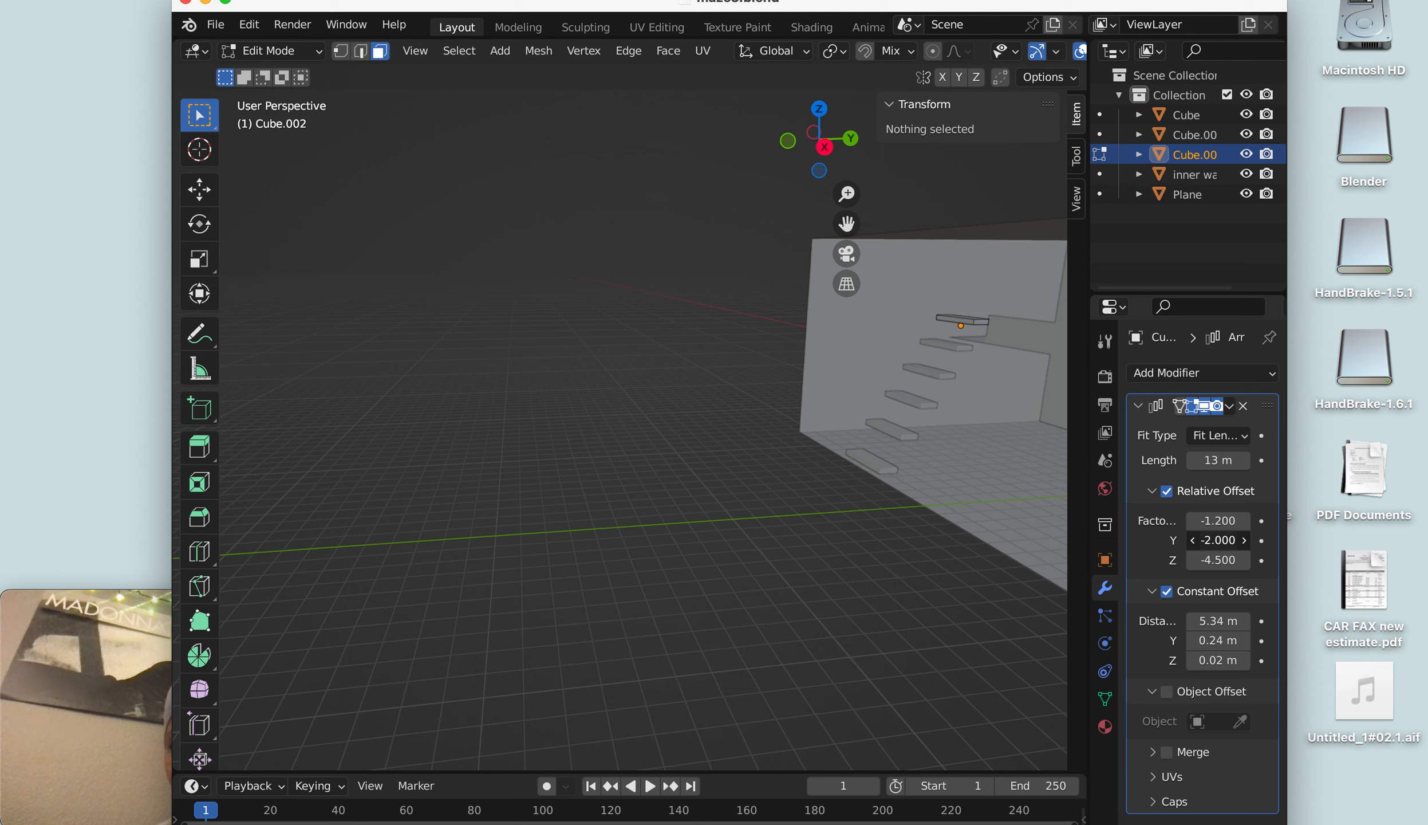
pyautogui.moveTo(1216, 540); pyautogui.dragTo(1216, 546)
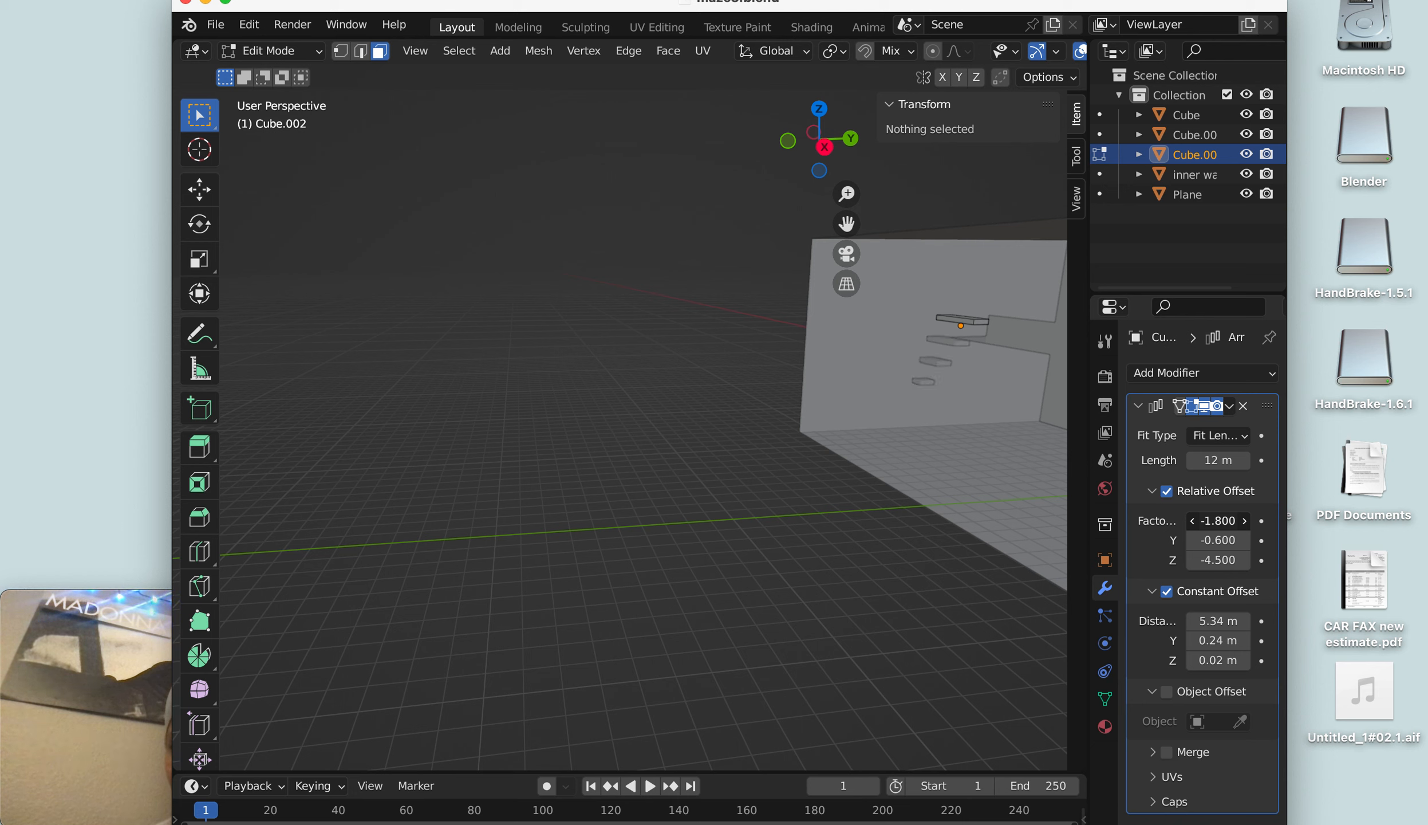
pyautogui.moveTo(1230, 519); pyautogui.dragTo(1193, 519)
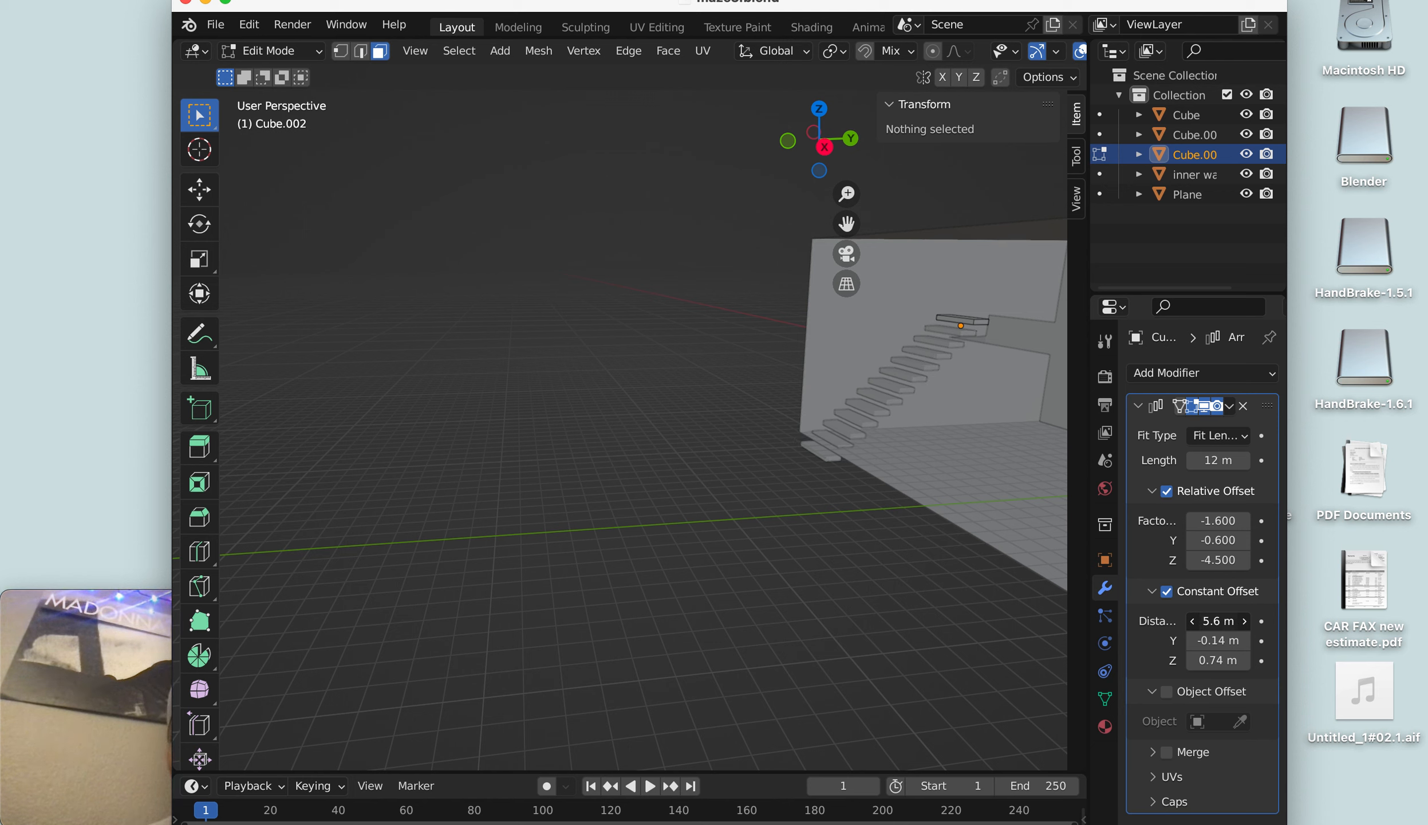
# - Drag the Array Length down to 11 m, shortening the staircase
pyautogui.moveTo(1216, 621); pyautogui.dragTo(1225, 629)
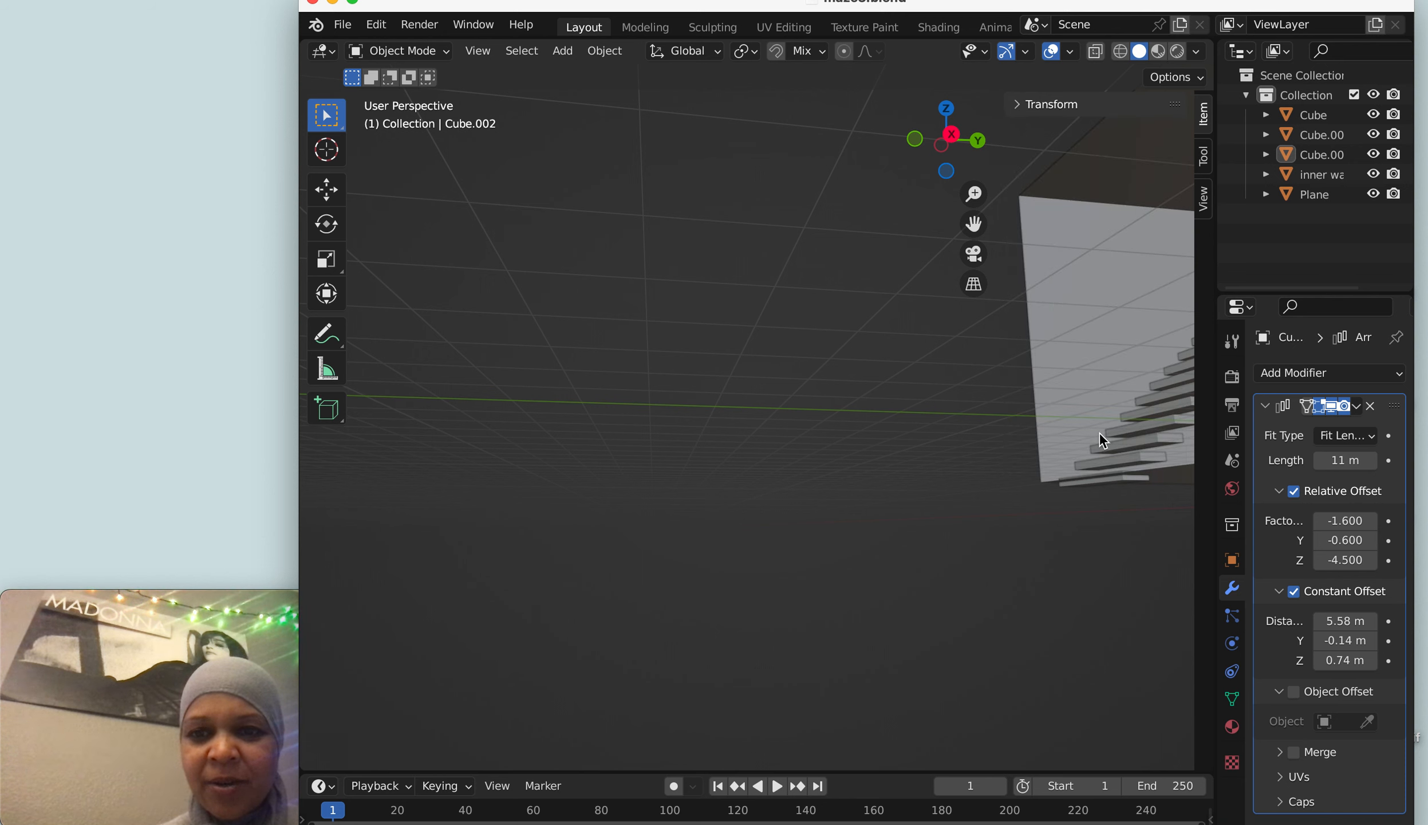
# - Switch to Edit Mode and collapse then reopen the Array modifier panel
pyautogui.click(398, 52)
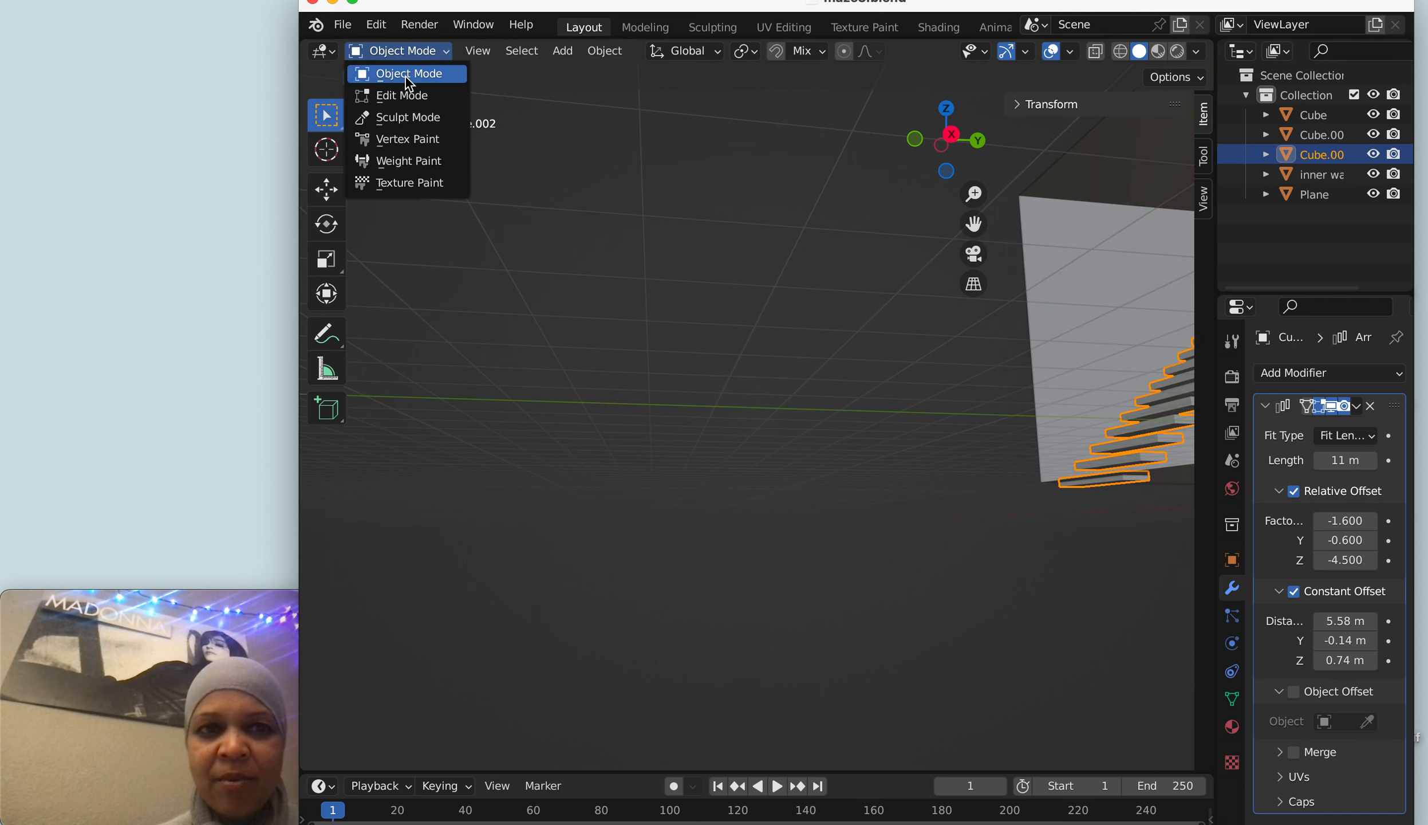
pyautogui.click(402, 96)
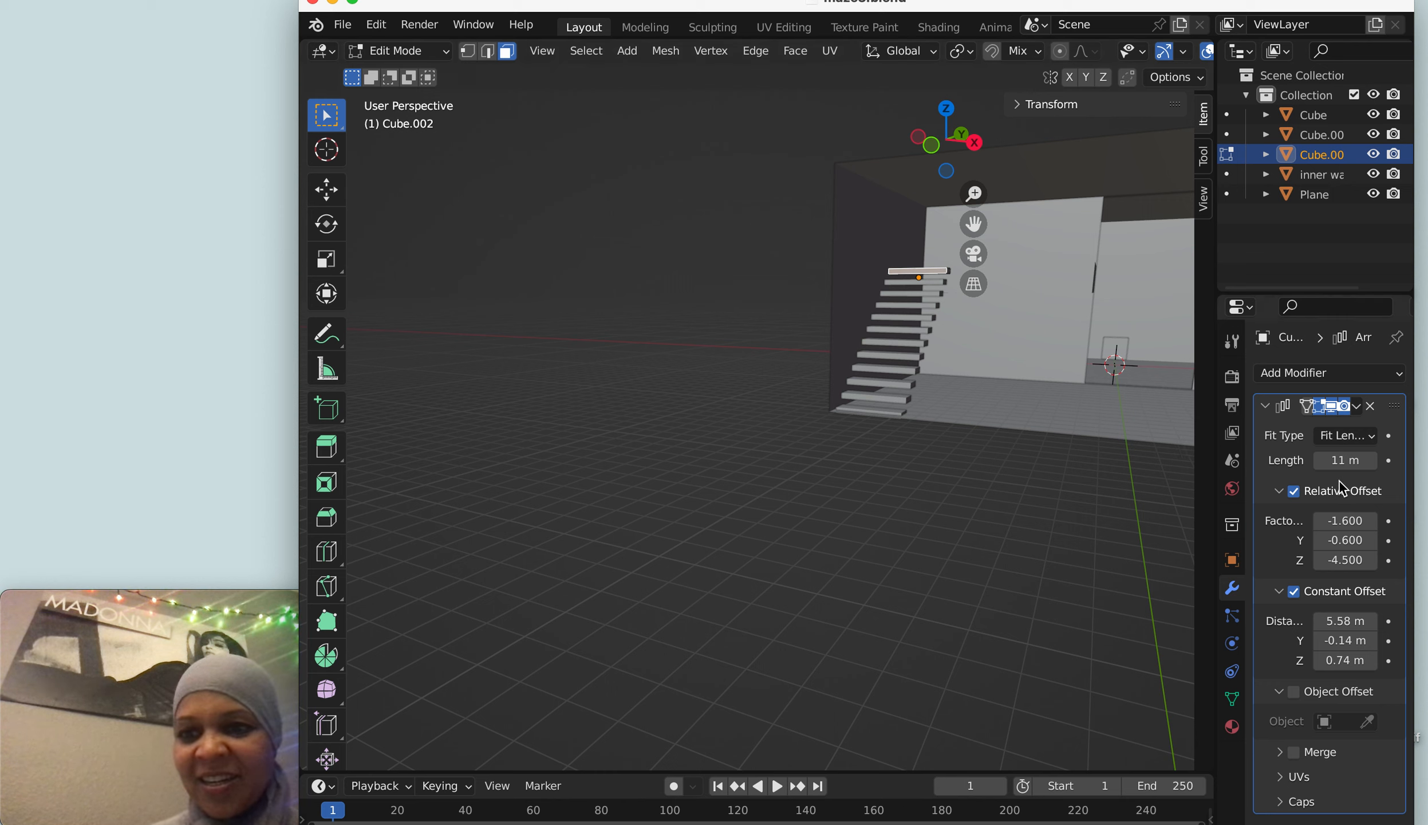
pyautogui.click(1265, 405)
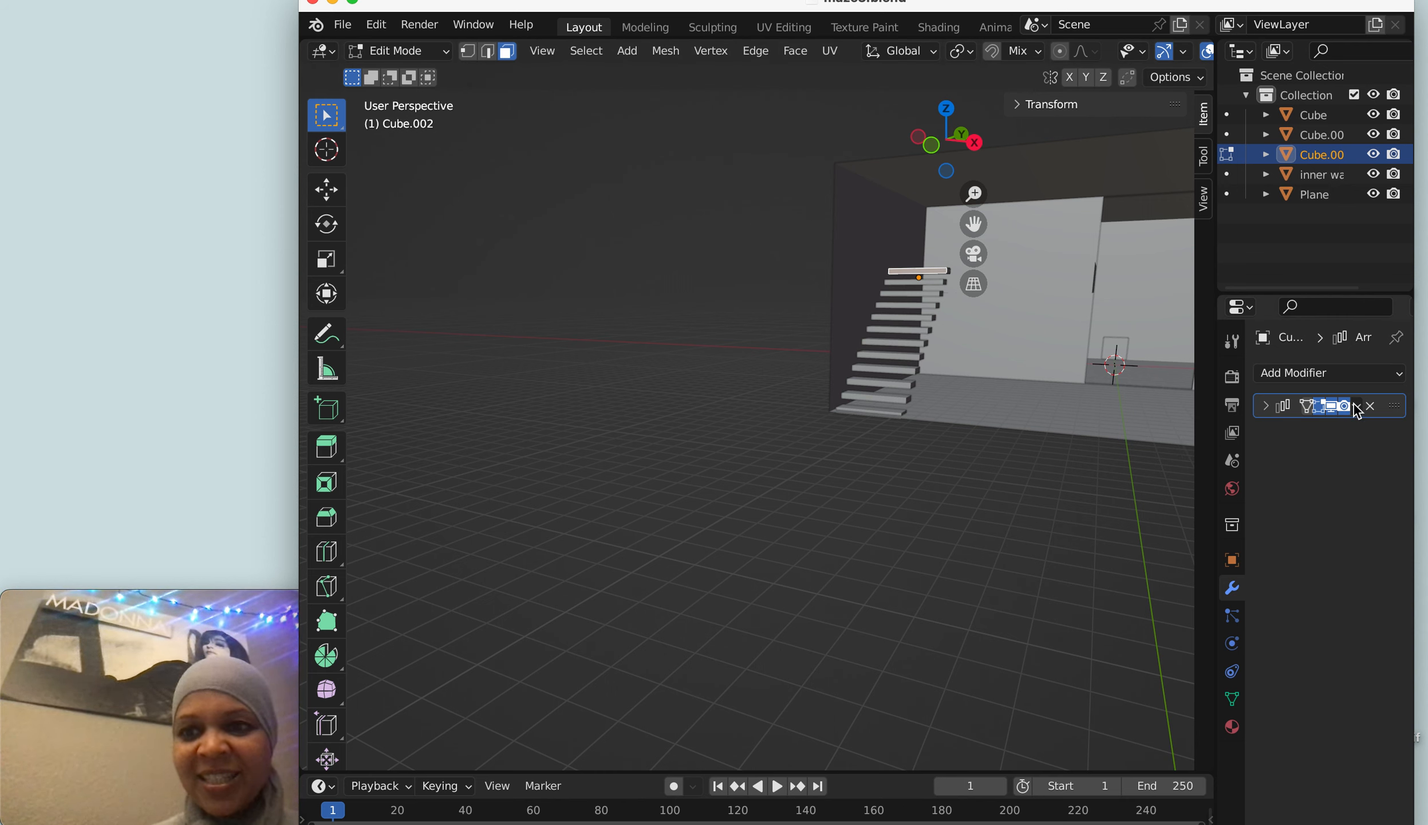
pyautogui.click(1266, 406)
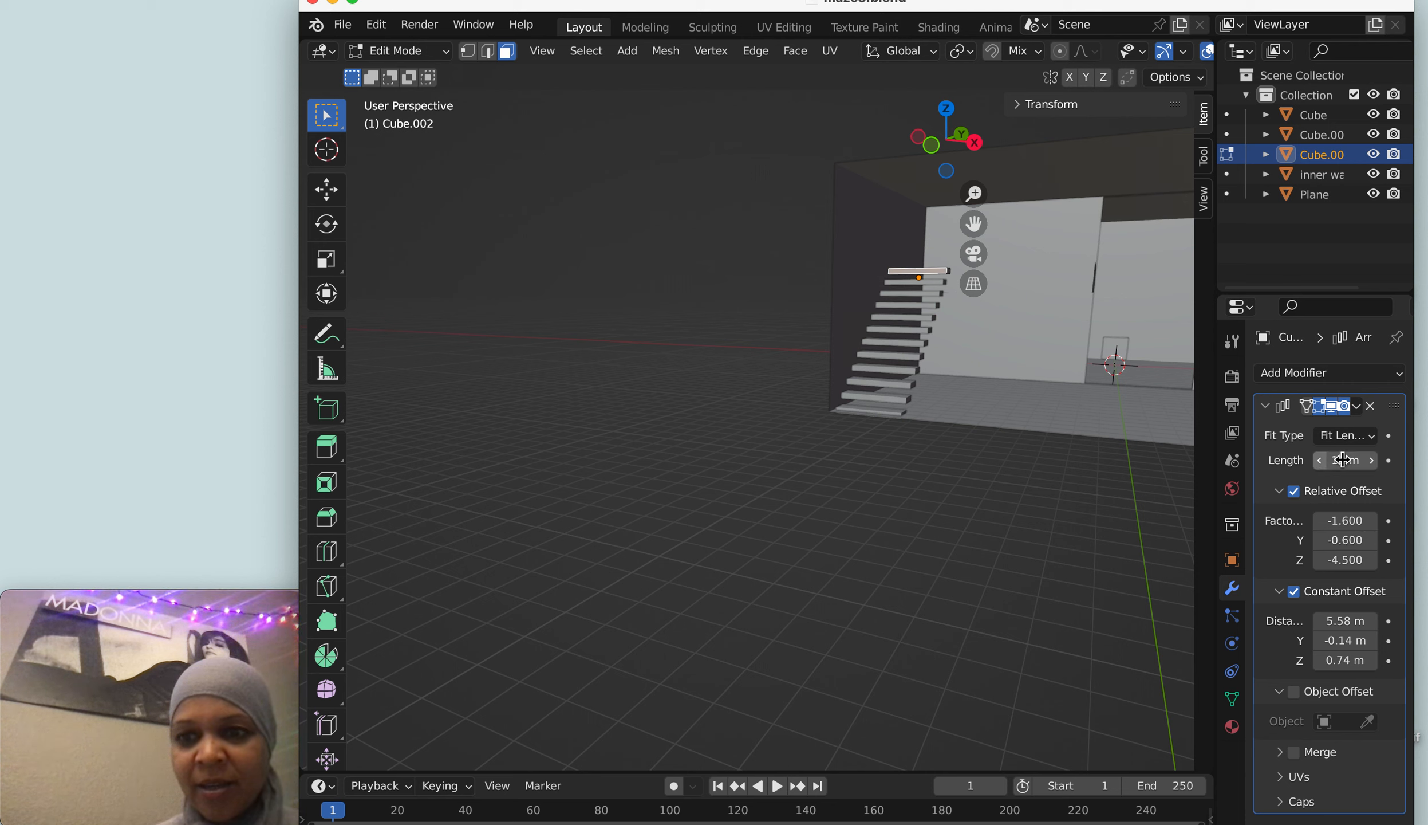
# - Set the Array Length to 10 m
pyautogui.click(1345, 460)
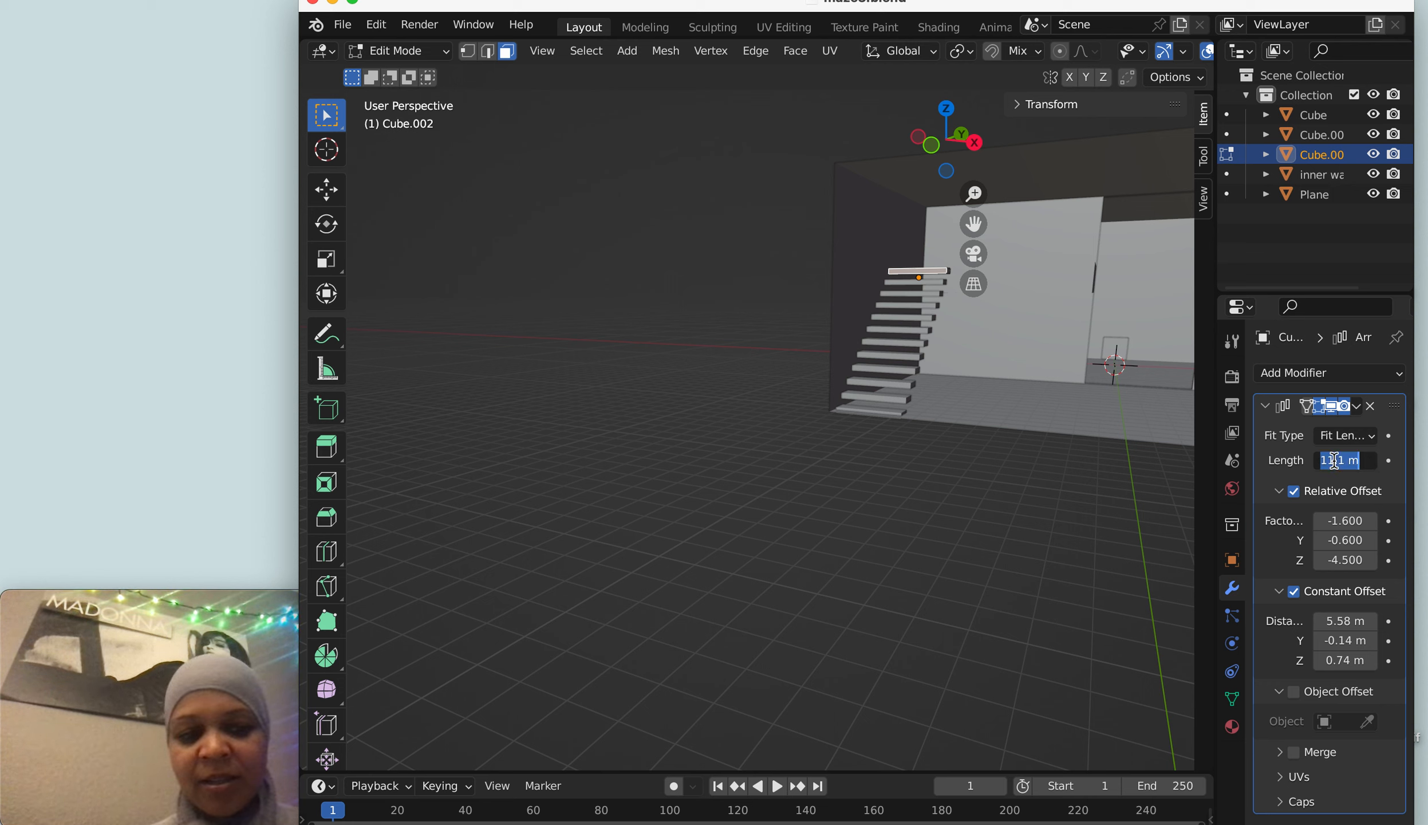
pyautogui.click(1345, 461)
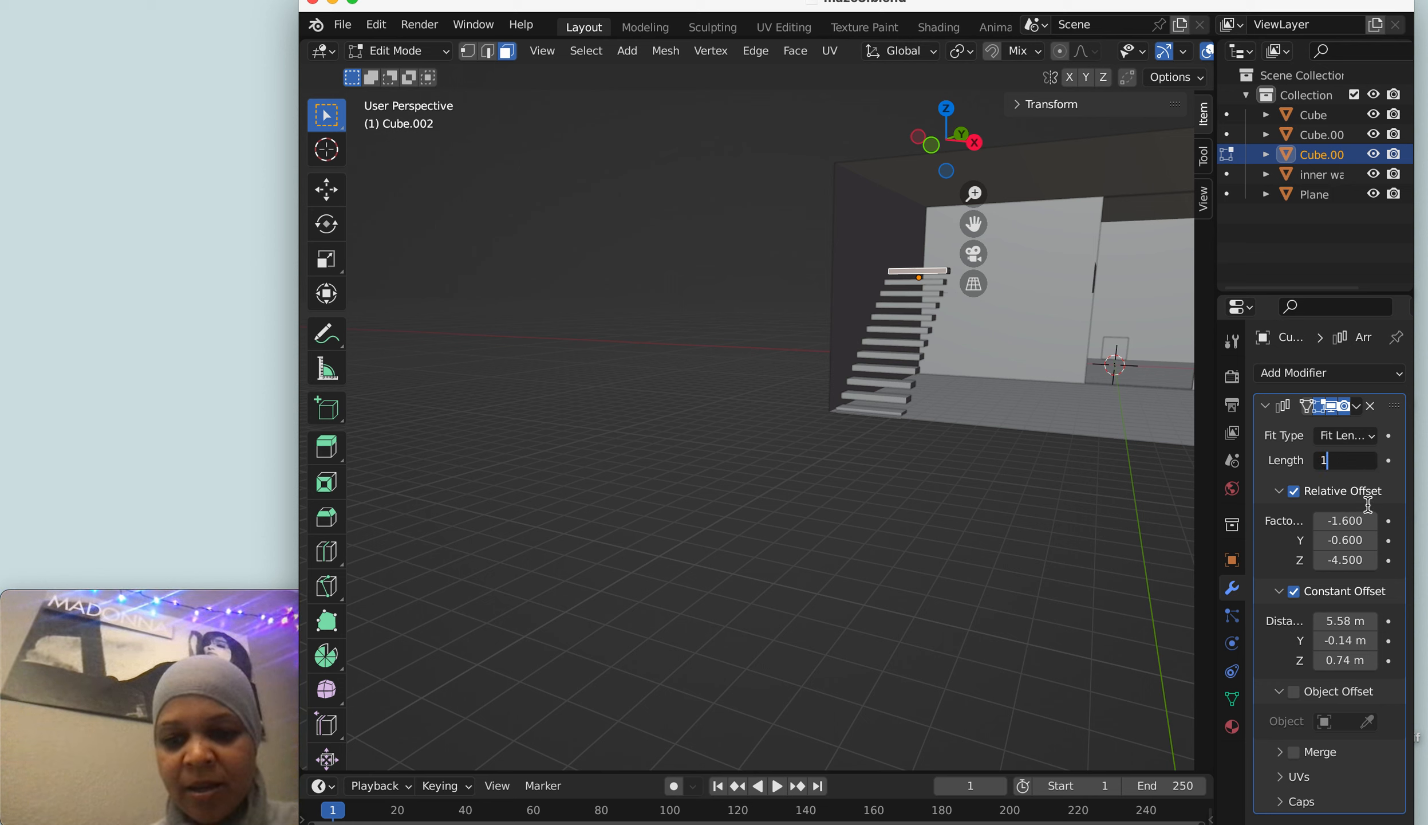
pyautogui.write('10 m')
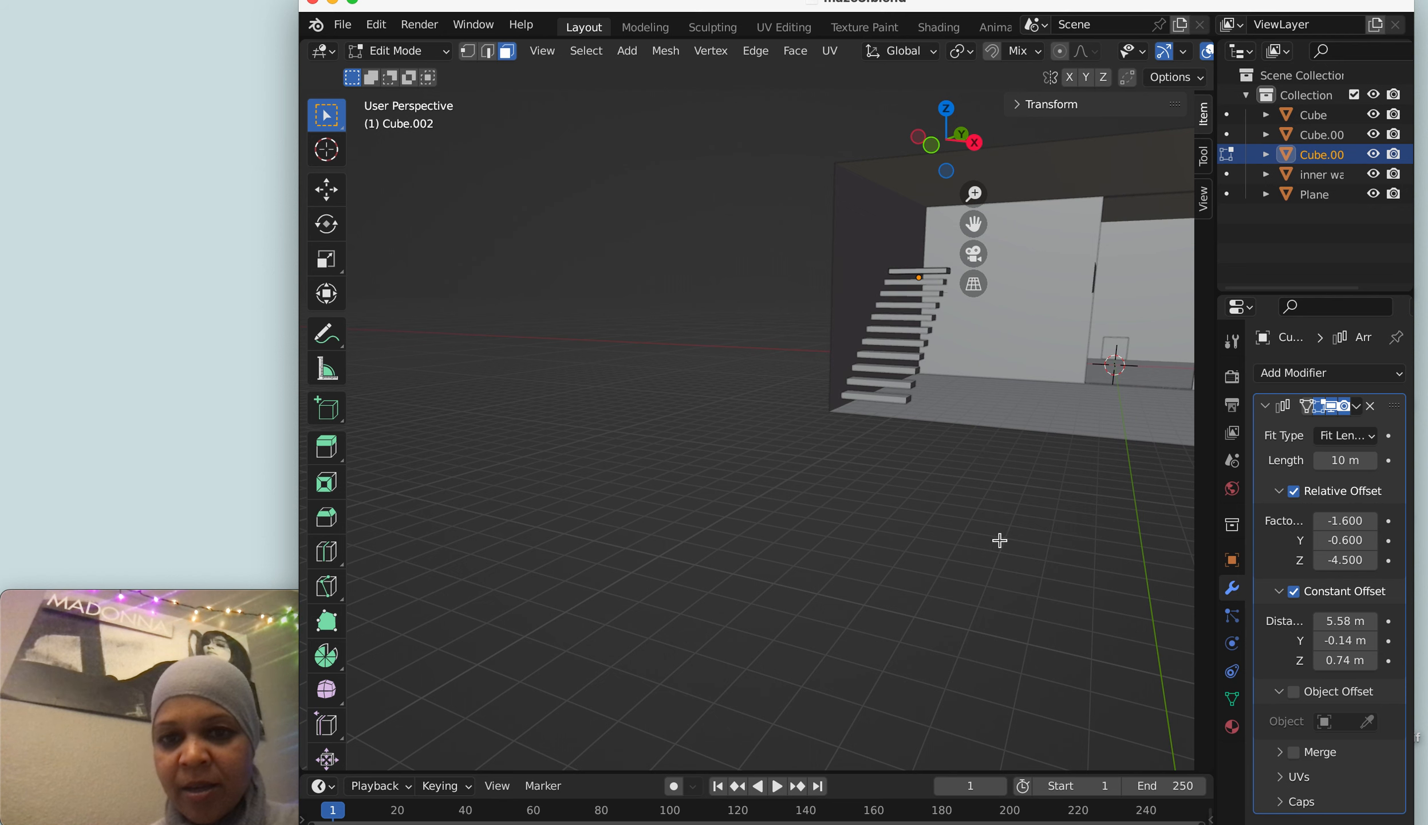
# - Test a relative Y offset near -0.7, then raise the Array Length back to 11 m
pyautogui.moveTo(998, 541); pyautogui.dragTo(1001, 448)
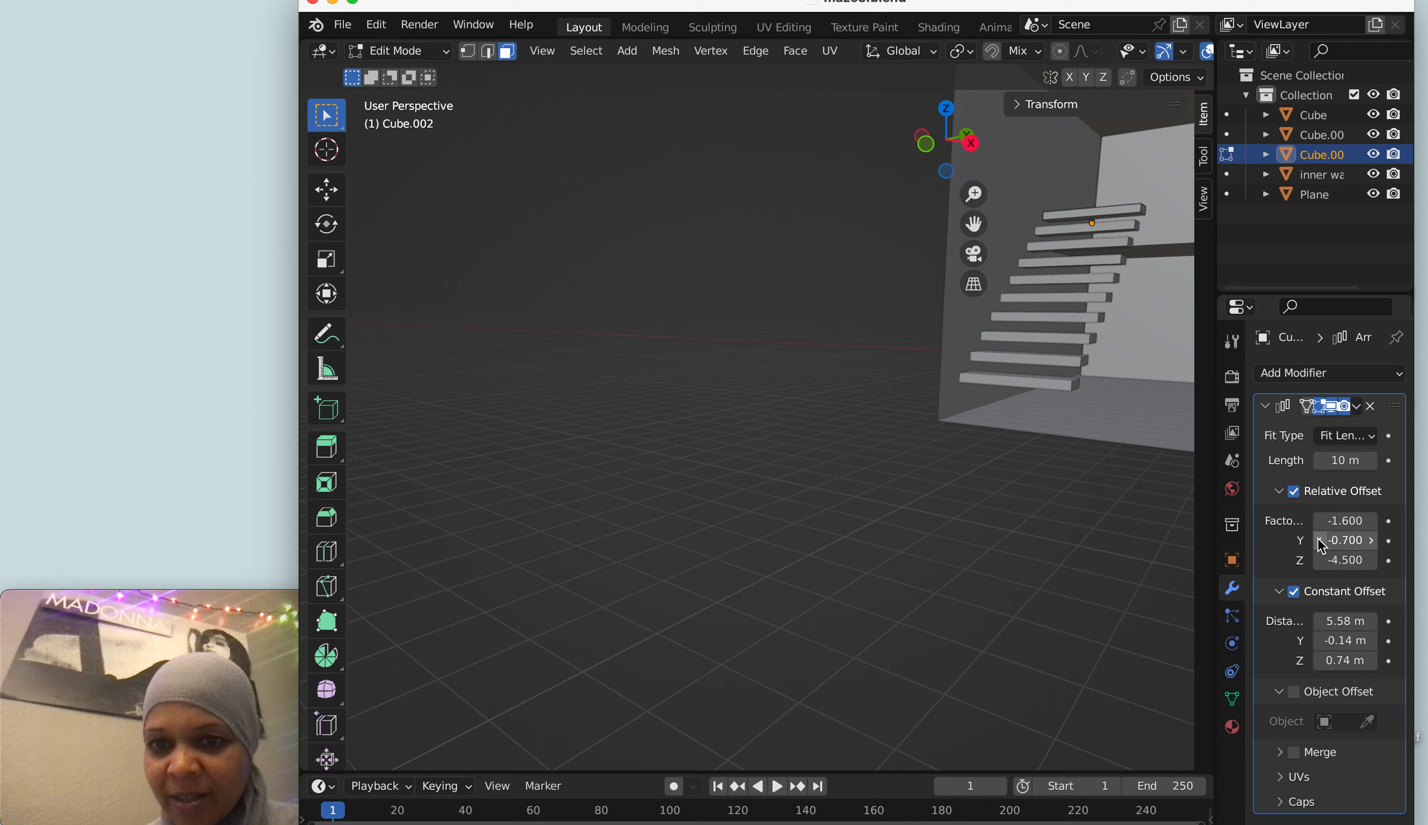
pyautogui.moveTo(1357, 540); pyautogui.dragTo(1403, 539)
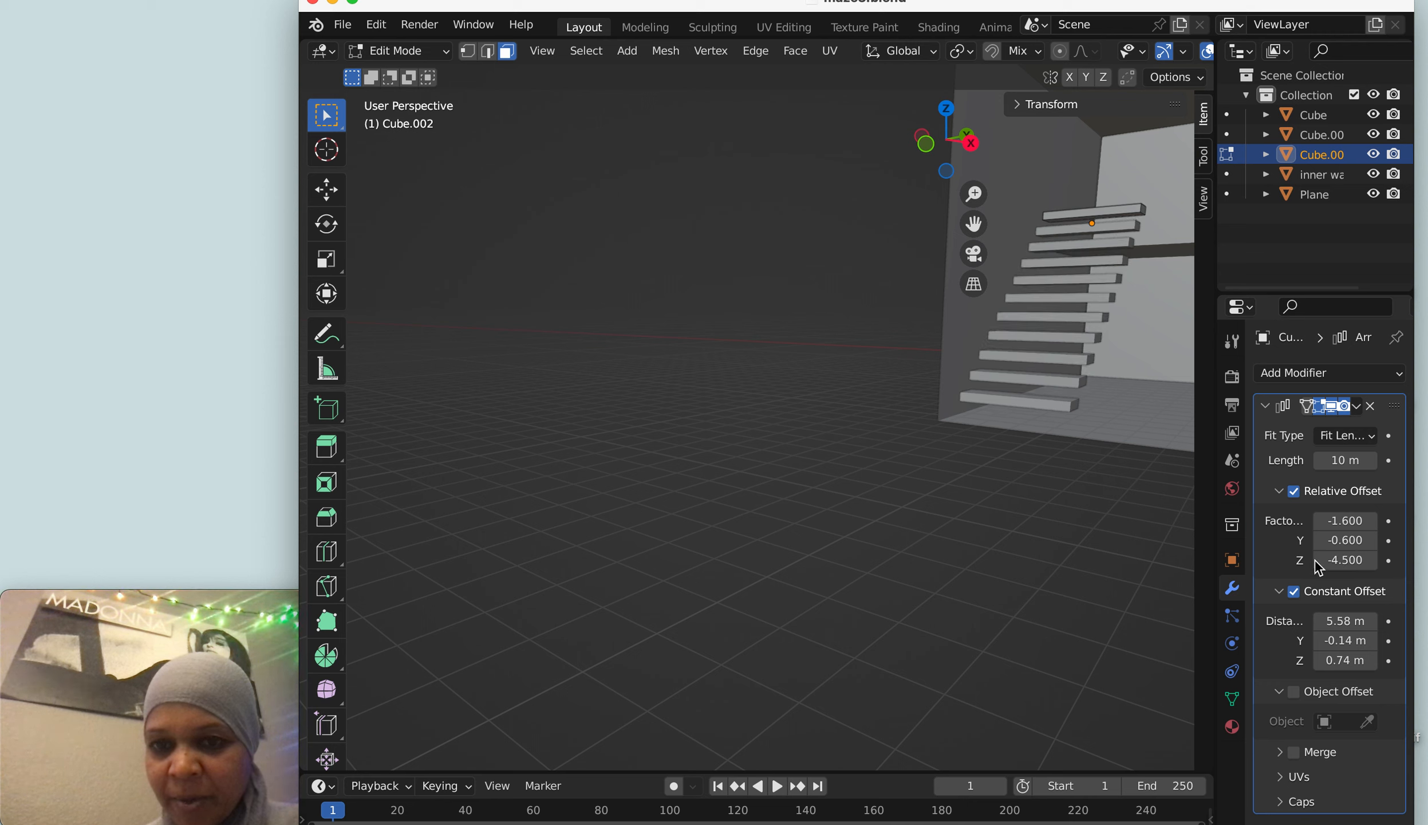
pyautogui.click(1319, 560)
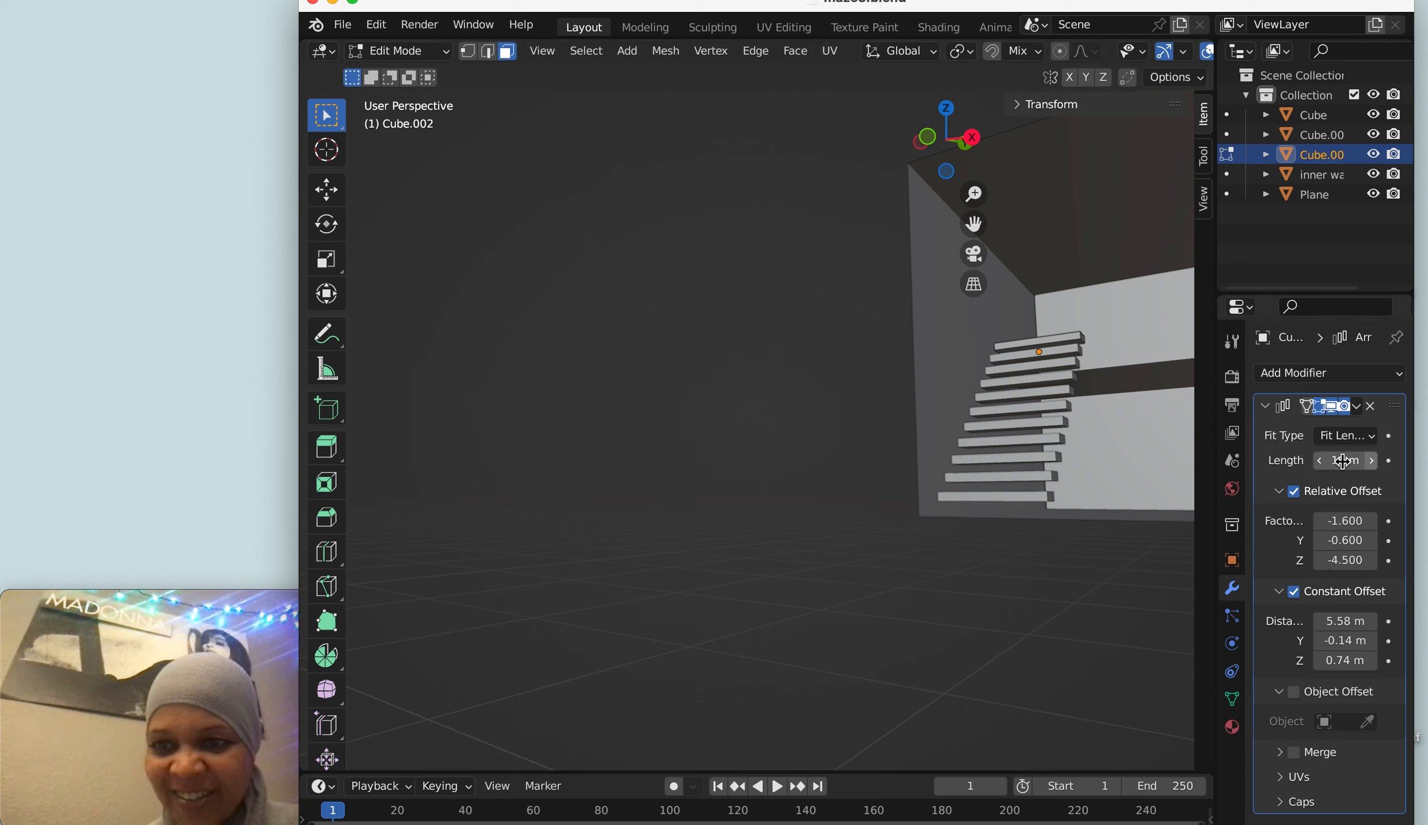
pyautogui.click(1345, 460)
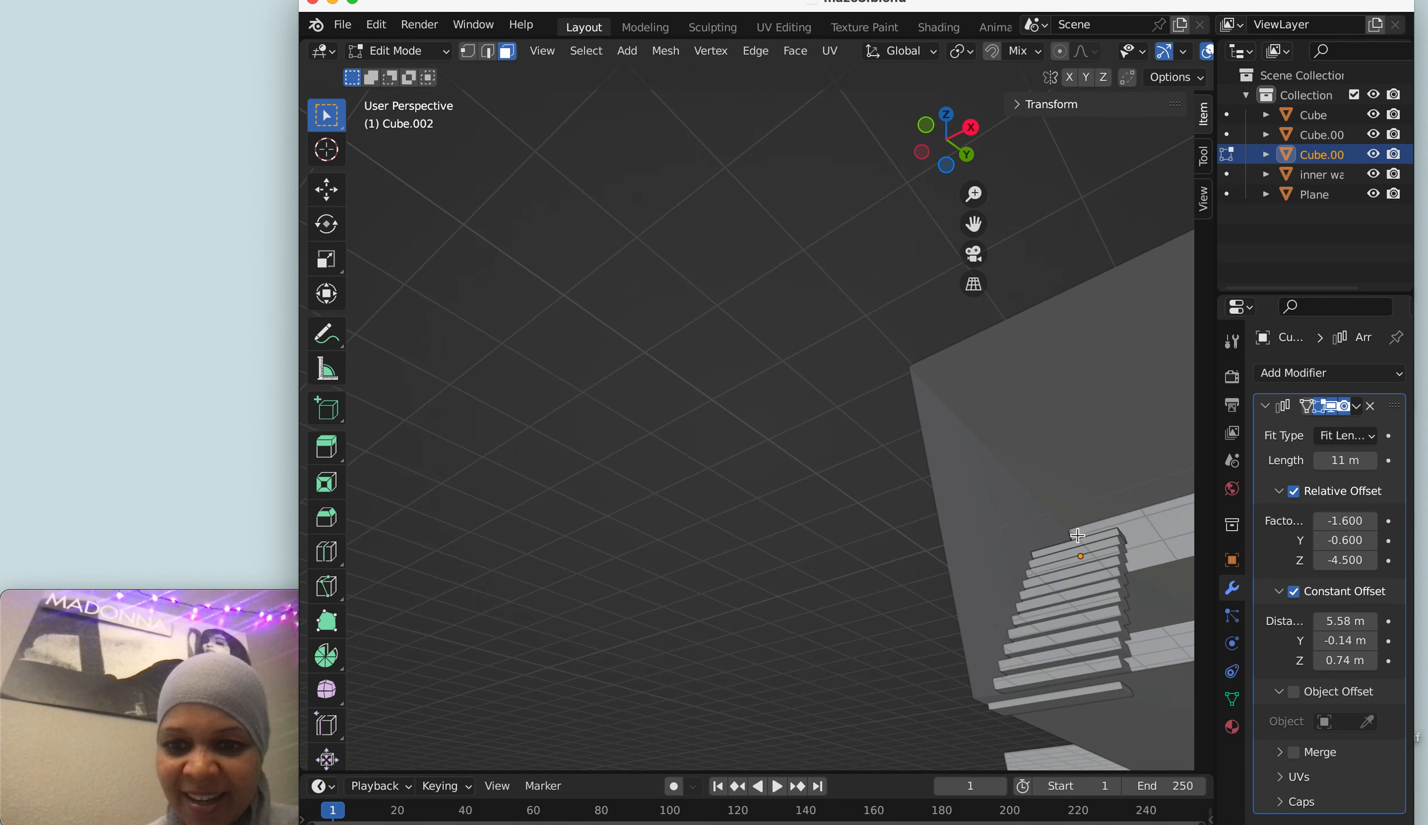
pyautogui.moveTo(1127, 703)
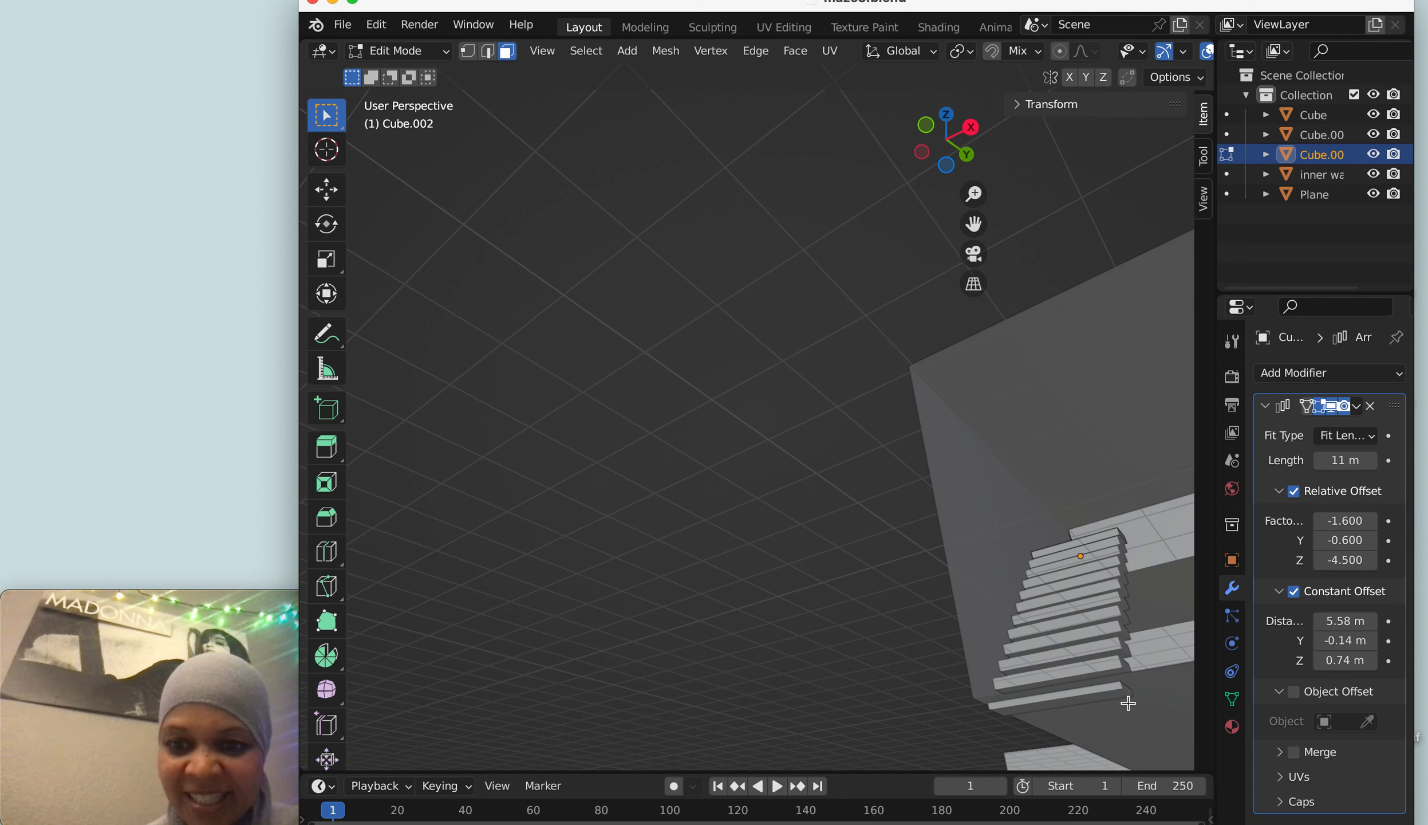
# - Return to Object Mode and select the walled Cube structure
pyautogui.click(398, 51)
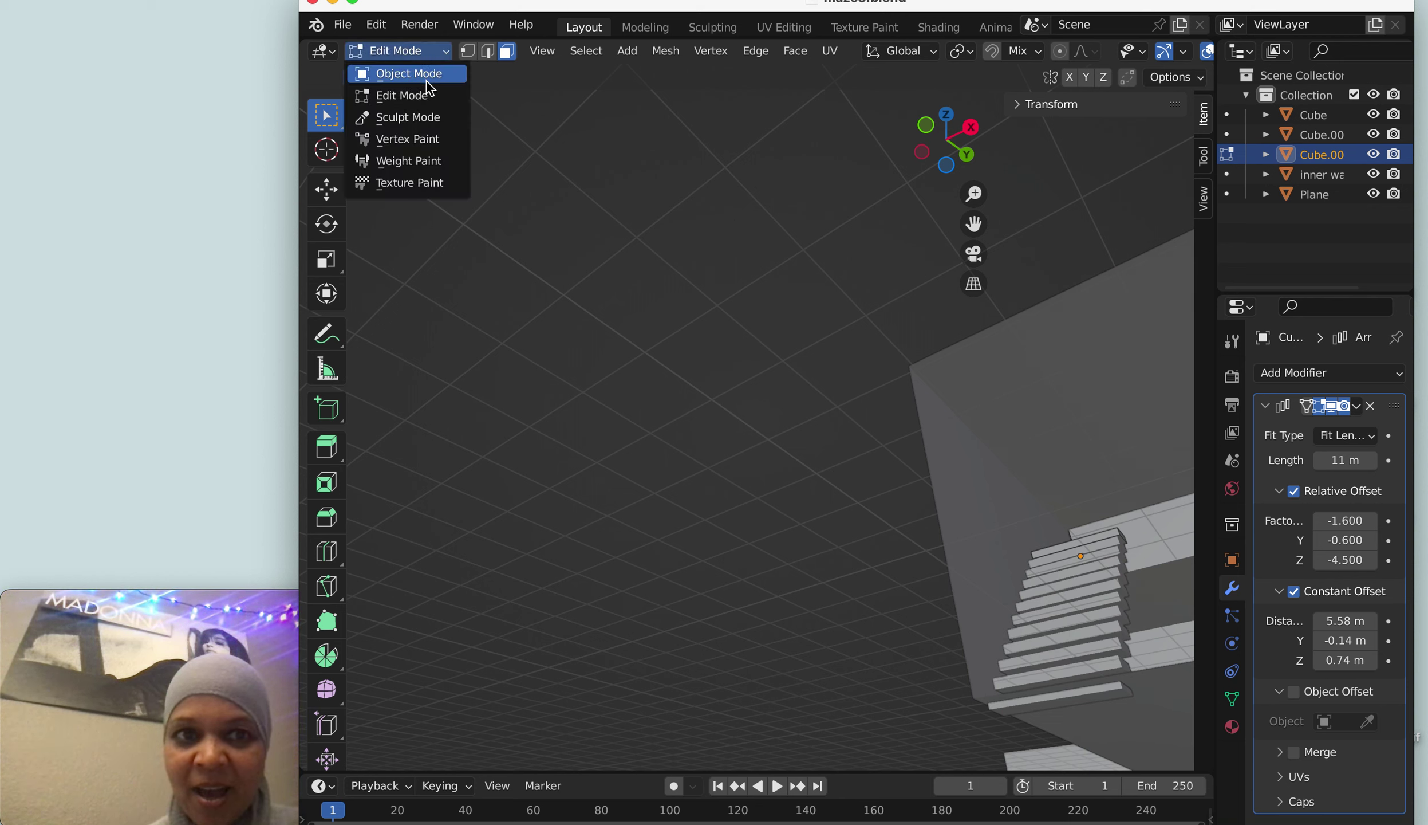
pyautogui.click(409, 73)
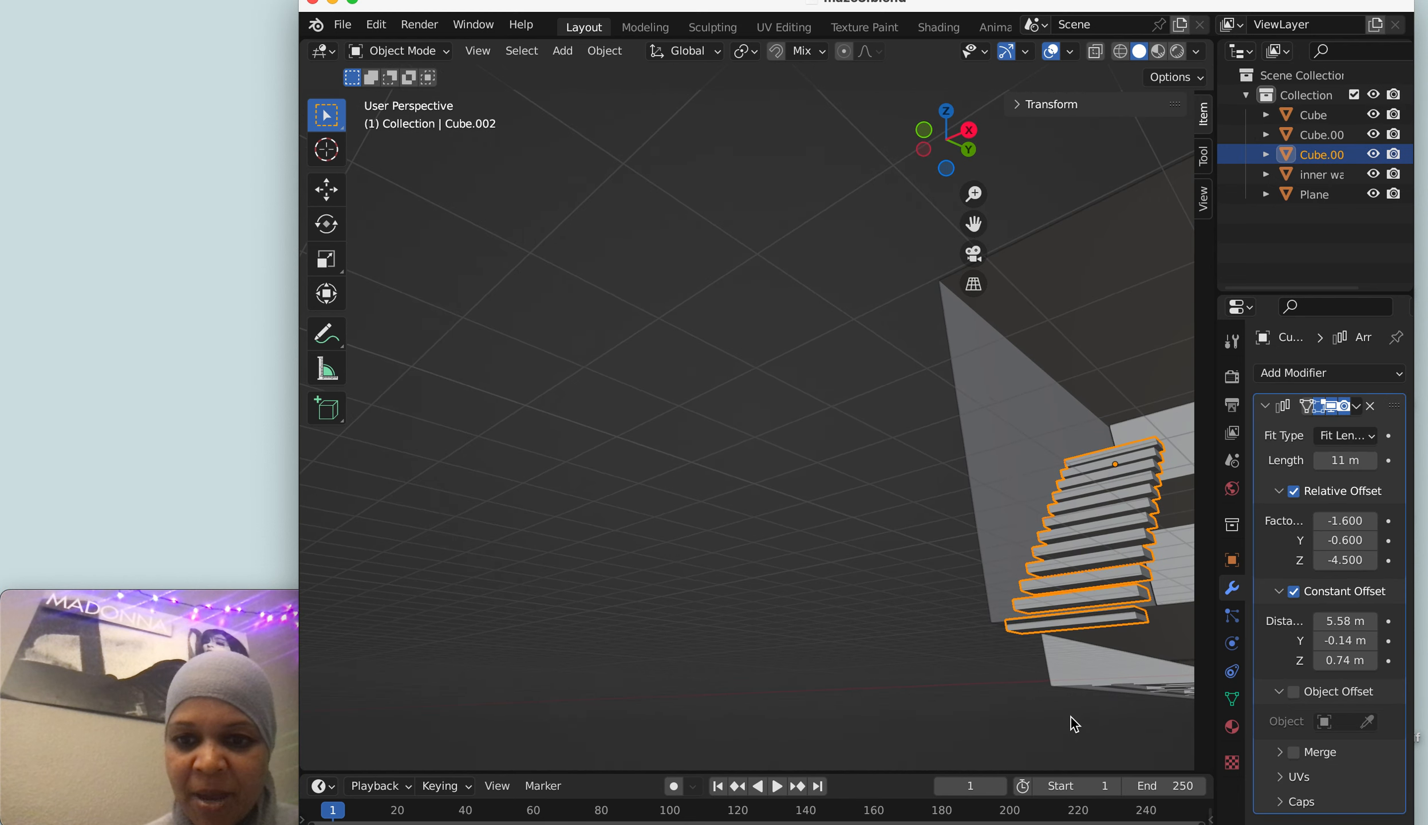
pyautogui.moveTo(1093, 550)
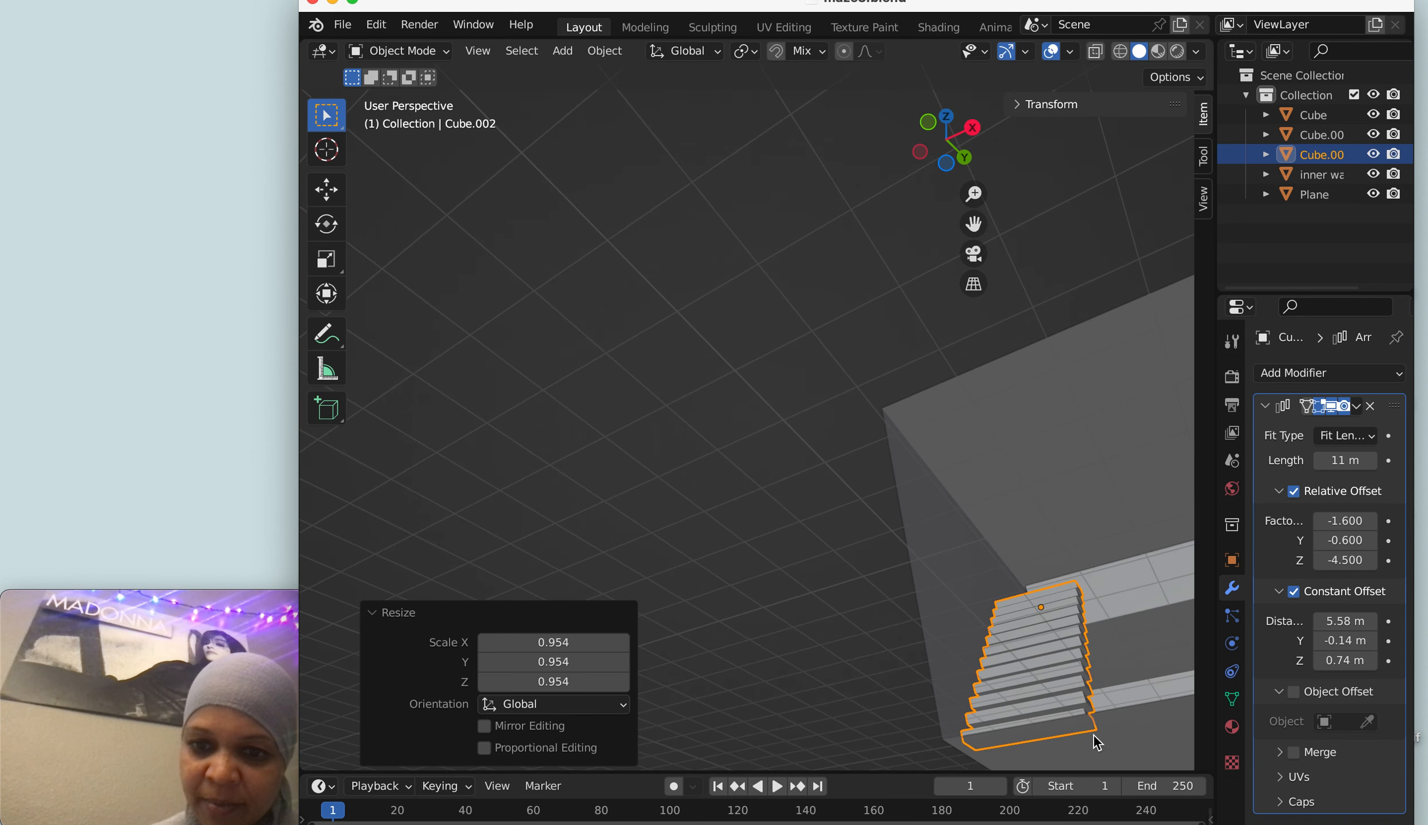
pyautogui.click(1314, 115)
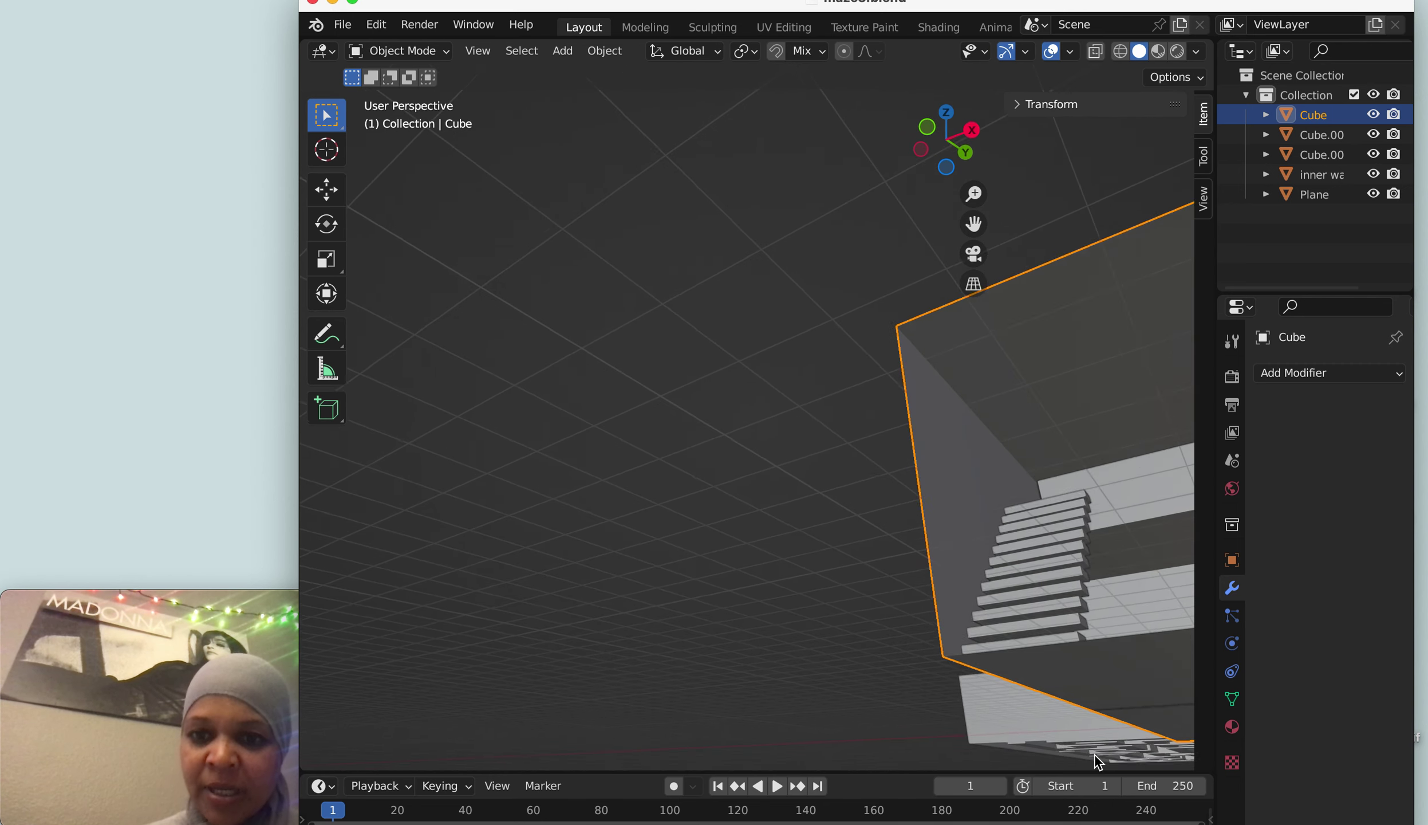